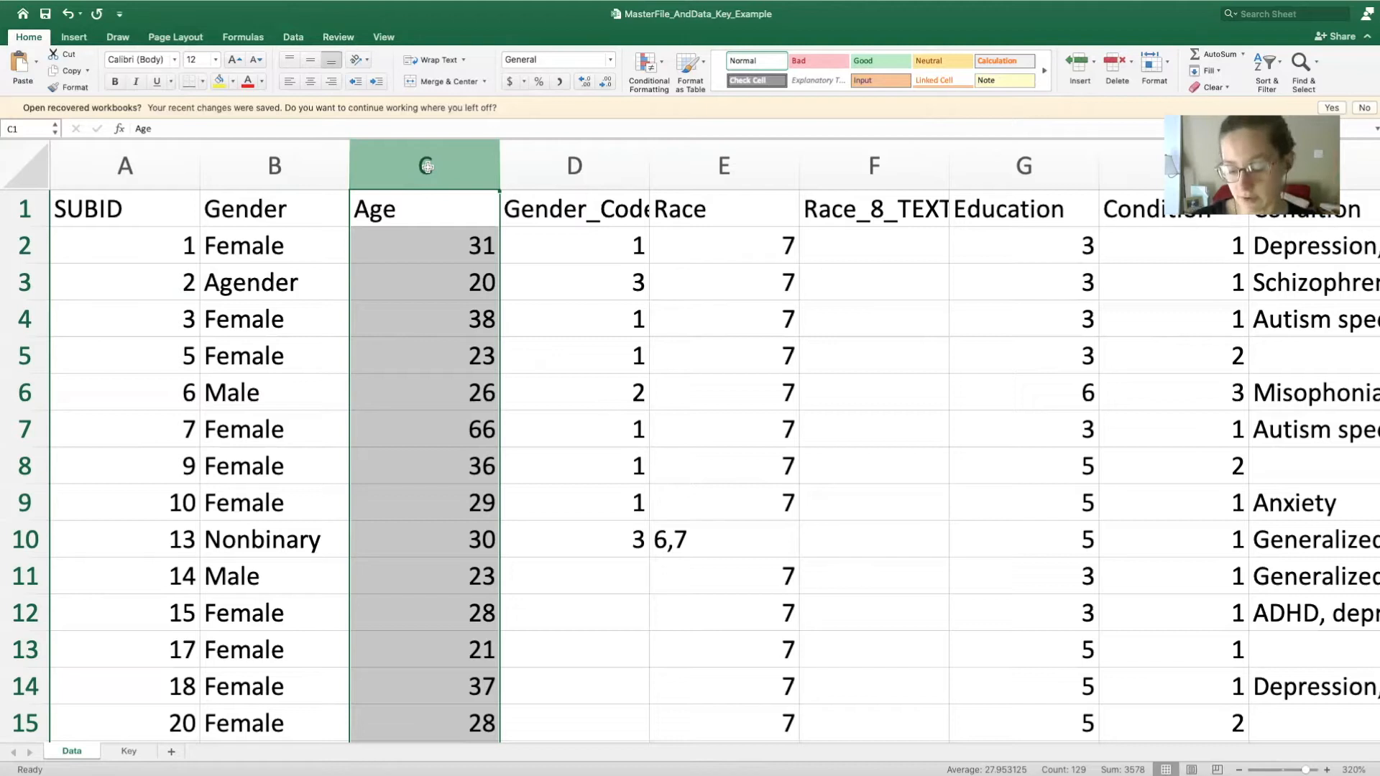
# Inspect the Gender column and its Female, Agender and Nonbinary entries.
pyautogui.click(274, 208)
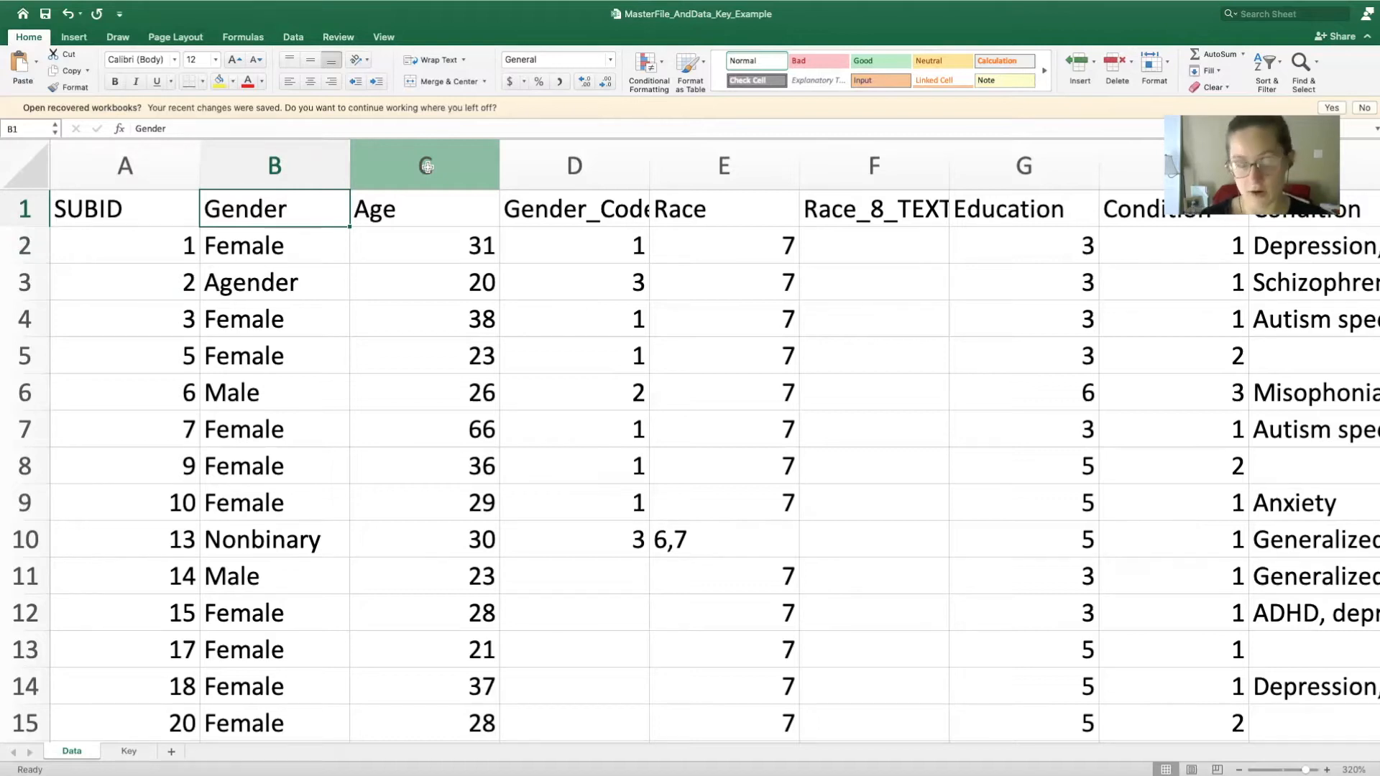
pyautogui.click(274, 356)
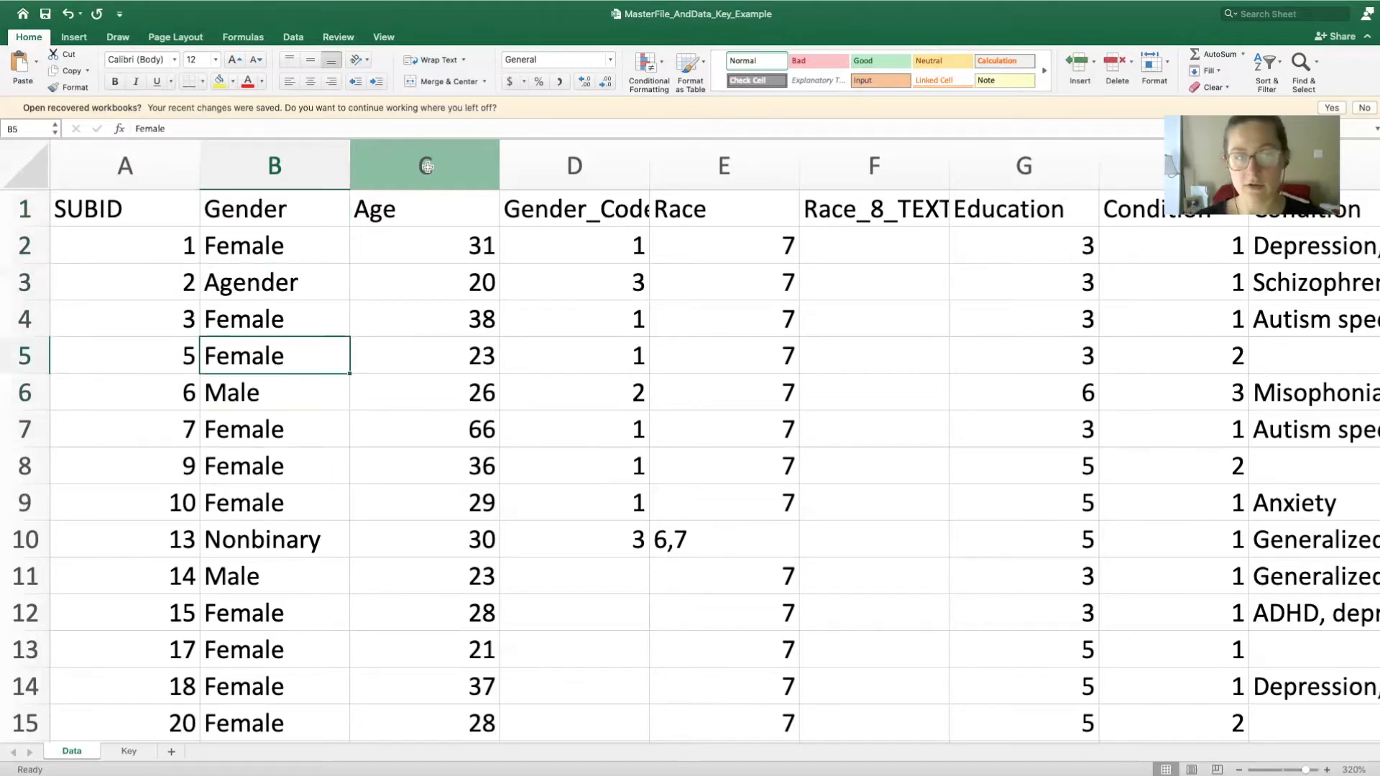
pyautogui.click(251, 281)
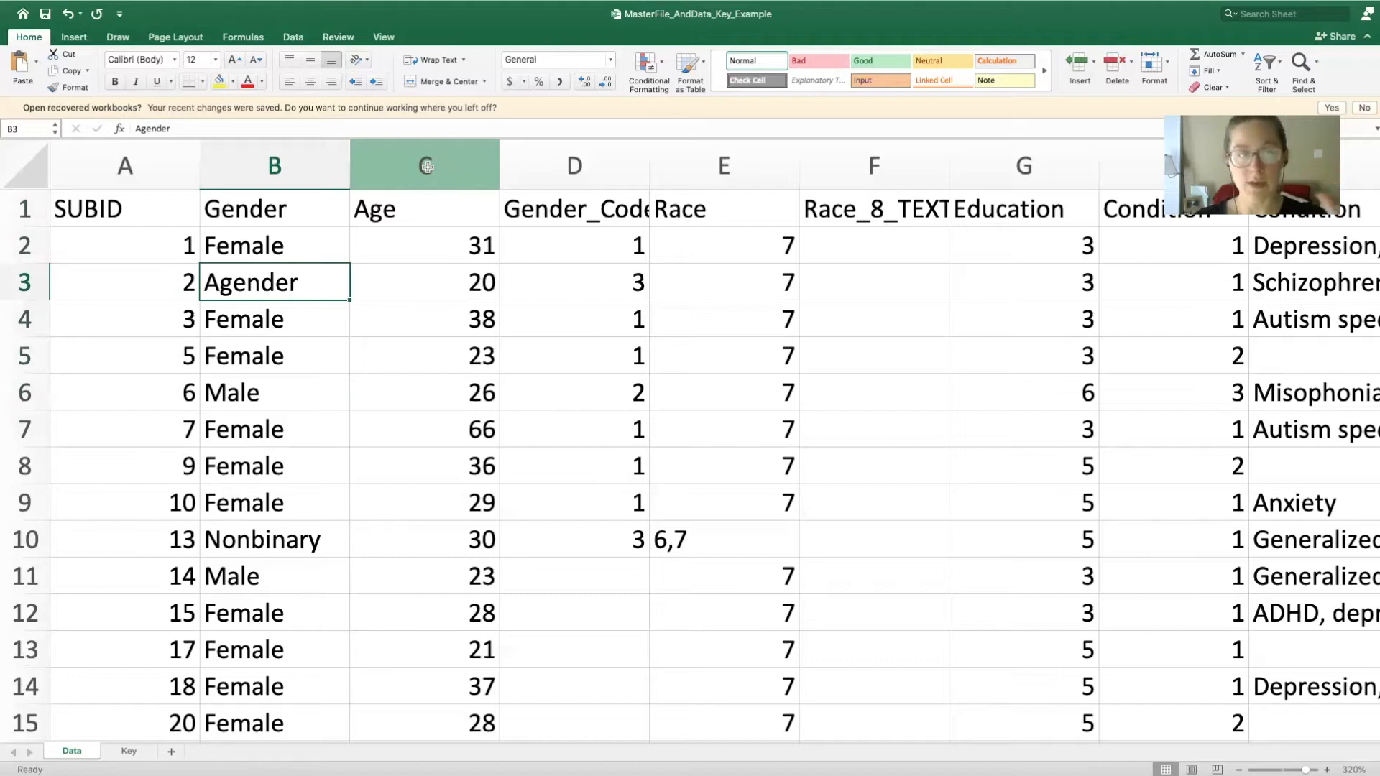
pyautogui.click(274, 540)
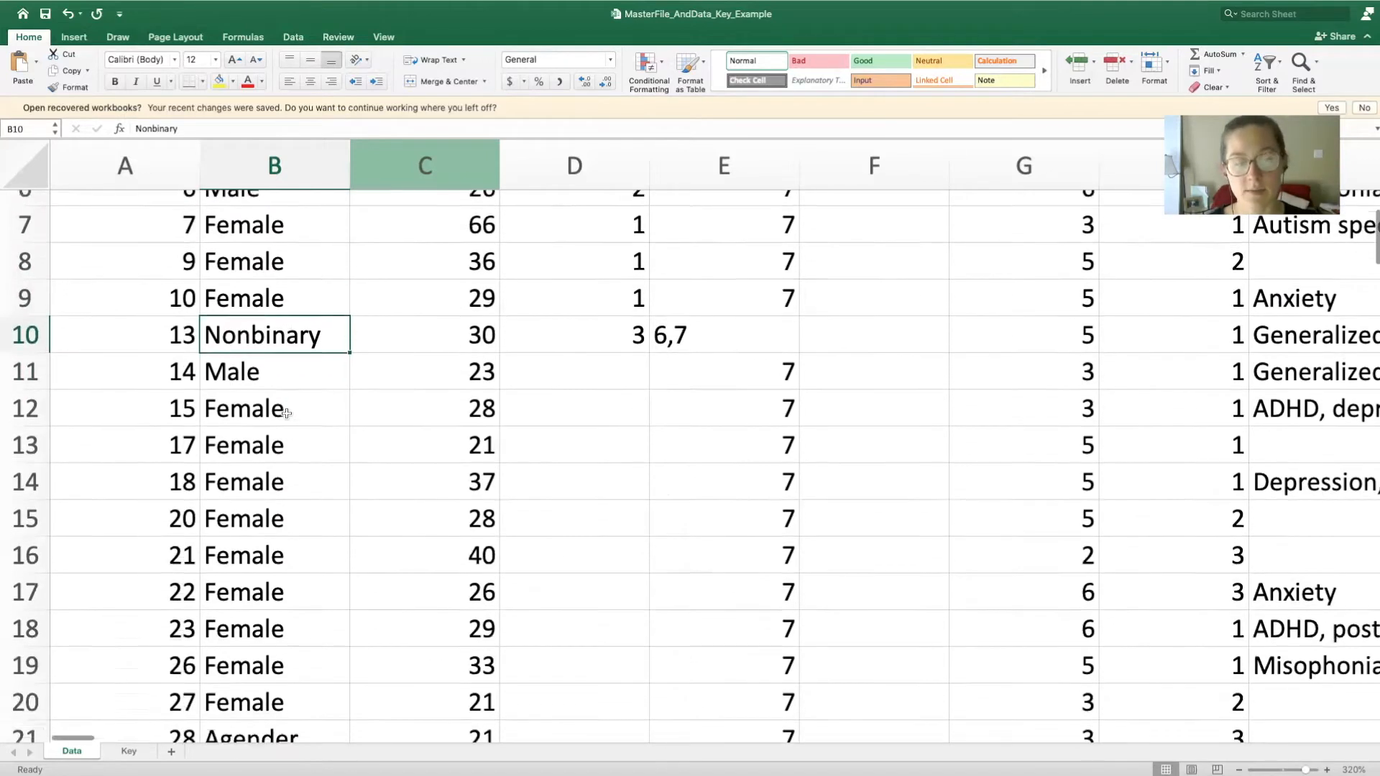
pyautogui.scroll(-3)
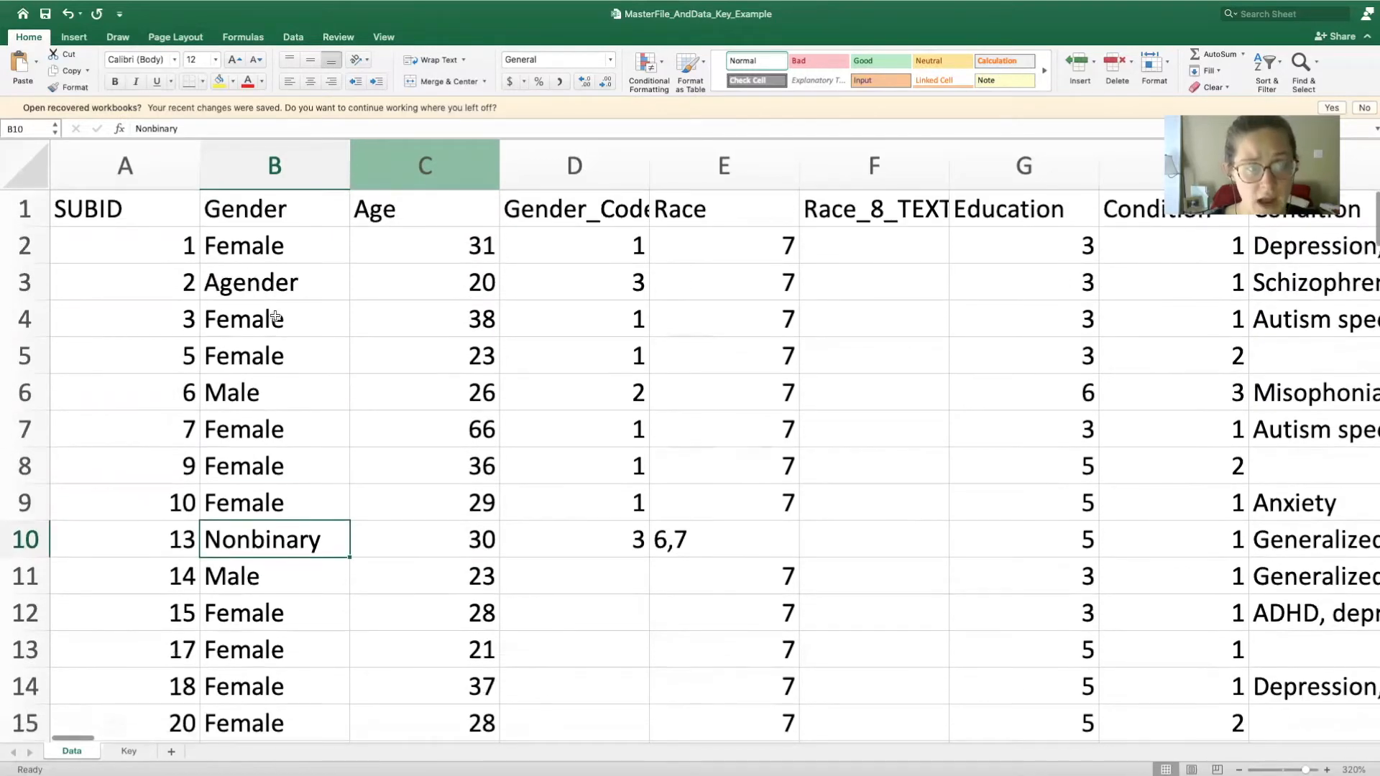
pyautogui.click(274, 246)
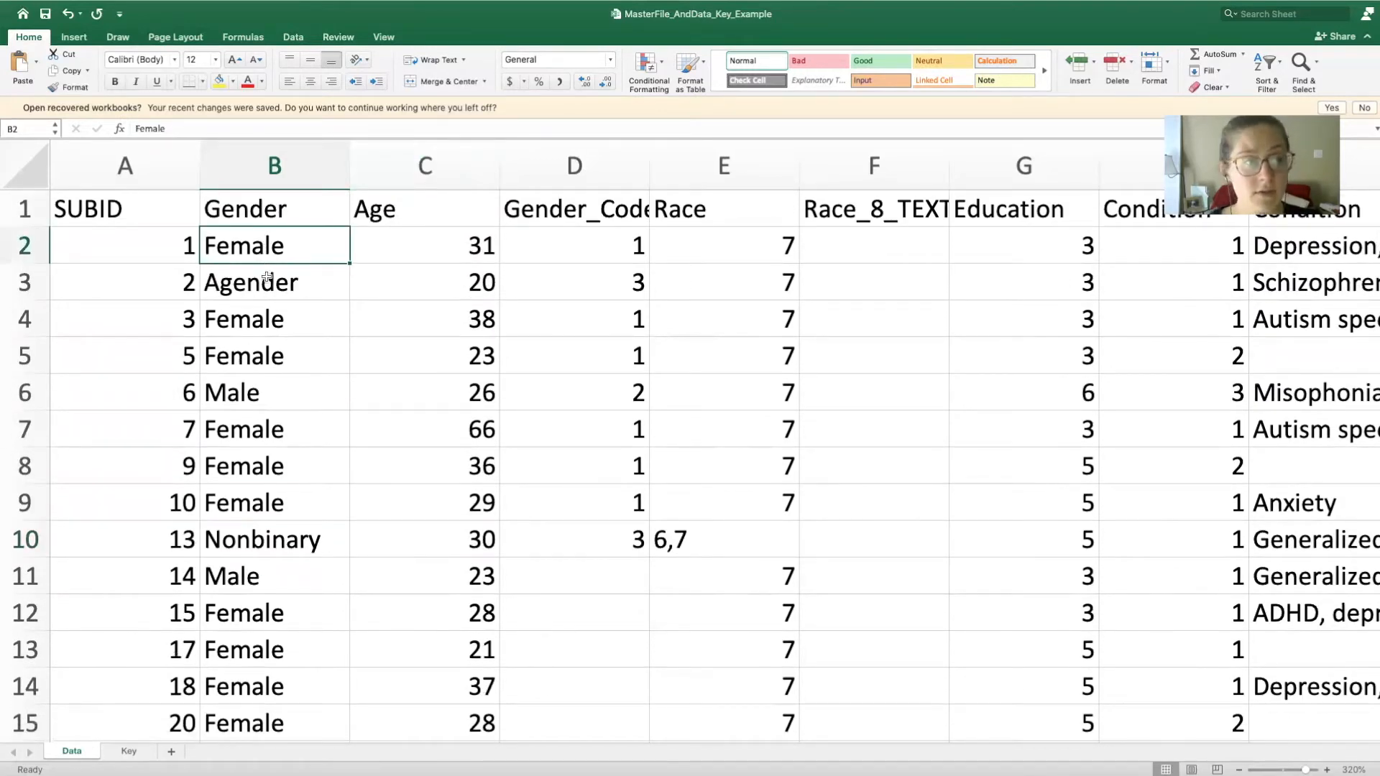
pyautogui.click(274, 282)
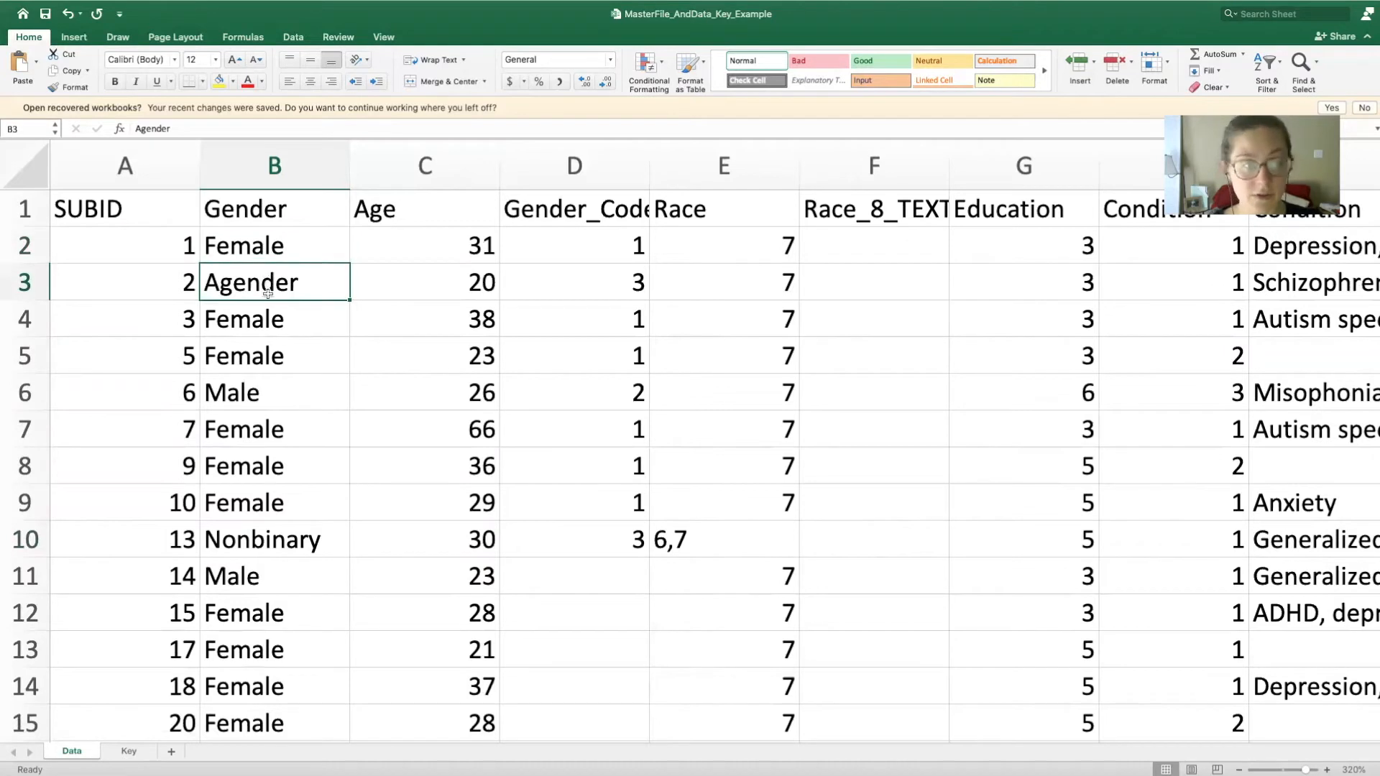
pyautogui.click(274, 392)
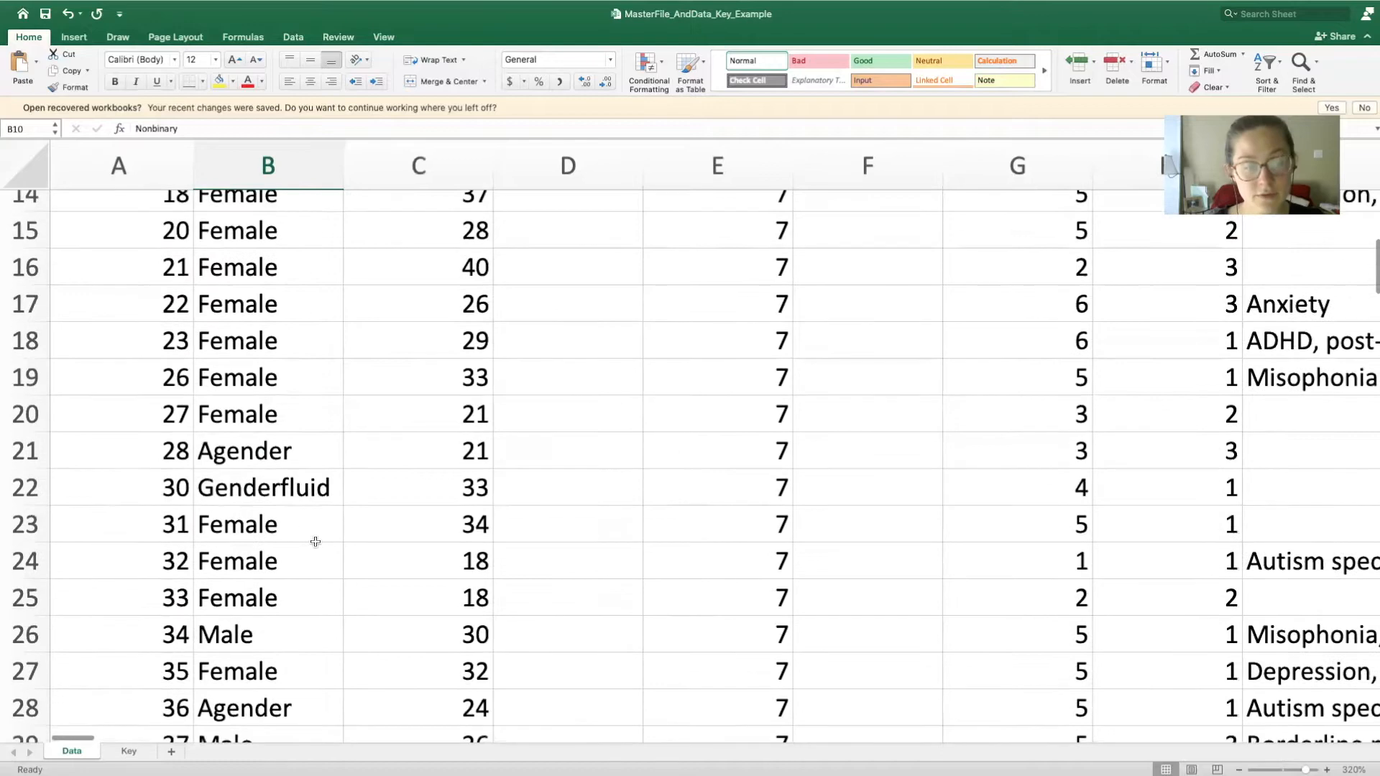
# Review participant 1's gender, then select the Gender, Age and Race_8_TEXT columns.
pyautogui.scroll(-3)
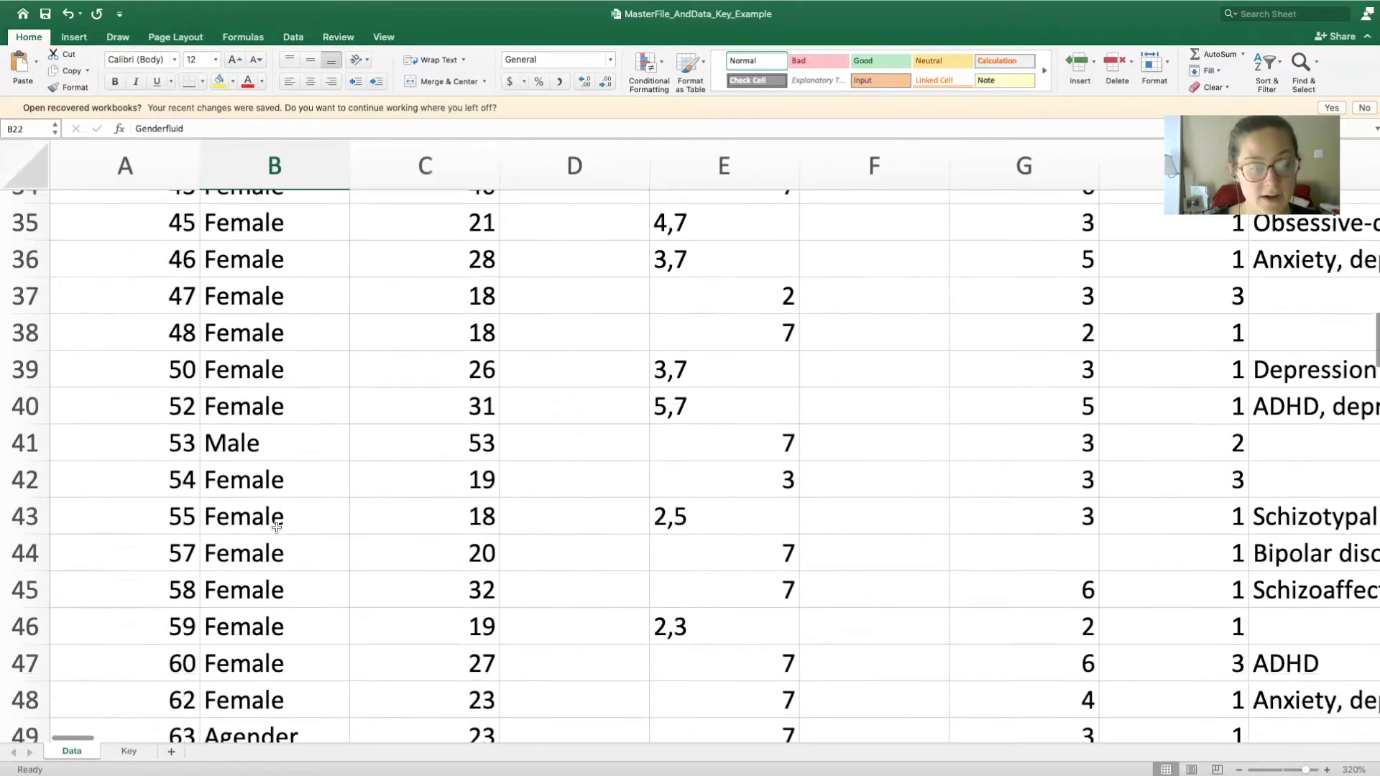
pyautogui.scroll(-3)
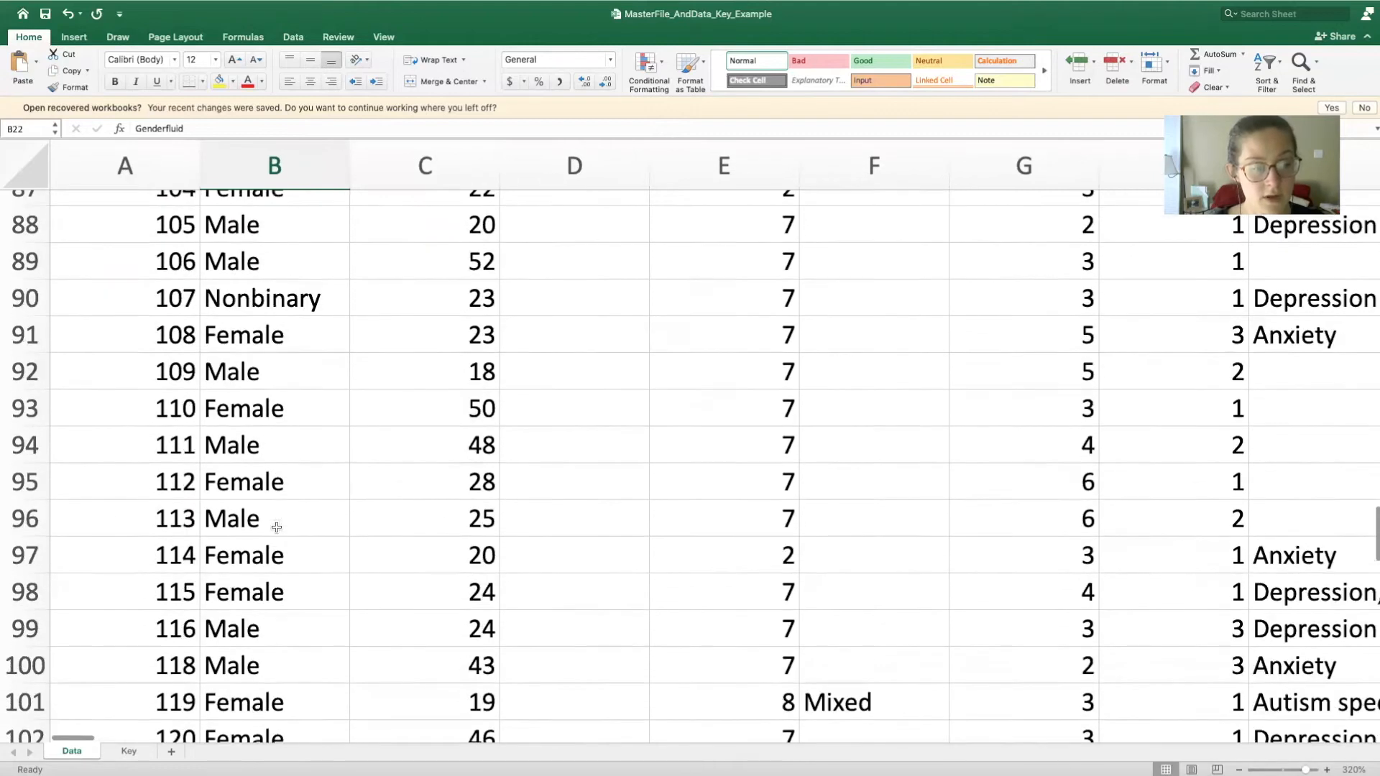
pyautogui.scroll(-3)
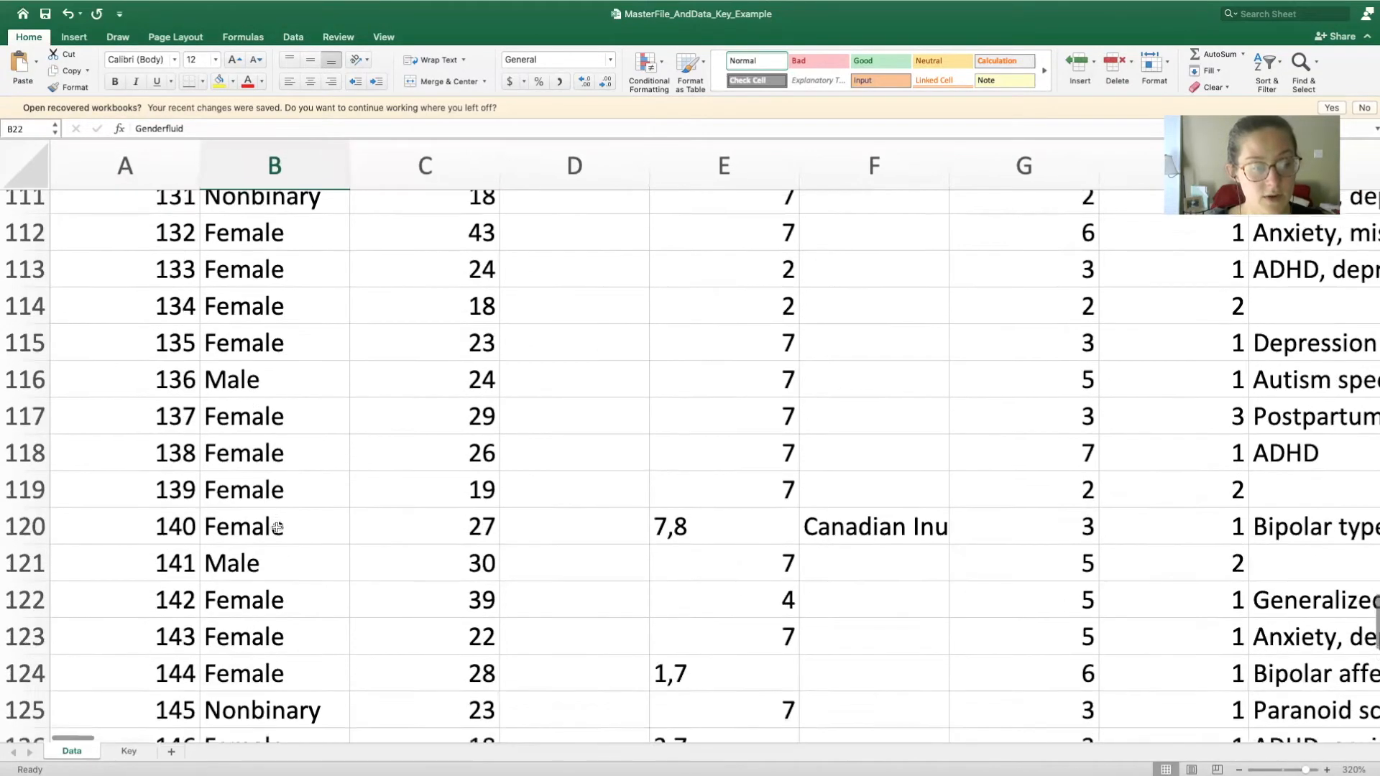
pyautogui.scroll(-3)
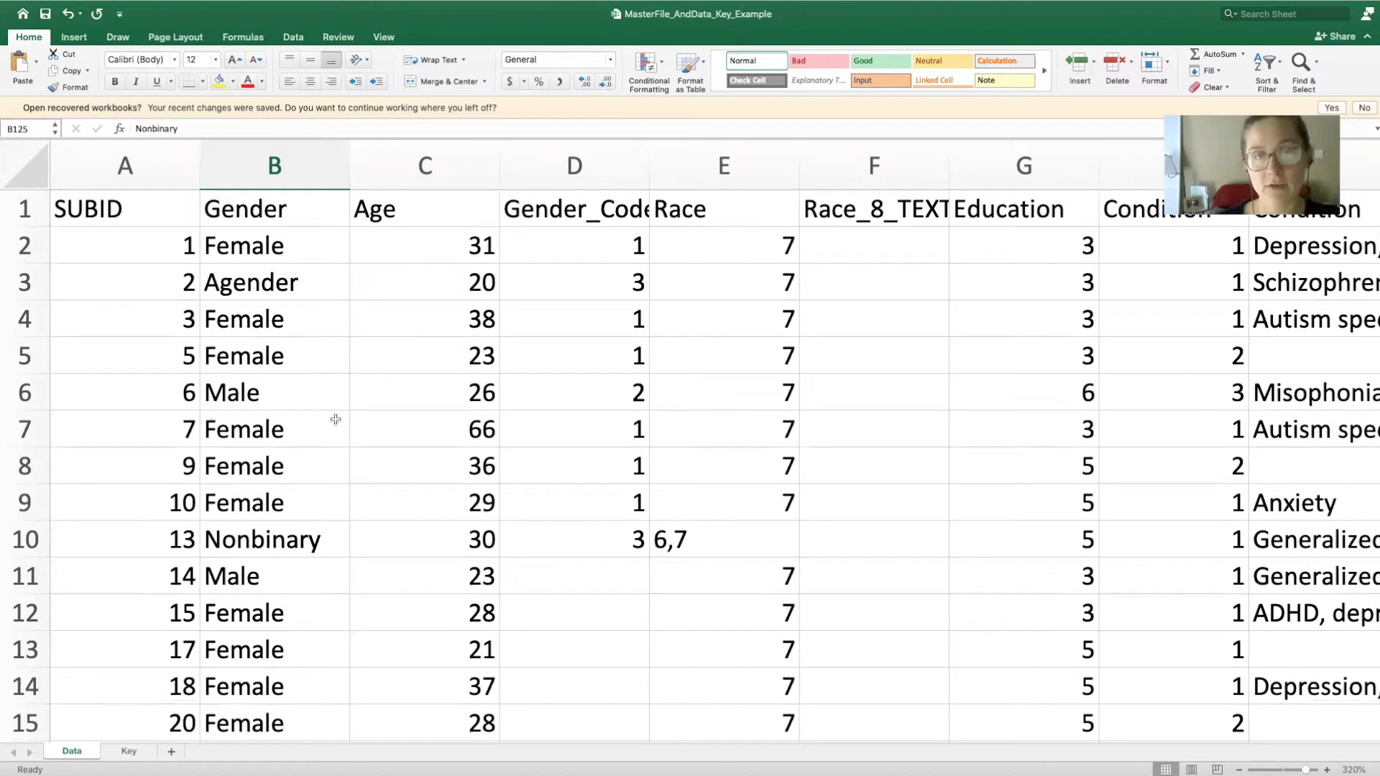
pyautogui.moveTo(426, 302)
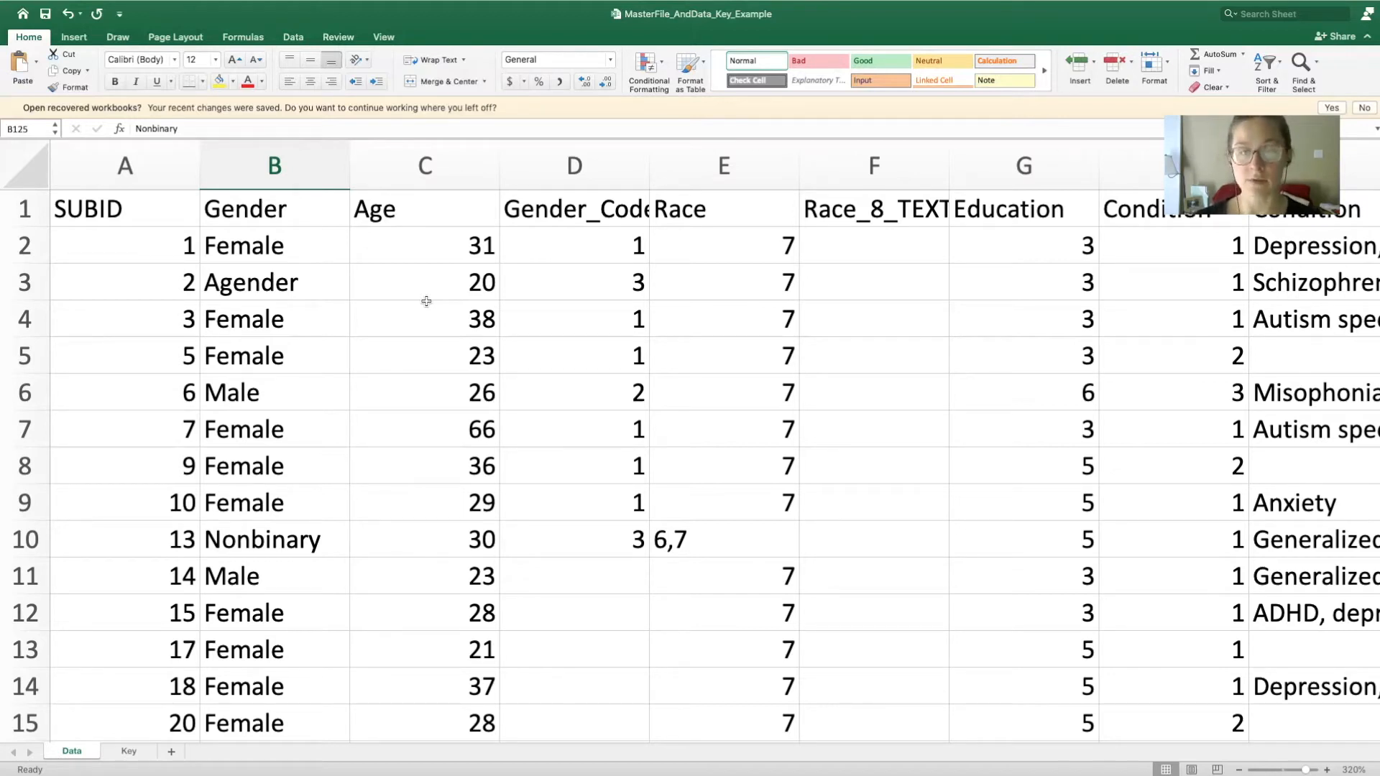
pyautogui.moveTo(328, 263)
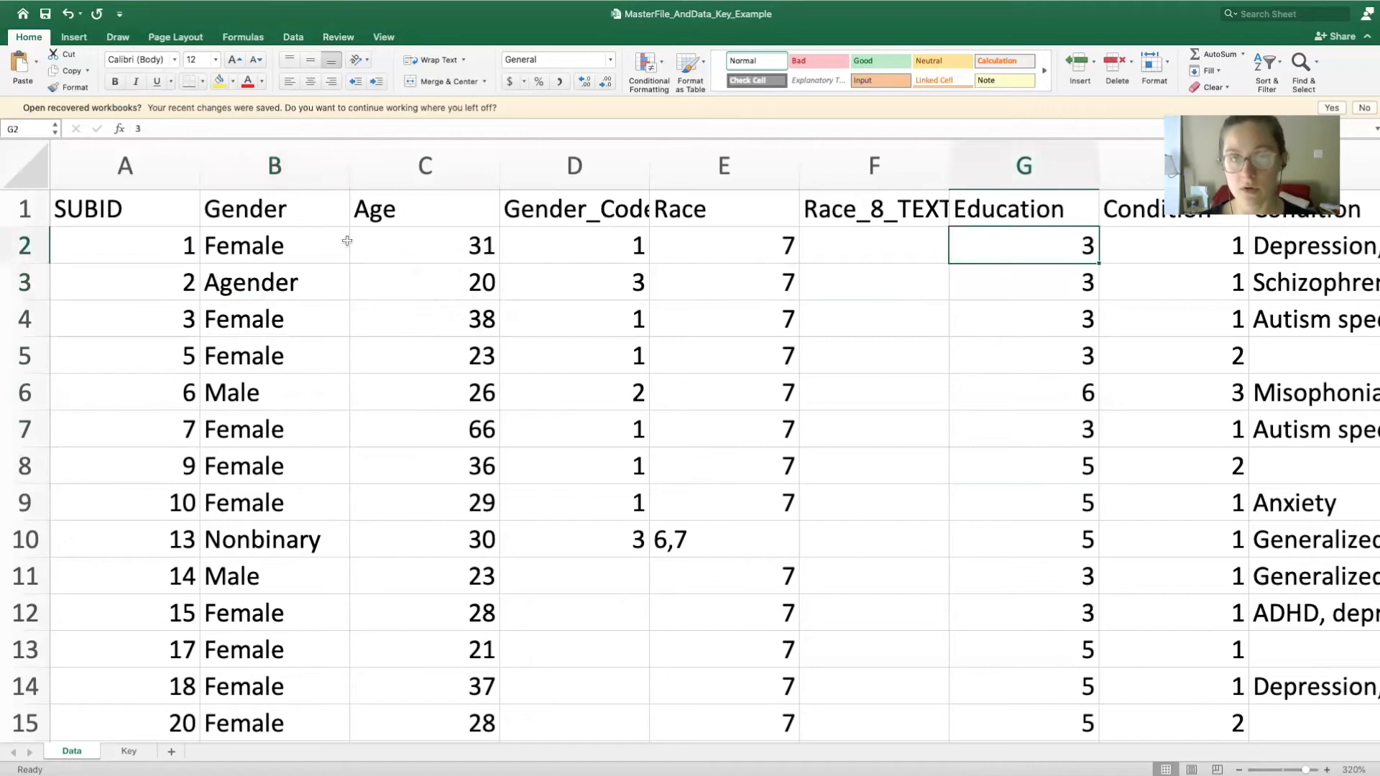
pyautogui.click(274, 246)
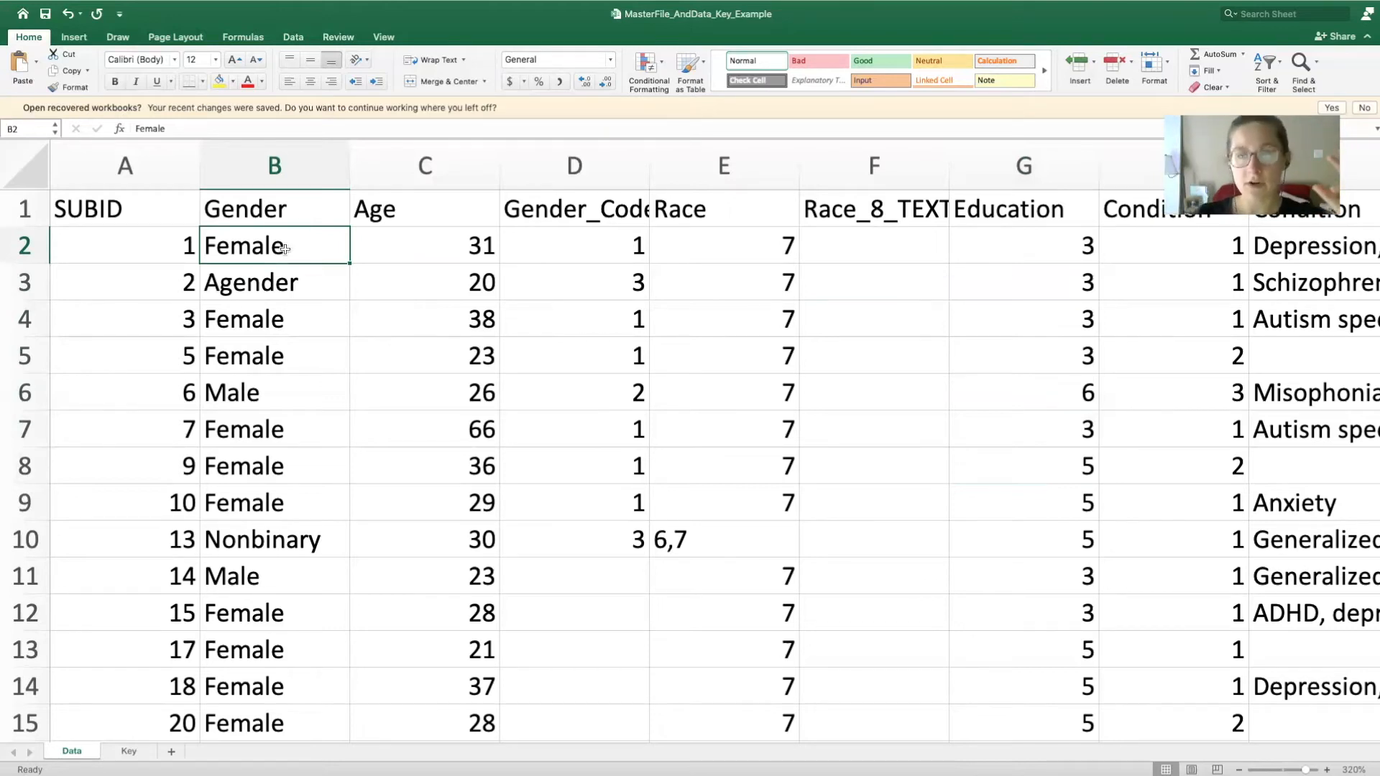
pyautogui.click(274, 165)
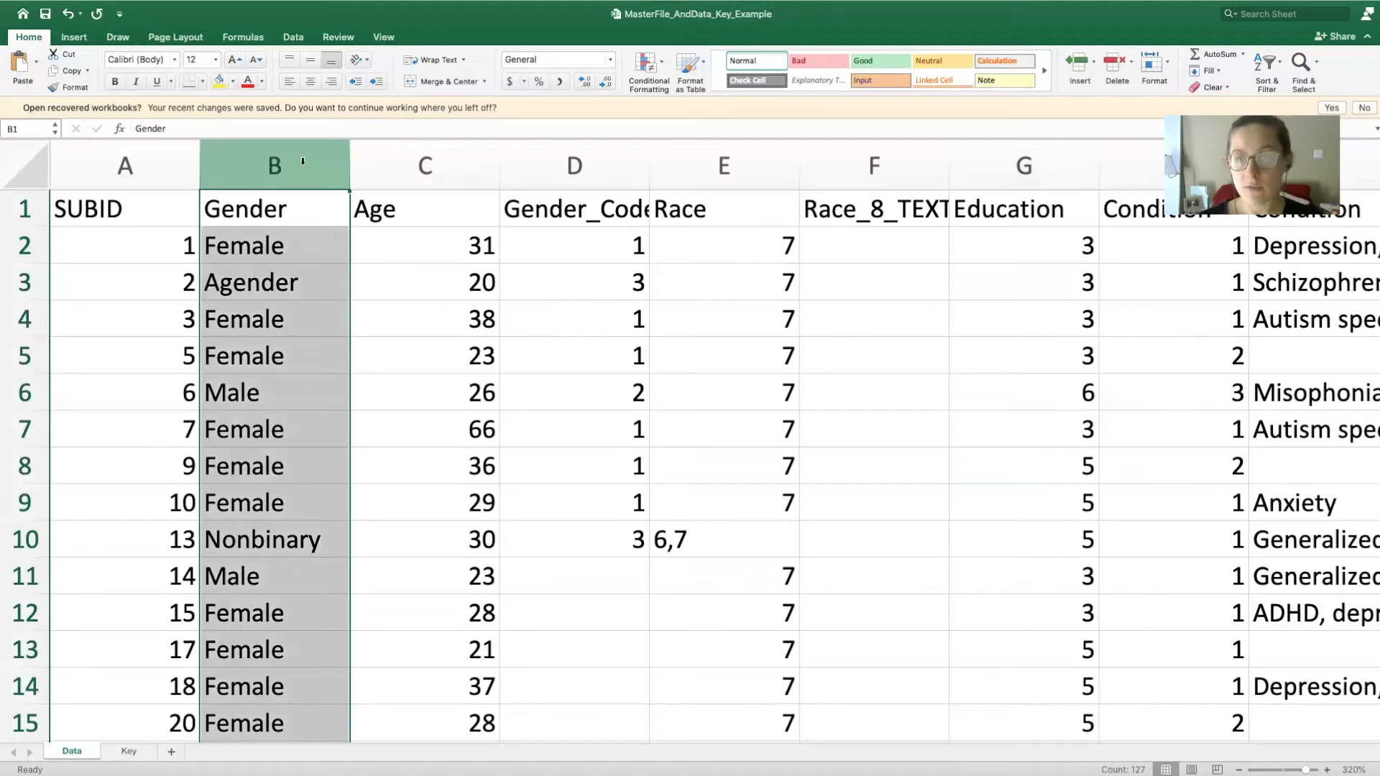
pyautogui.click(424, 166)
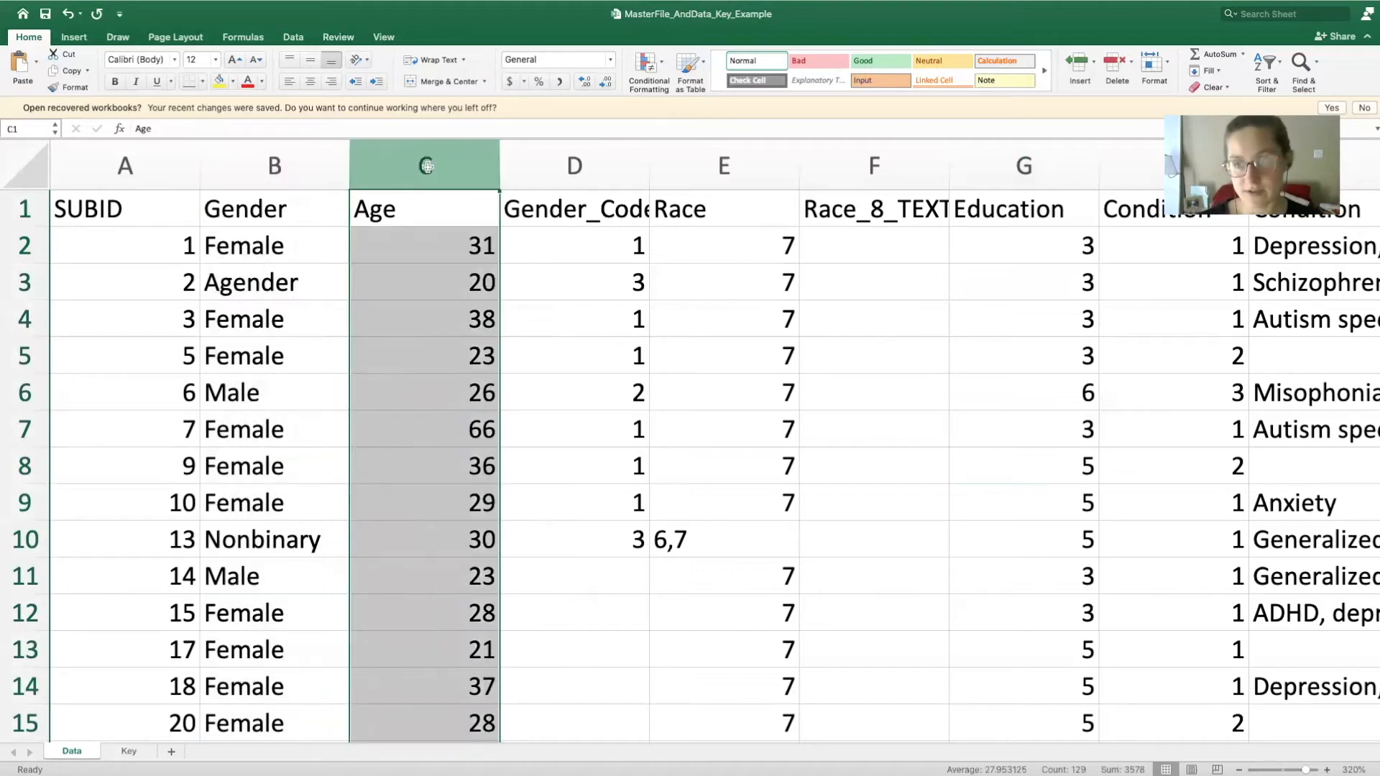
pyautogui.click(1024, 166)
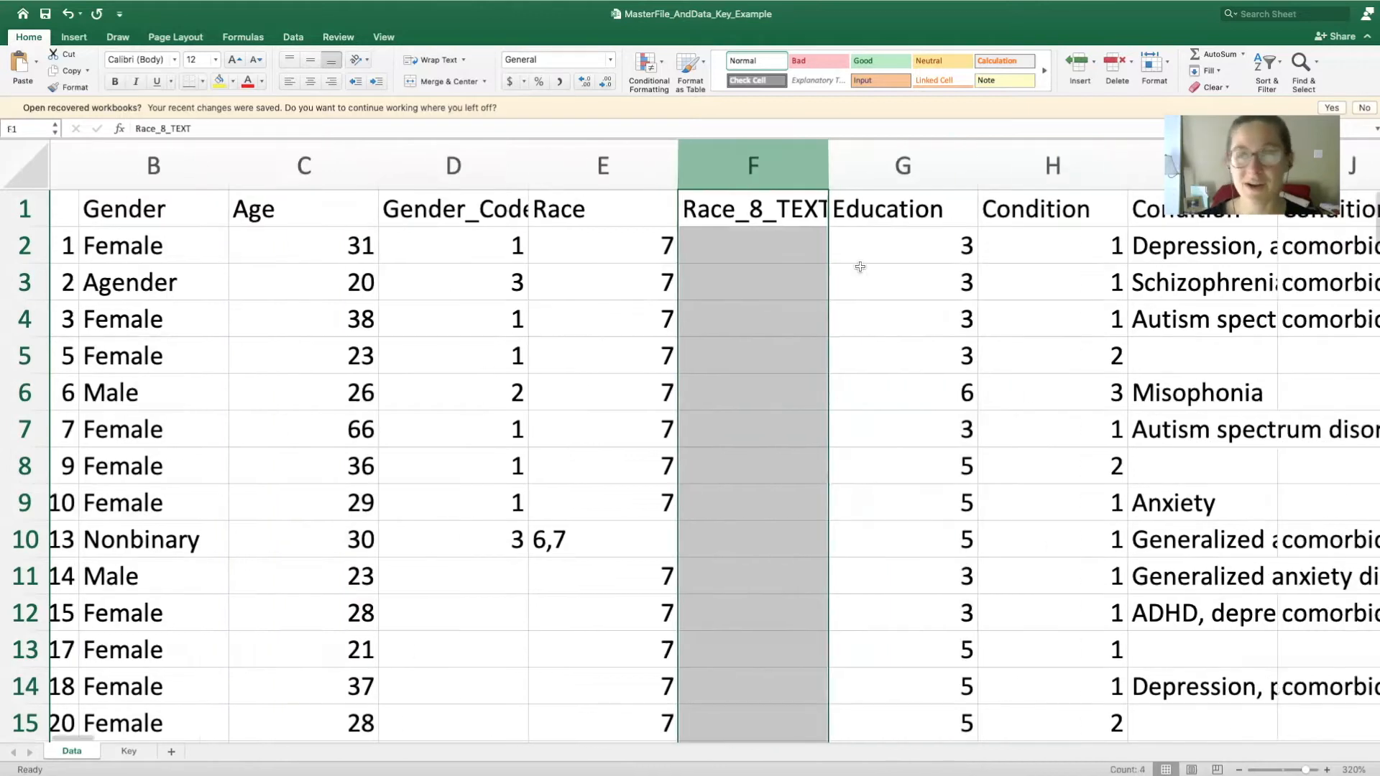
# Scroll right to the Throat and Environmental trigger headers.
pyautogui.hscroll(3)
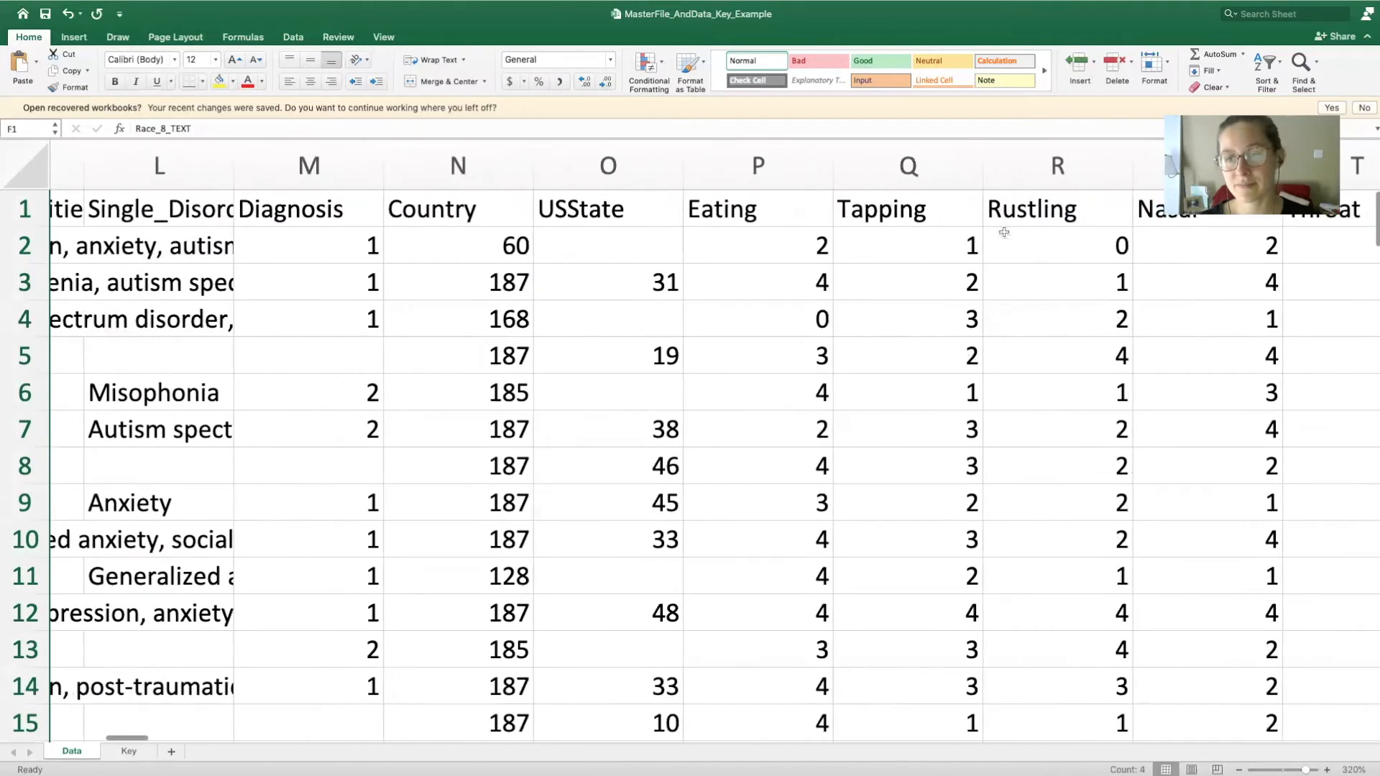
pyautogui.click(907, 166)
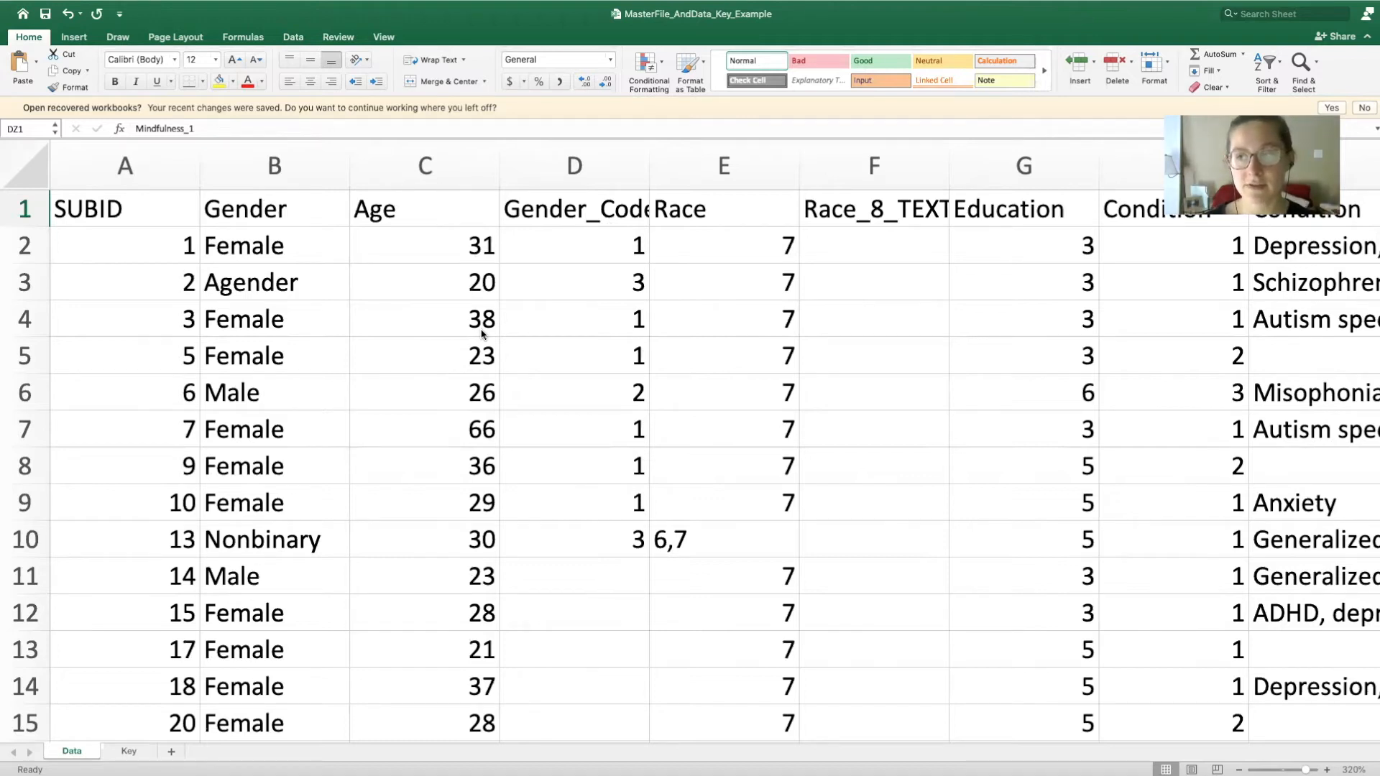
pyautogui.hscroll(3)
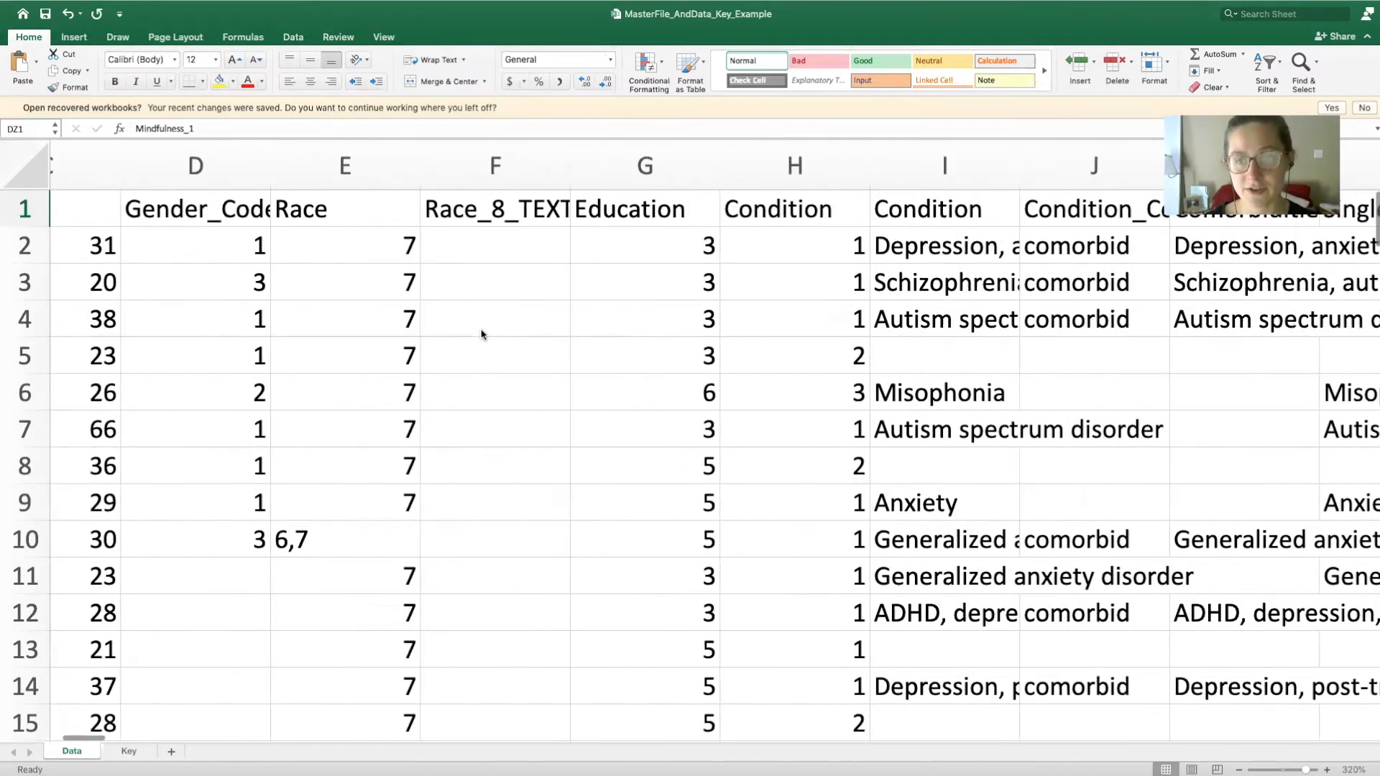
pyautogui.hscroll(3)
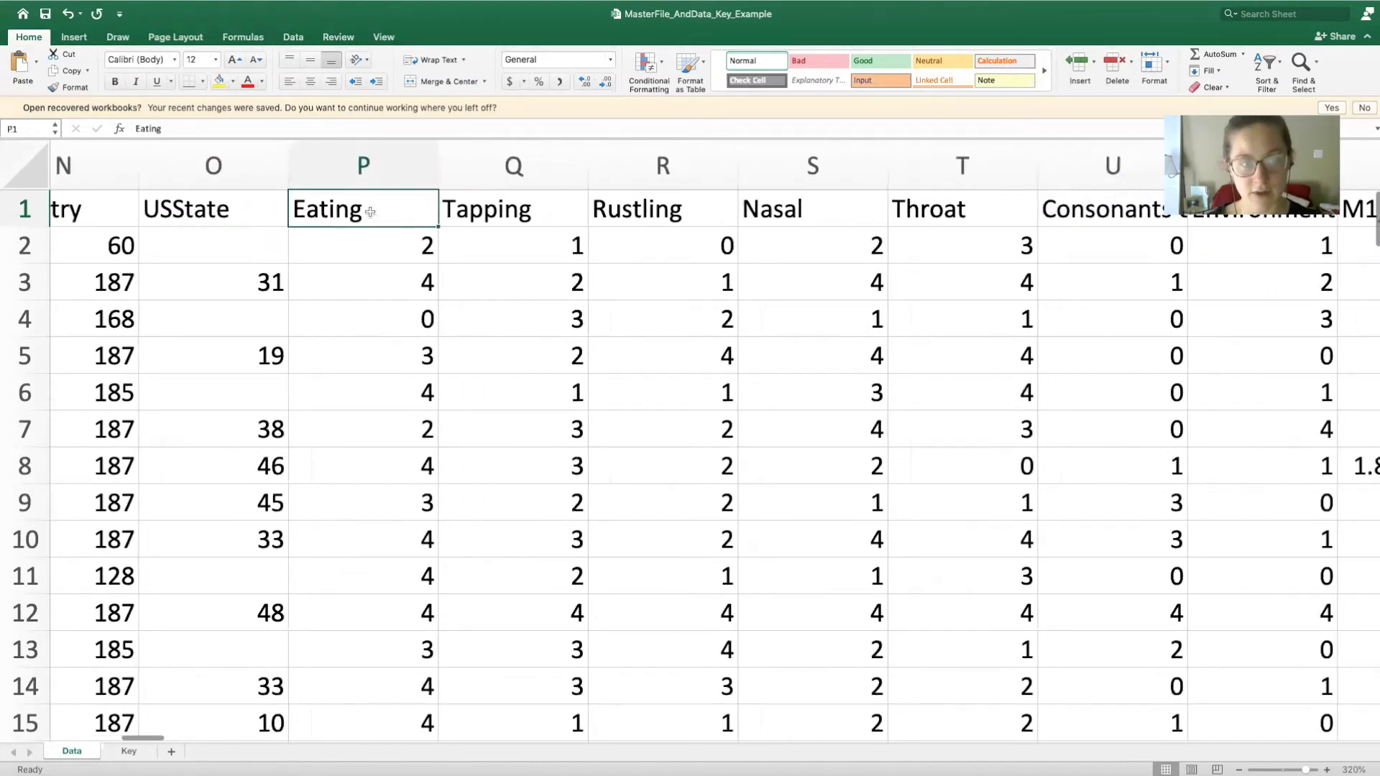
pyautogui.click(962, 209)
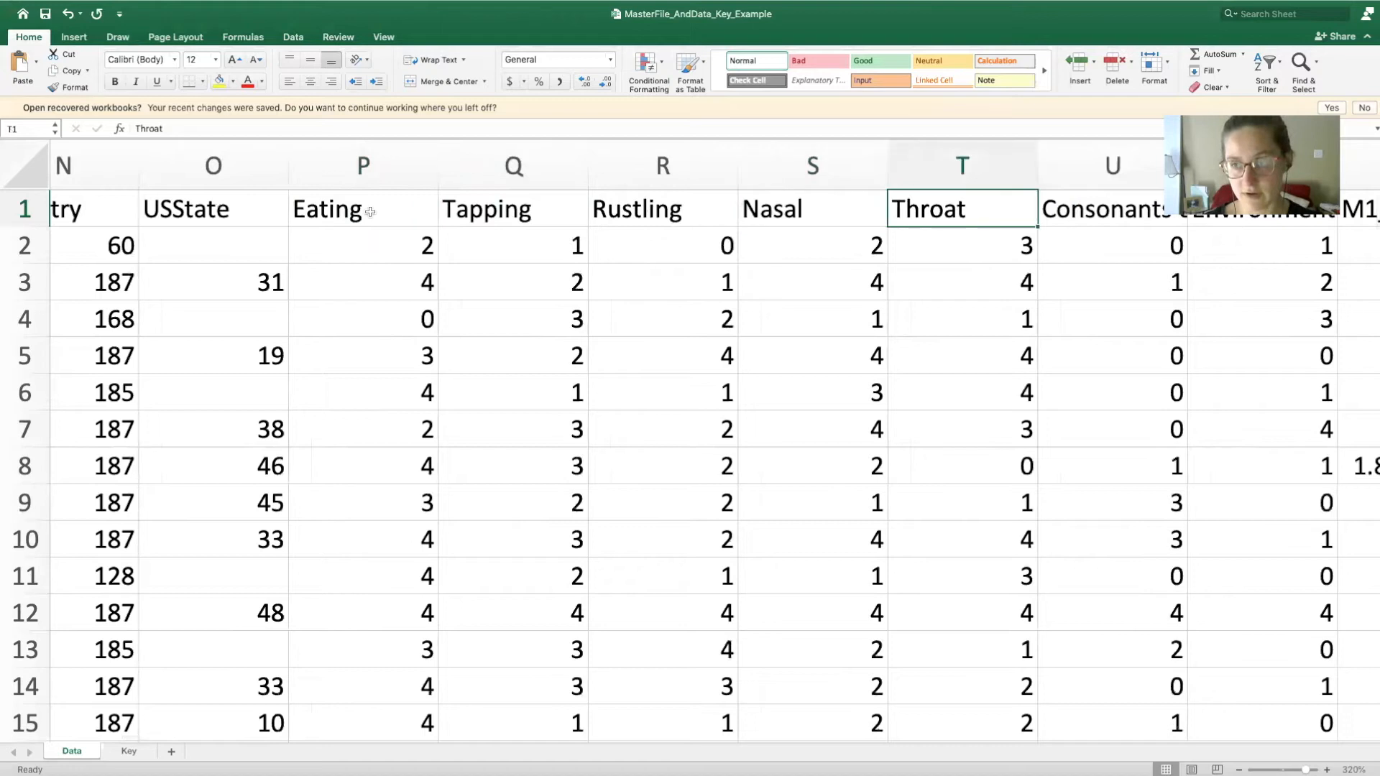
pyautogui.click(1263, 209)
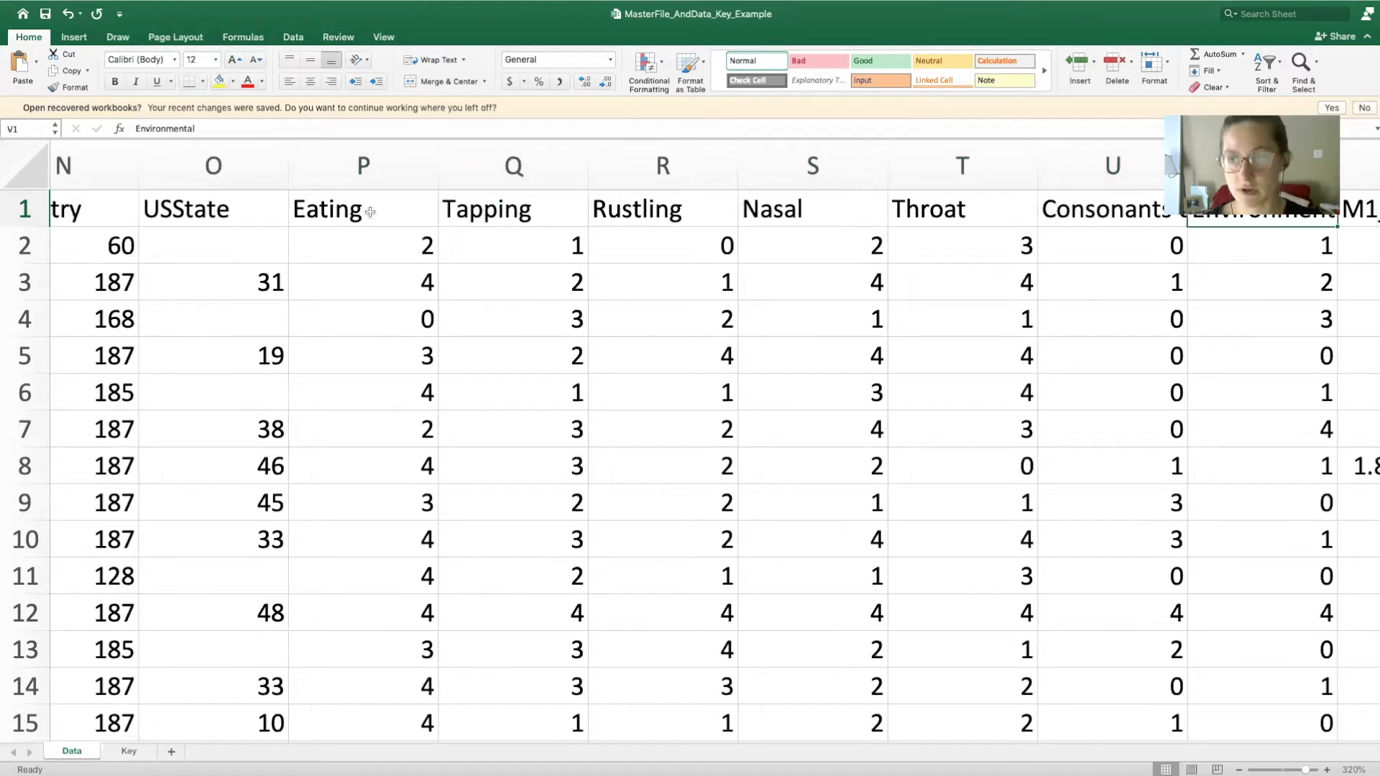
pyautogui.hscroll(3)
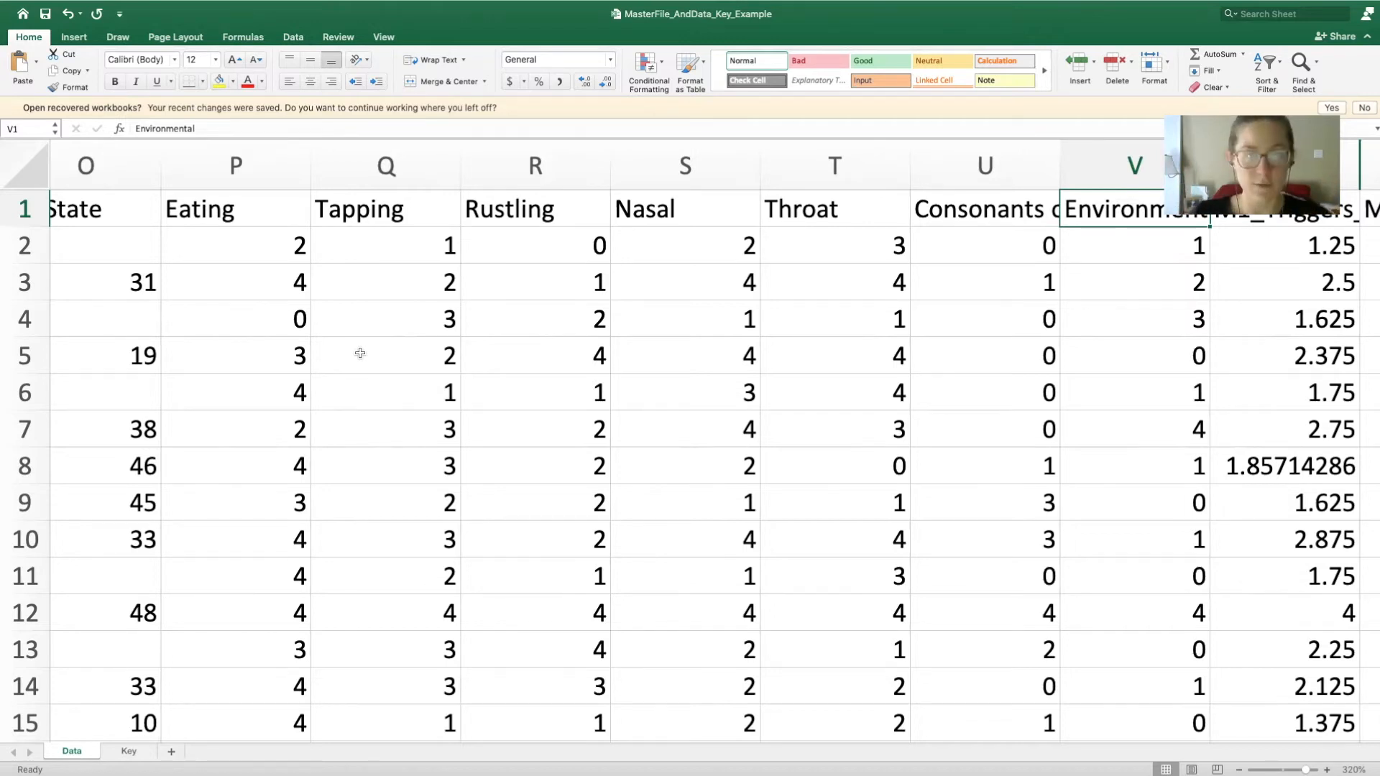
pyautogui.hscroll(-3)
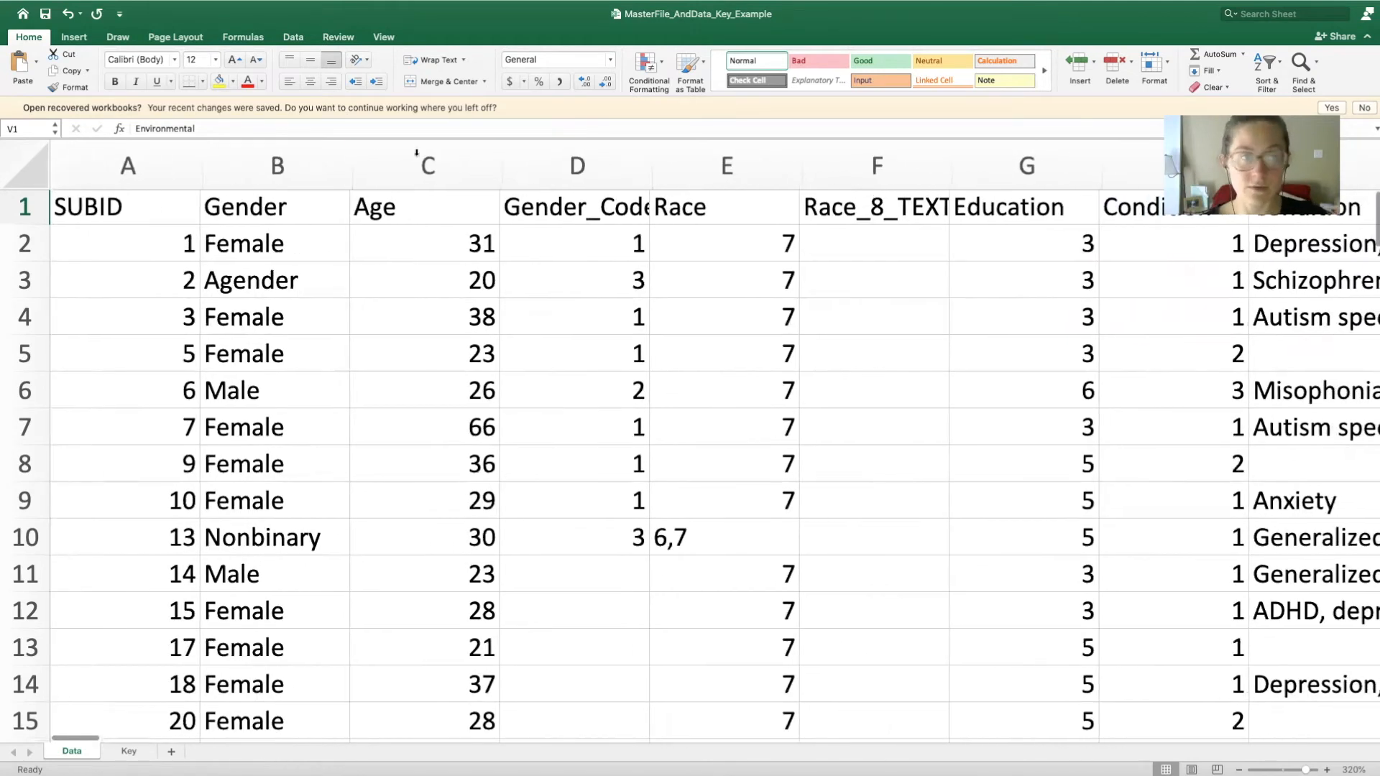
pyautogui.hscroll(3)
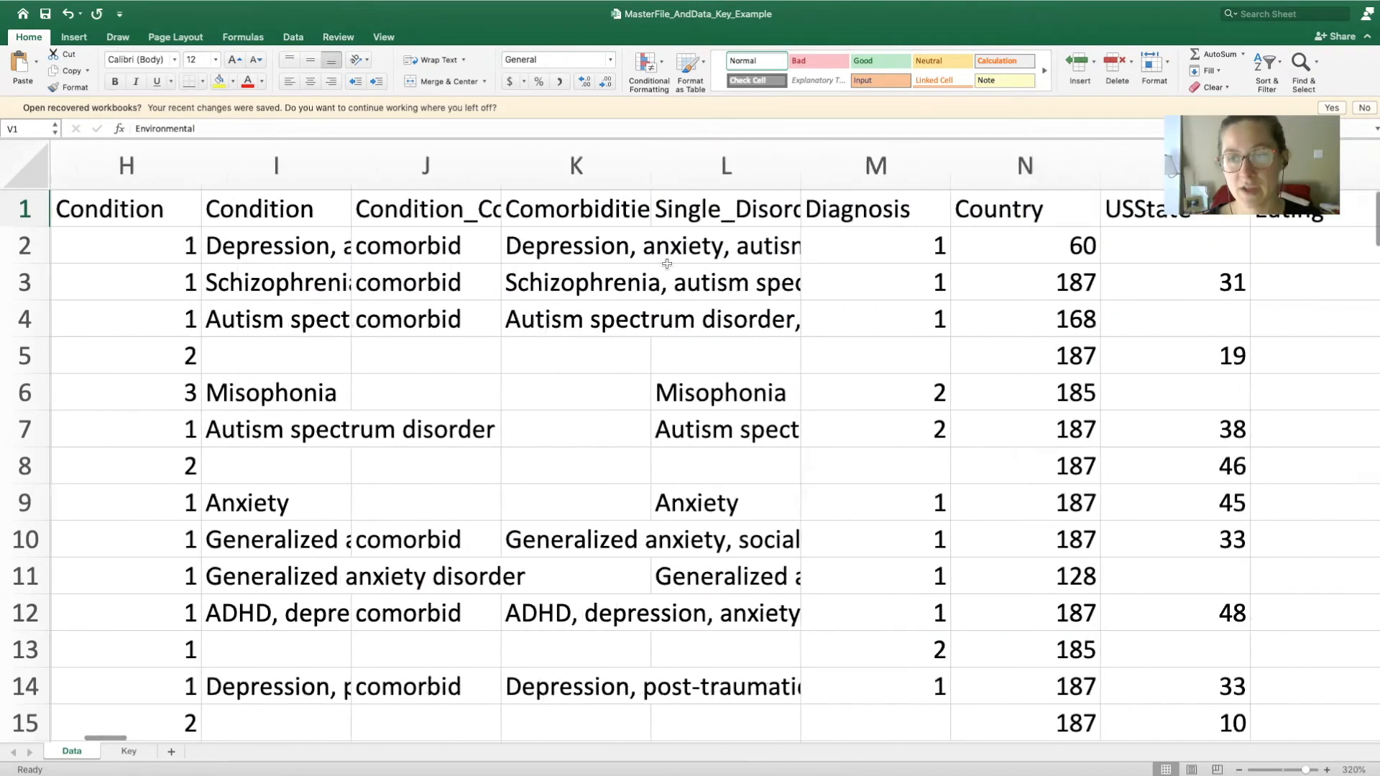
pyautogui.hscroll(3)
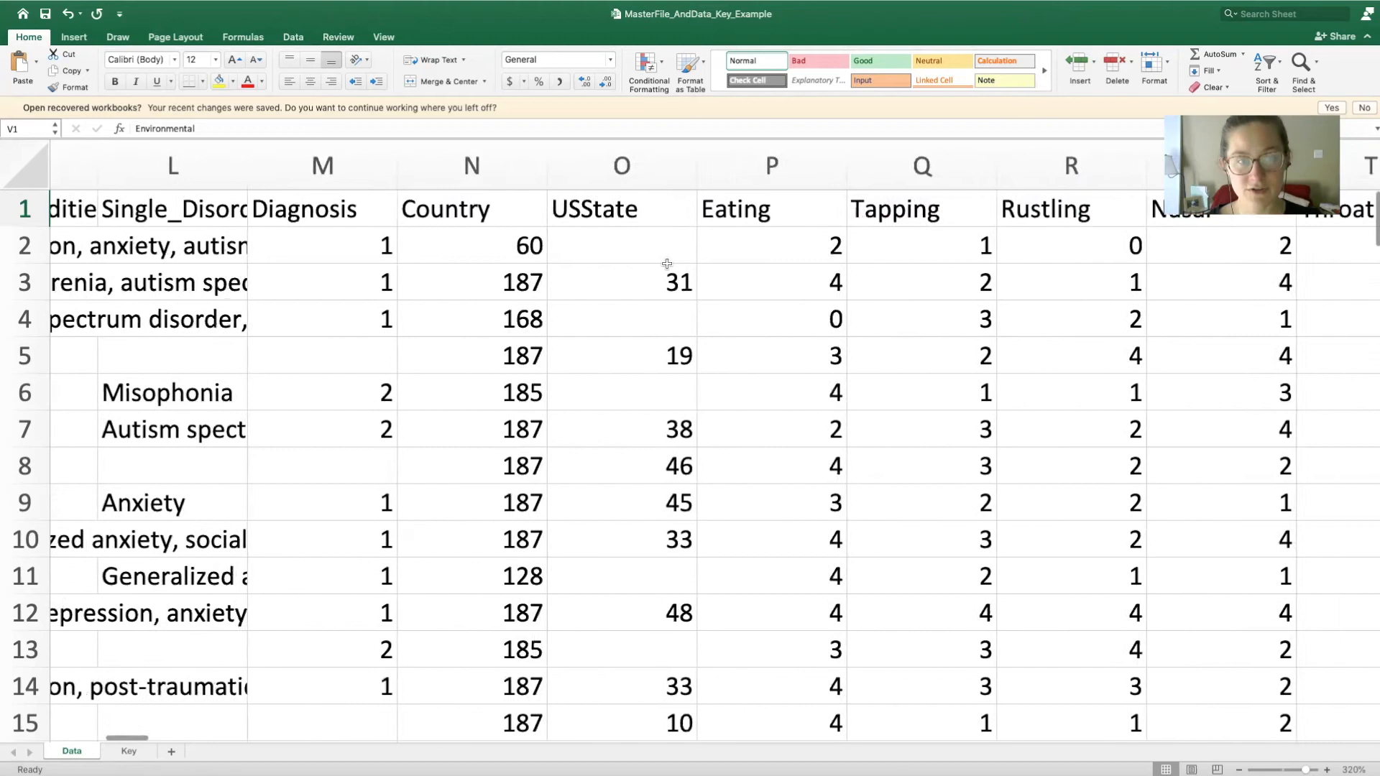
pyautogui.hscroll(3)
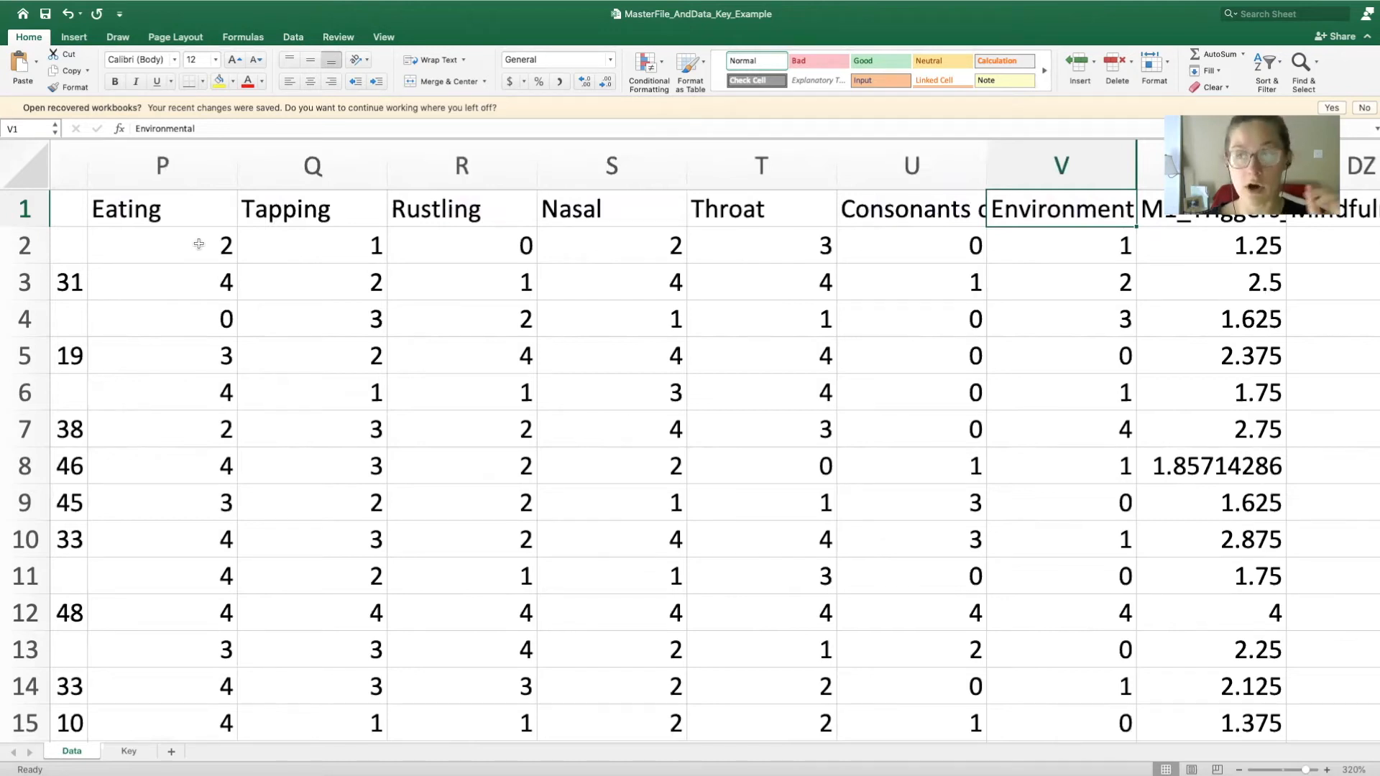
pyautogui.moveTo(196, 308)
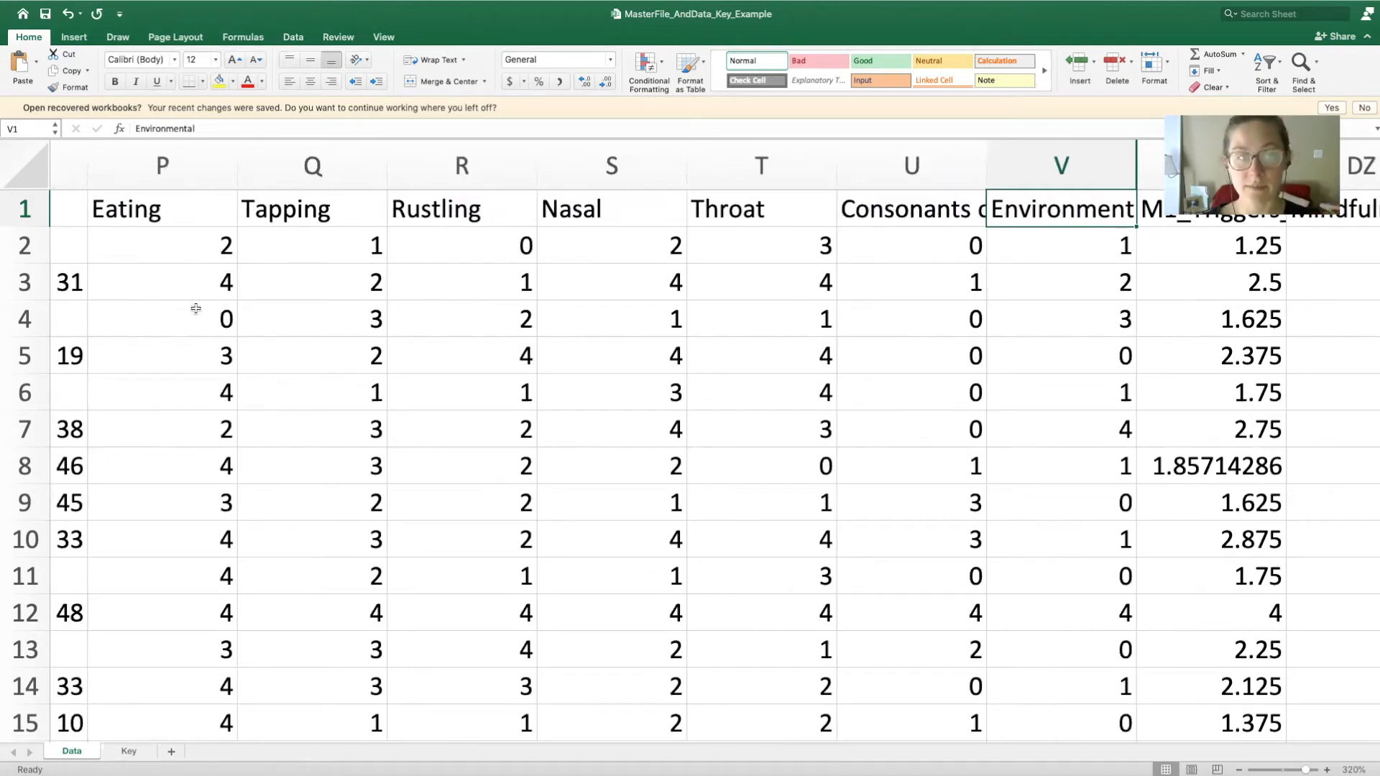
# Insert Sum_Triggers after Environmental, check the Eating and Throat scores, and enter 5 in X2.
pyautogui.click(162, 283)
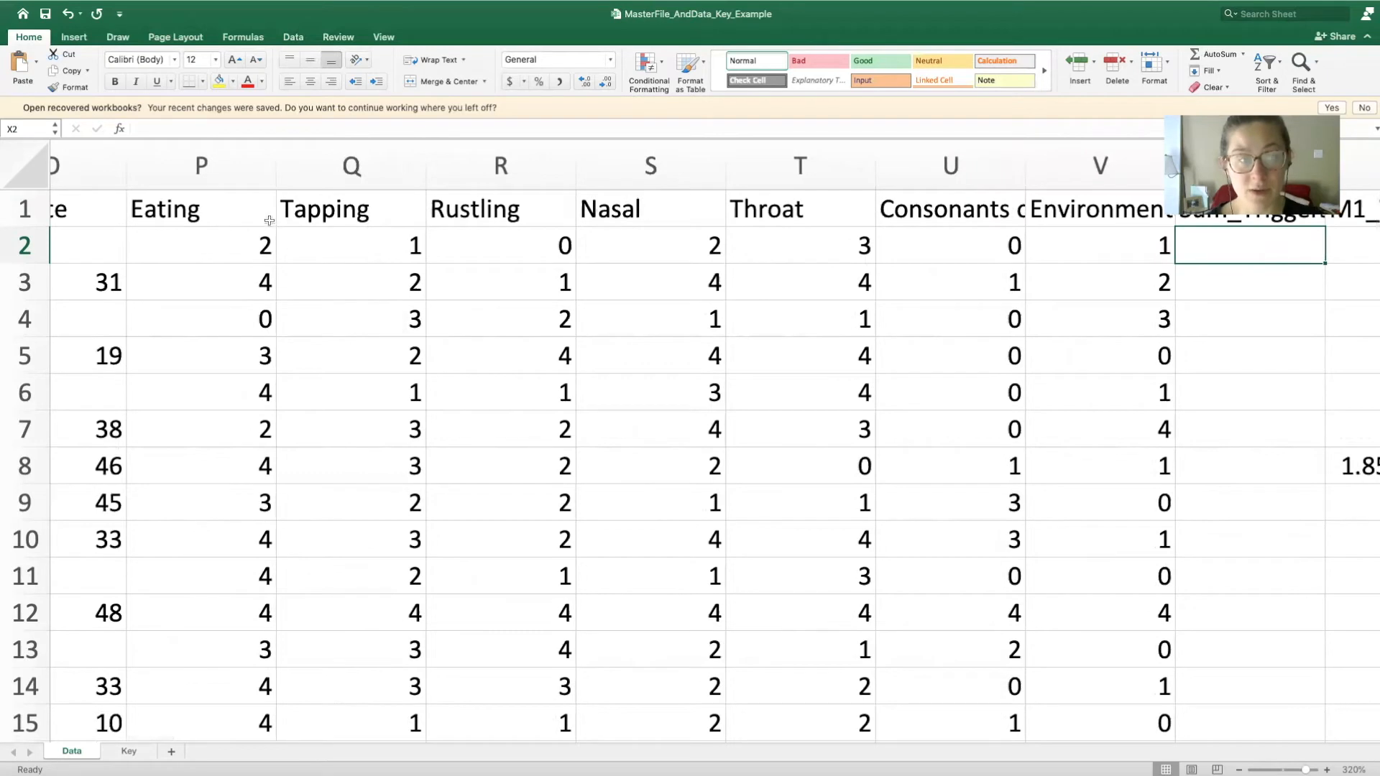
pyautogui.click(200, 245)
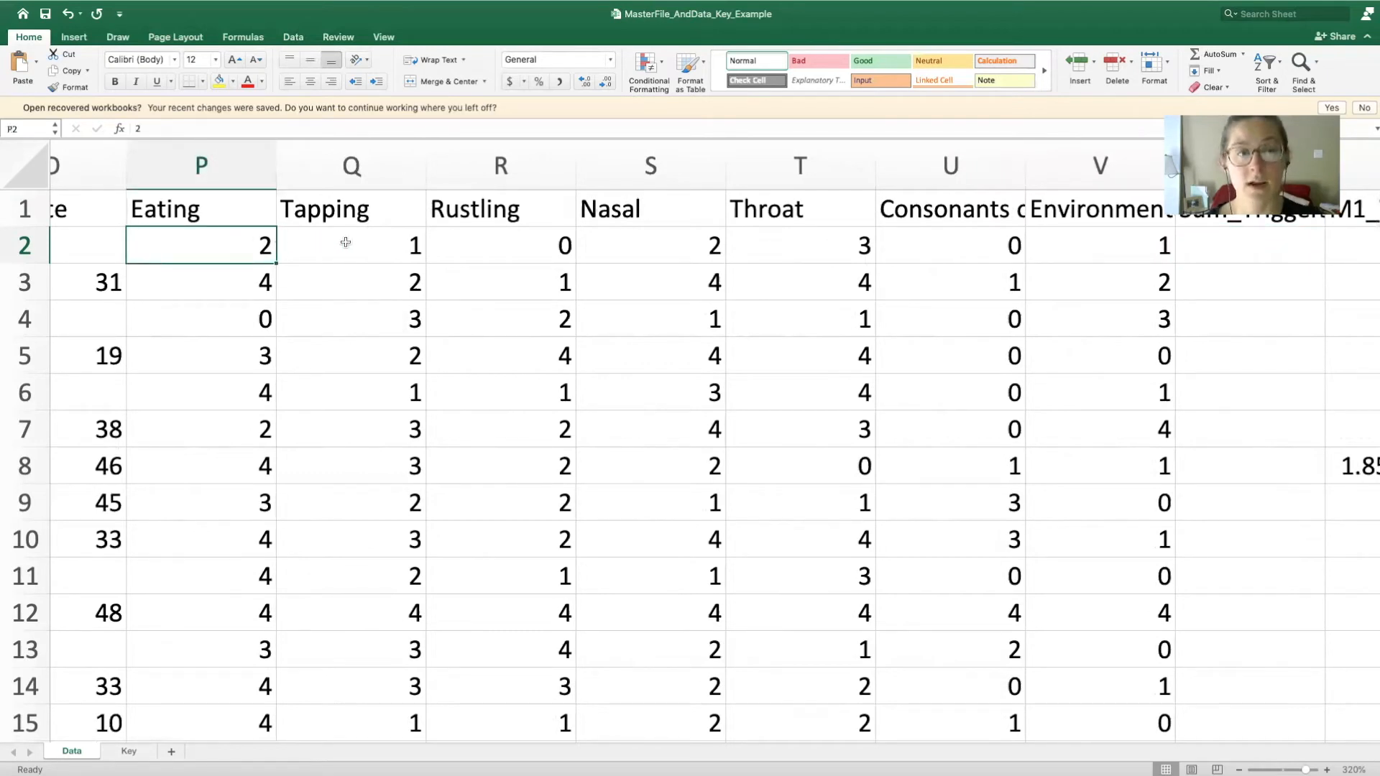
pyautogui.click(798, 244)
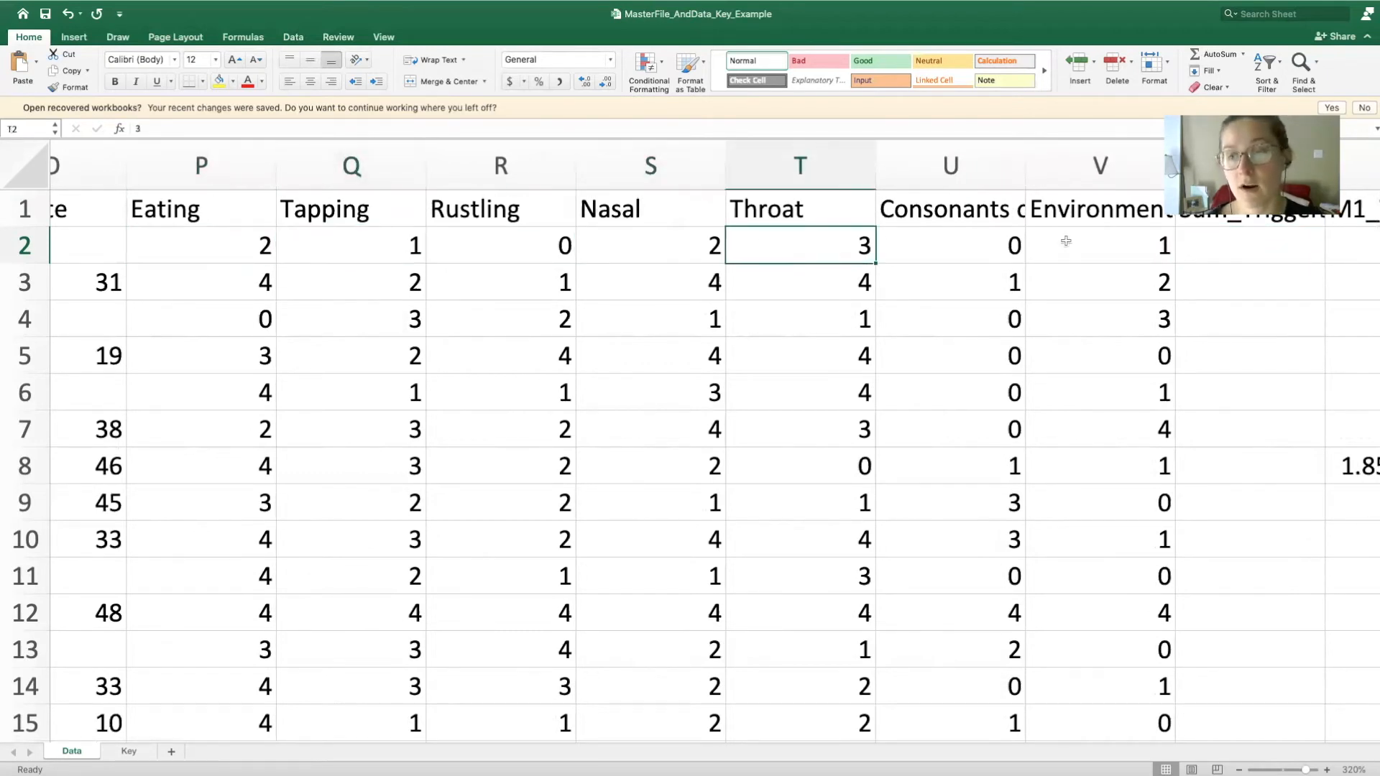
pyautogui.hscroll(3)
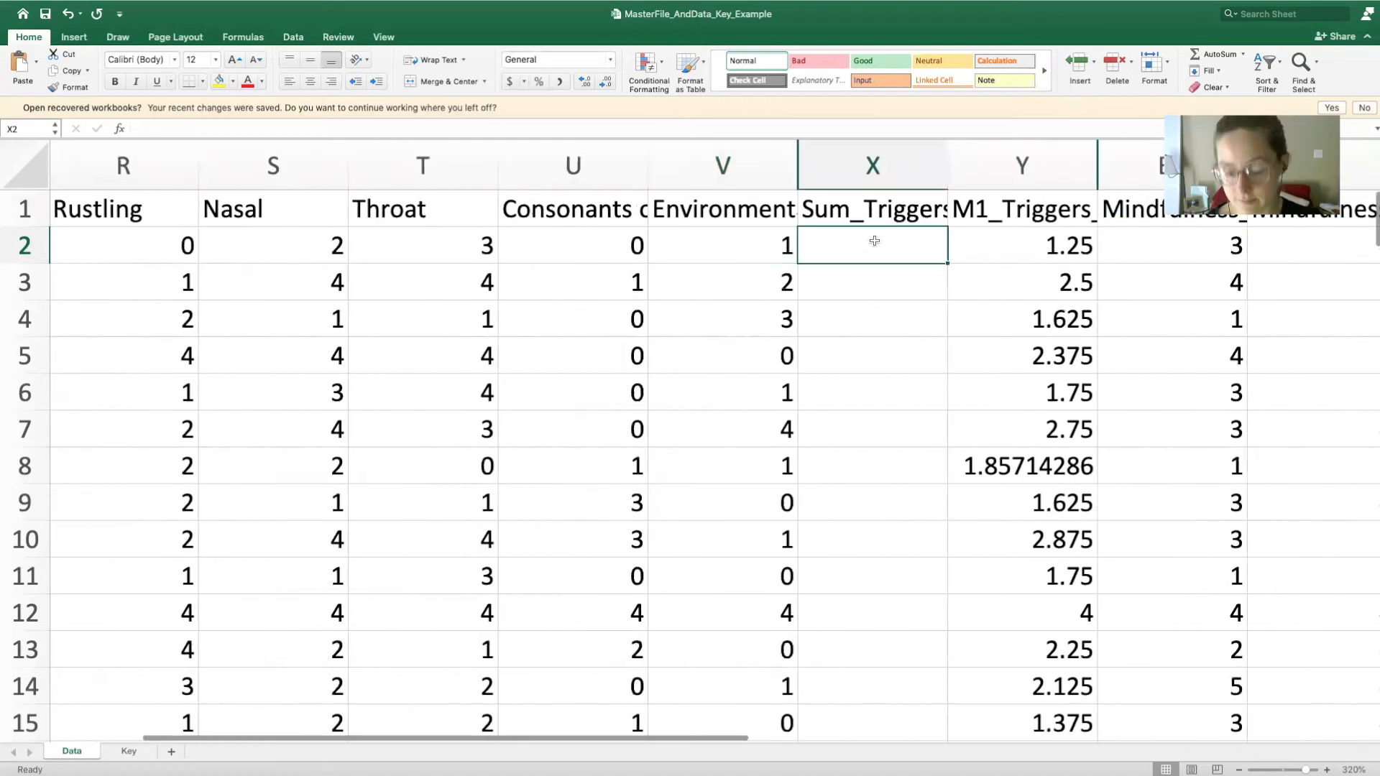
pyautogui.write('5')
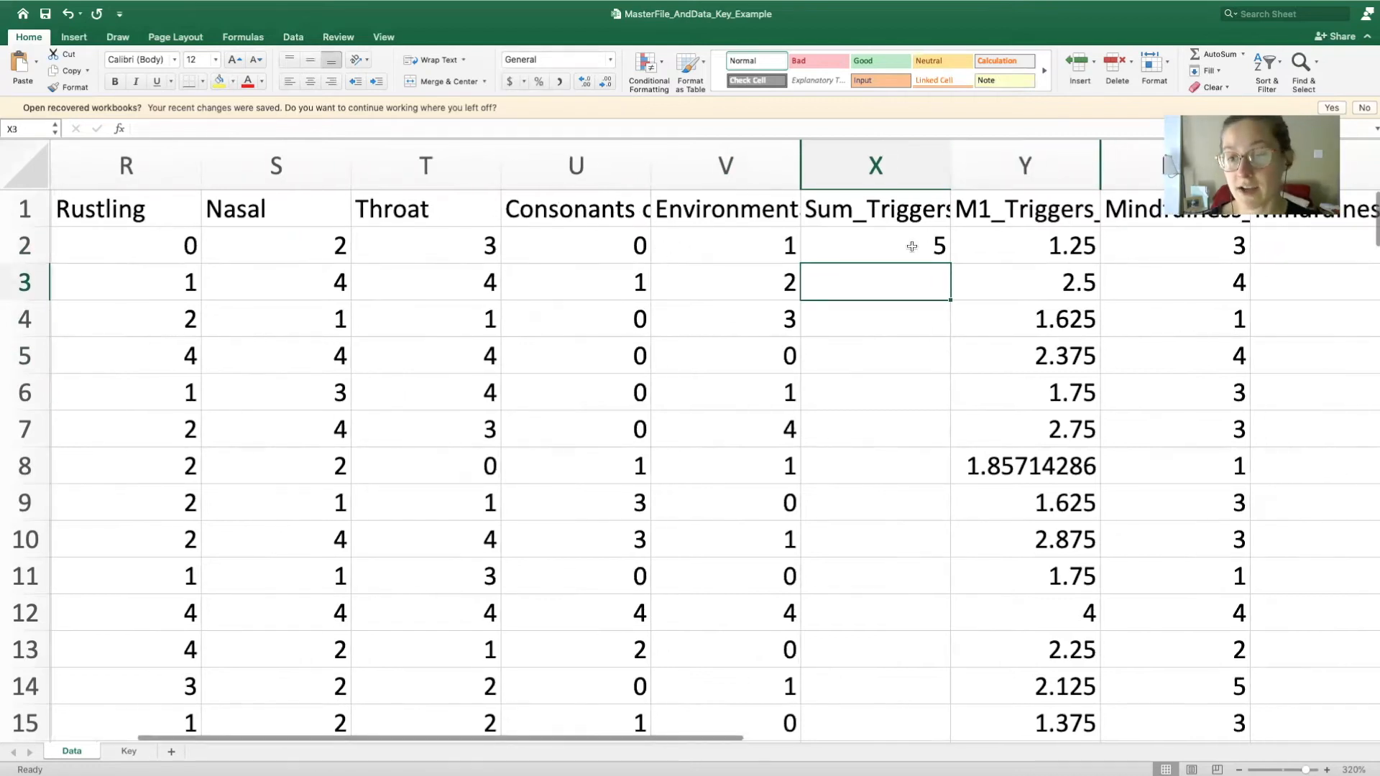
pyautogui.click(874, 245)
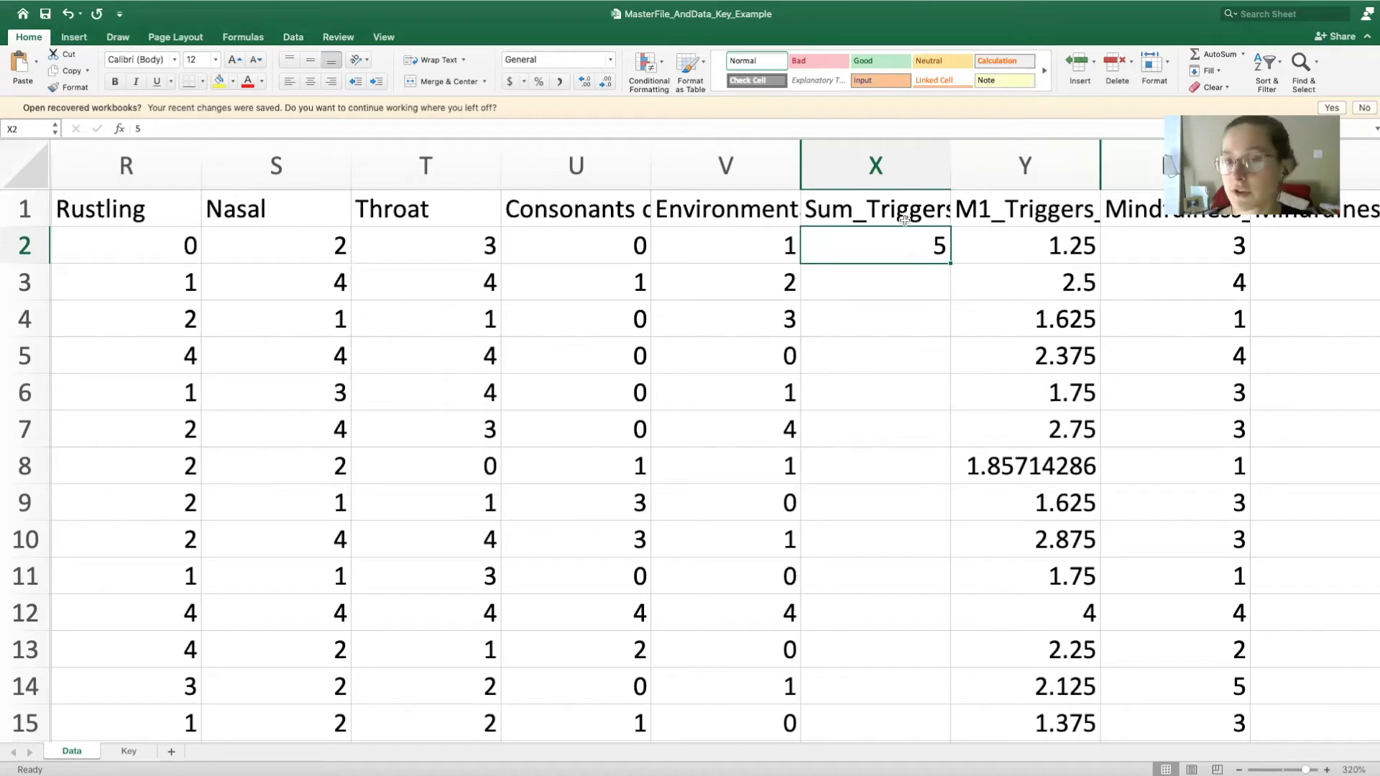
# Delete the trial Sum_Triggers column and rename X1 to Triggers_Avg.
pyautogui.click(874, 165)
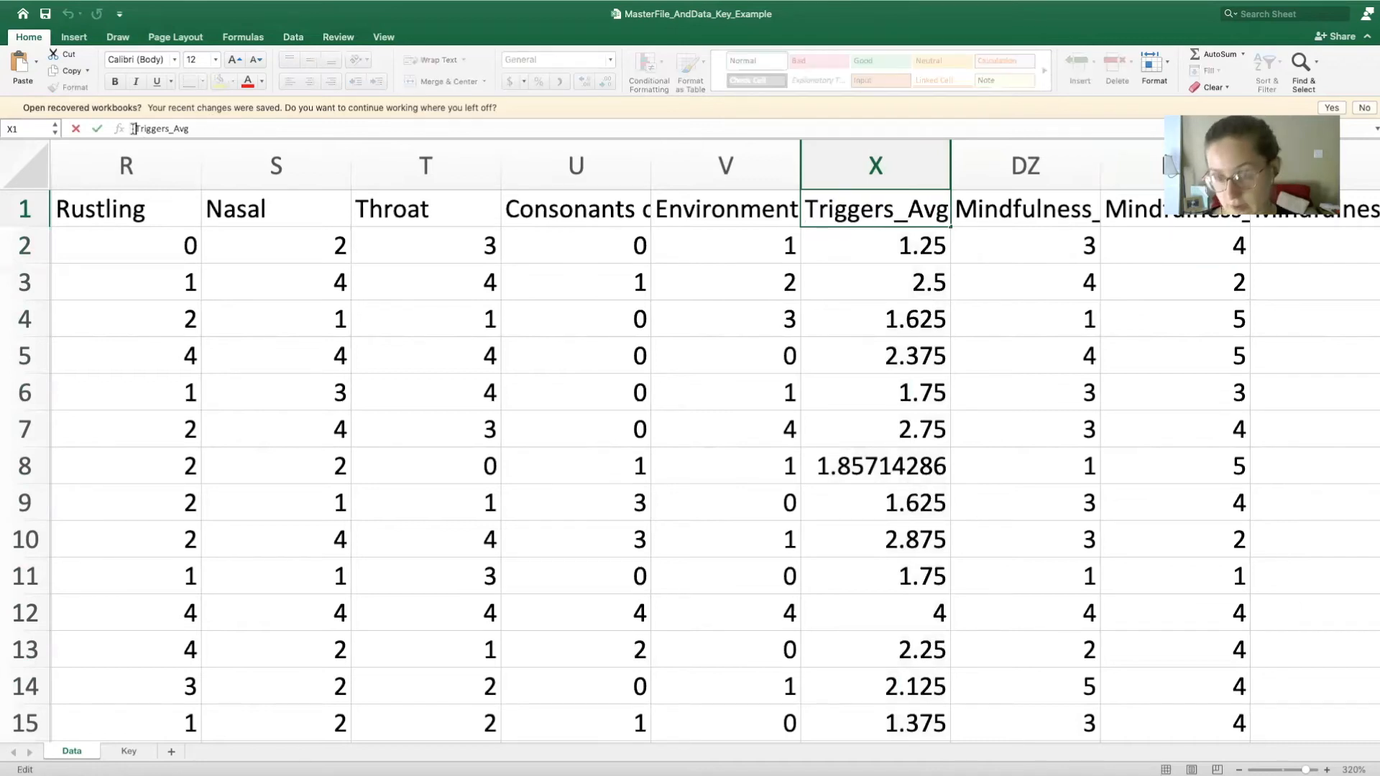
pyautogui.click(872, 246)
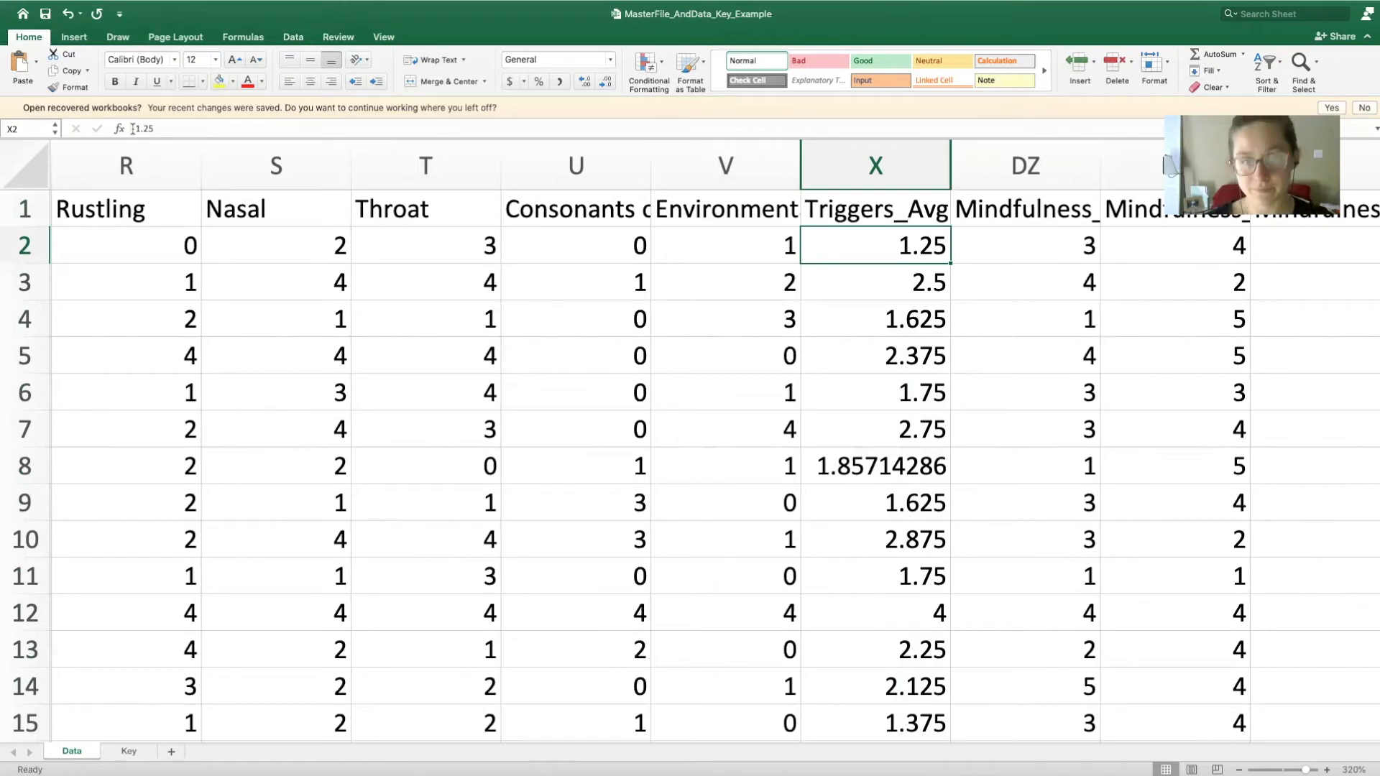
pyautogui.moveTo(678, 248)
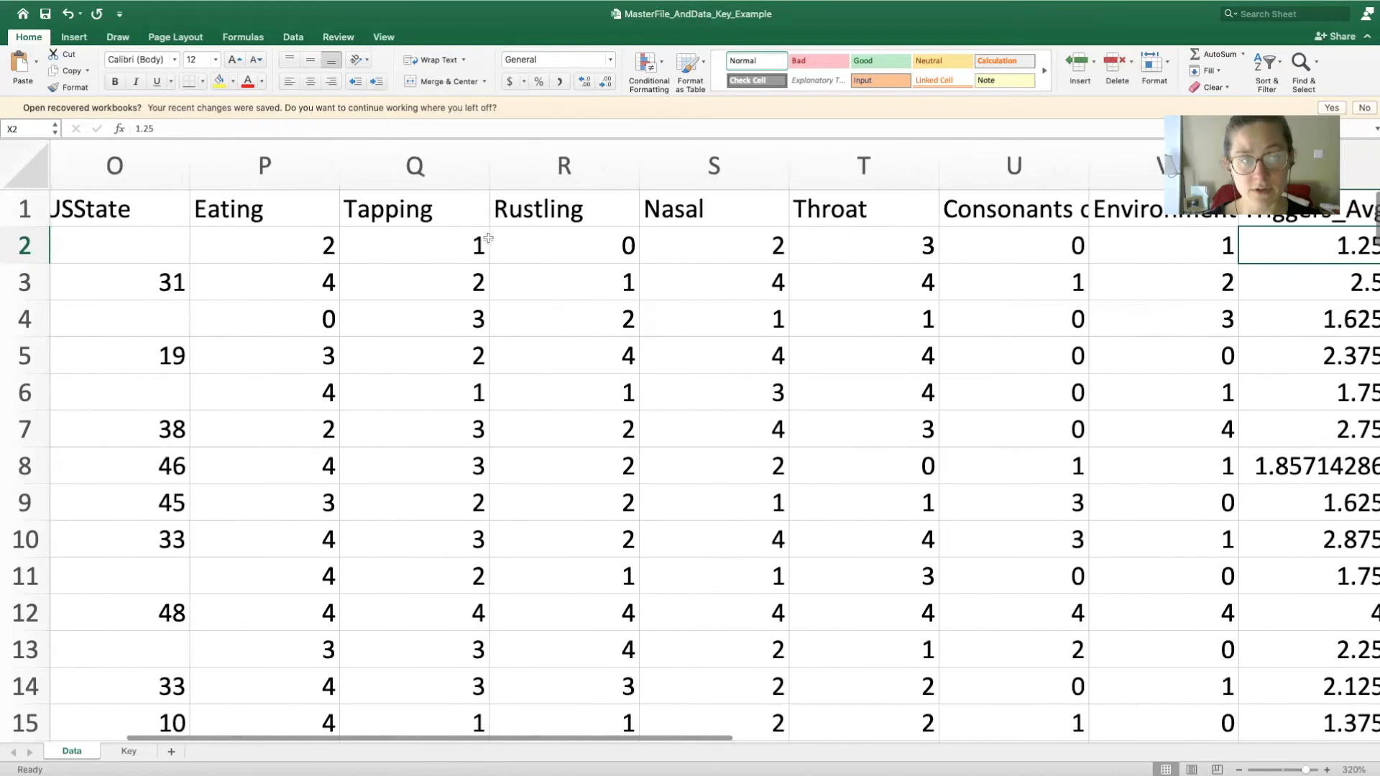
pyautogui.hscroll(3)
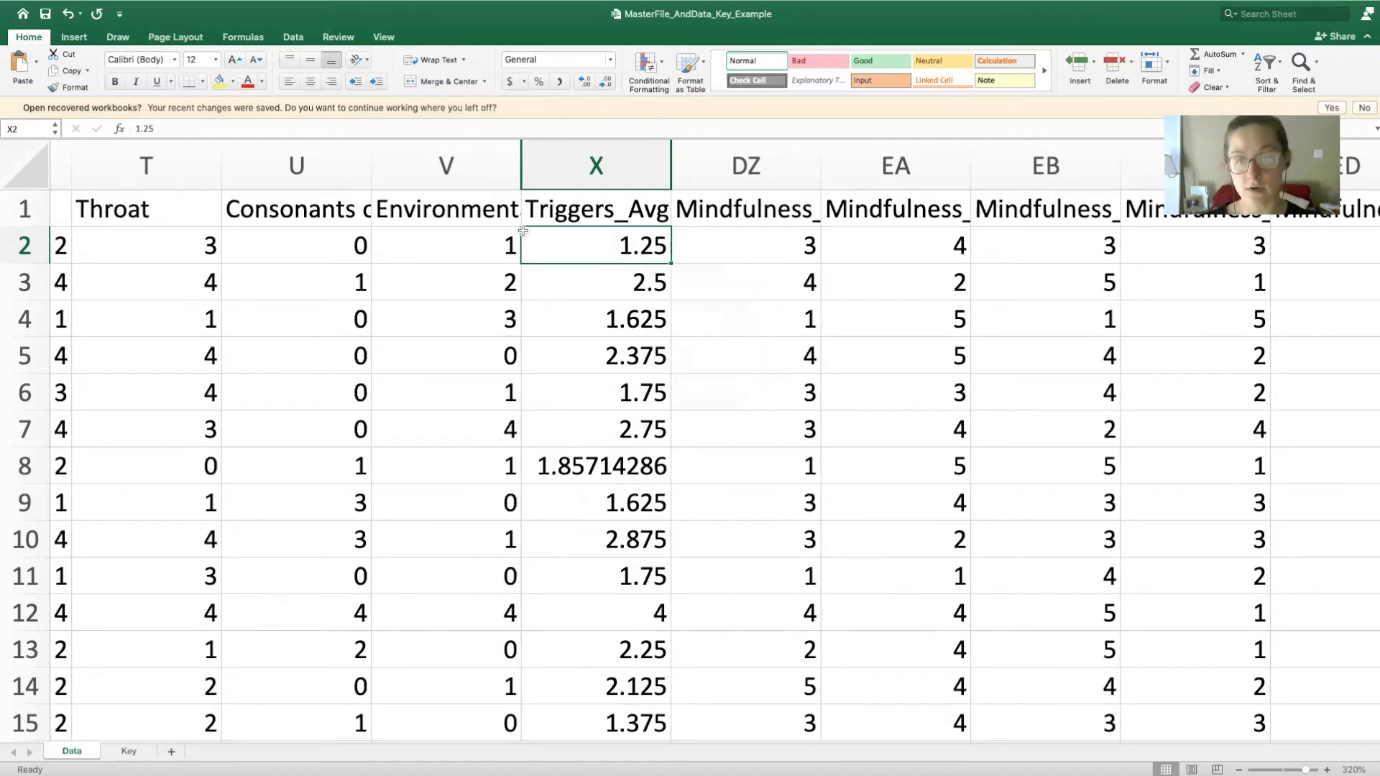
# Check participant one's mindfulness scores and insert an empty column after Non-reactivity.
pyautogui.click(894, 246)
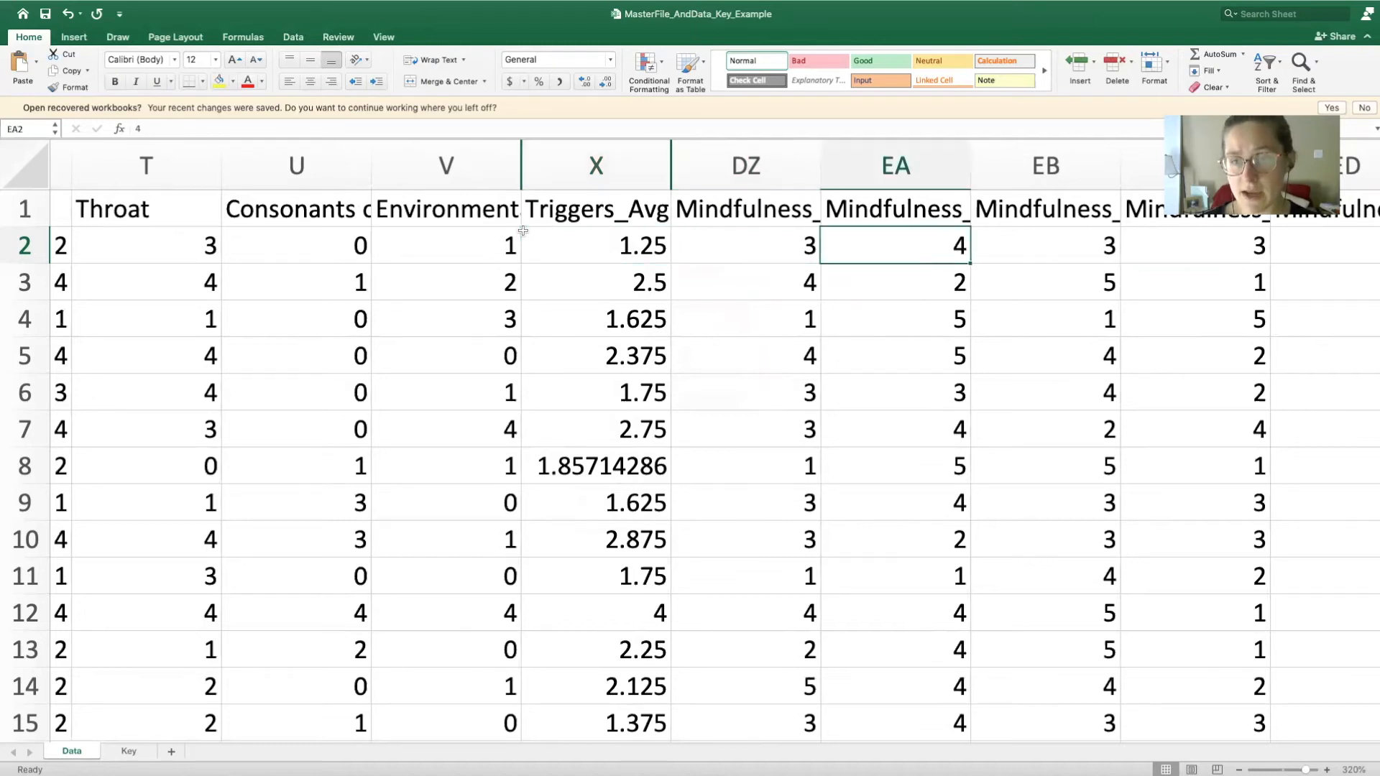
pyautogui.hscroll(3)
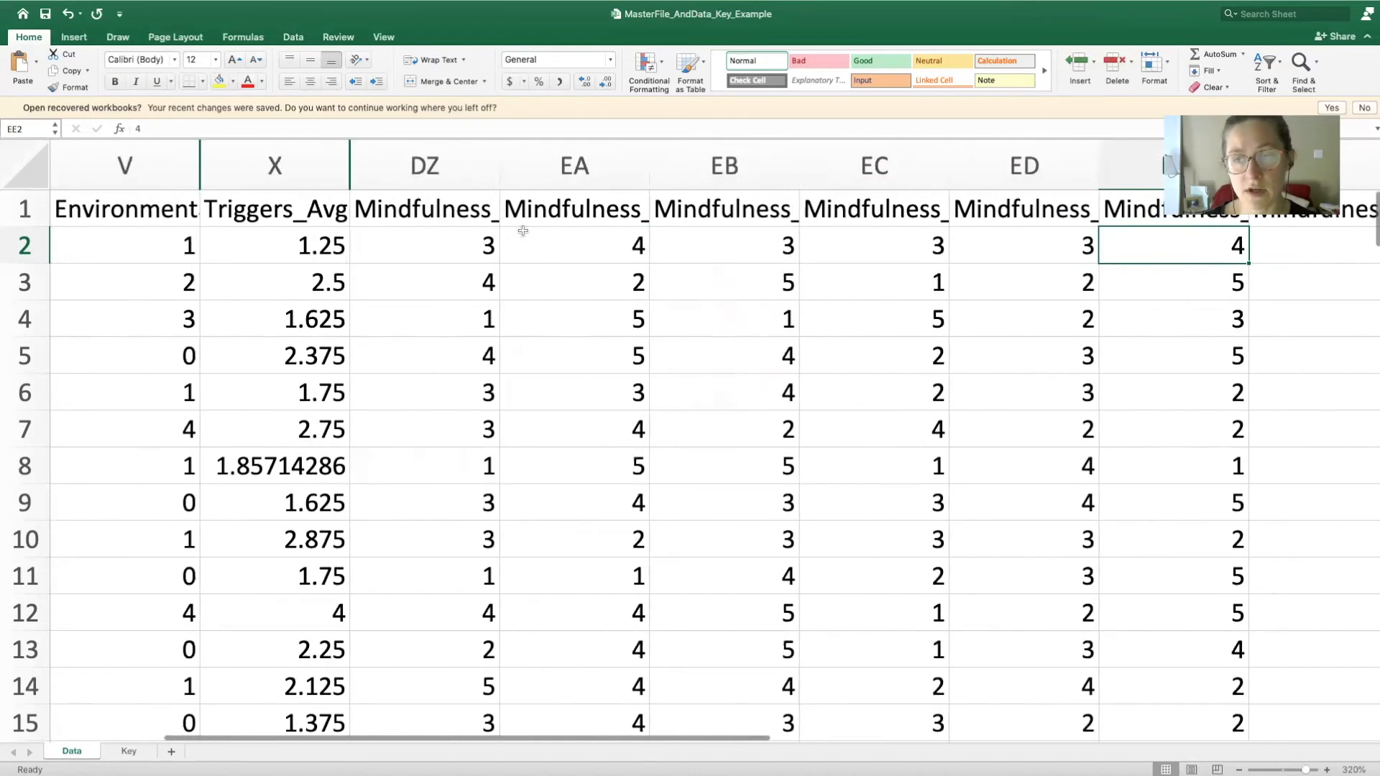
pyautogui.click(573, 246)
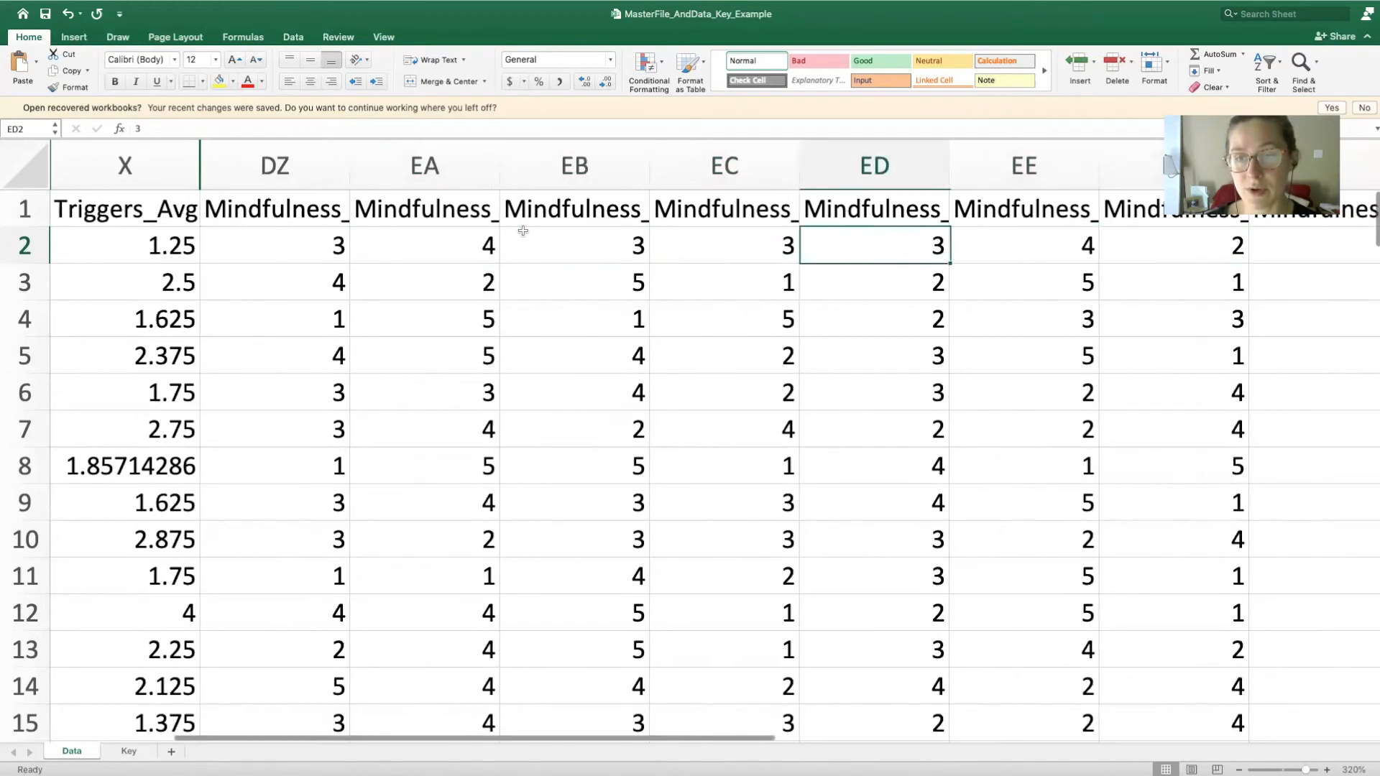
pyautogui.click(274, 246)
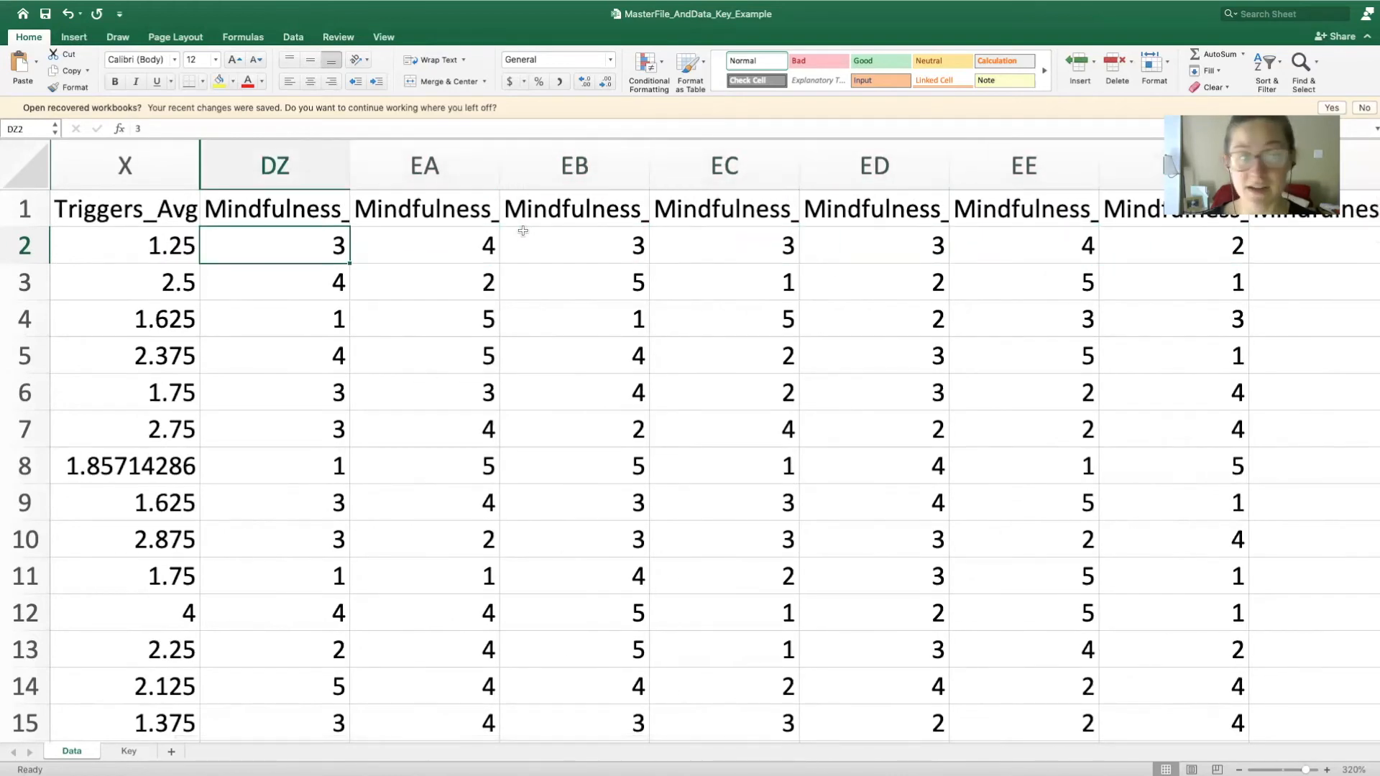
pyautogui.click(874, 246)
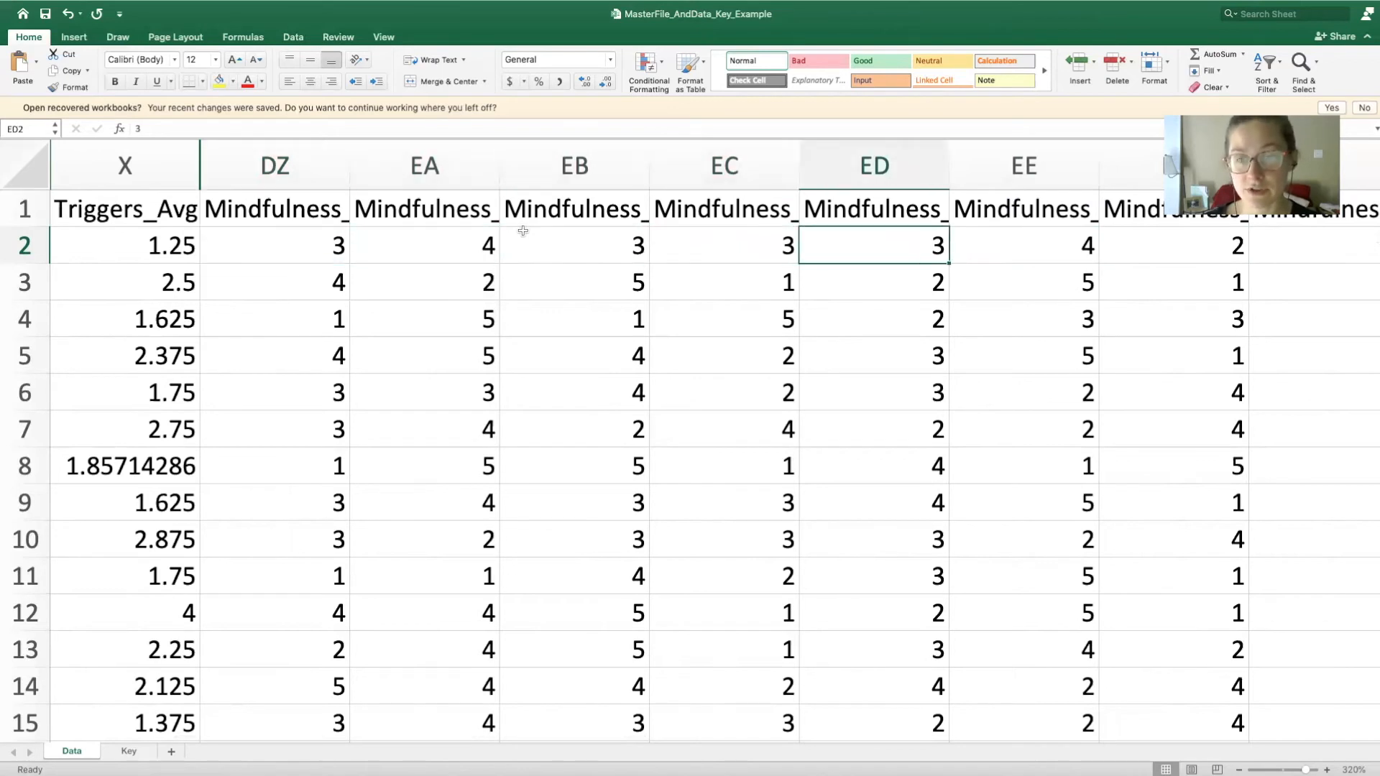
pyautogui.hscroll(3)
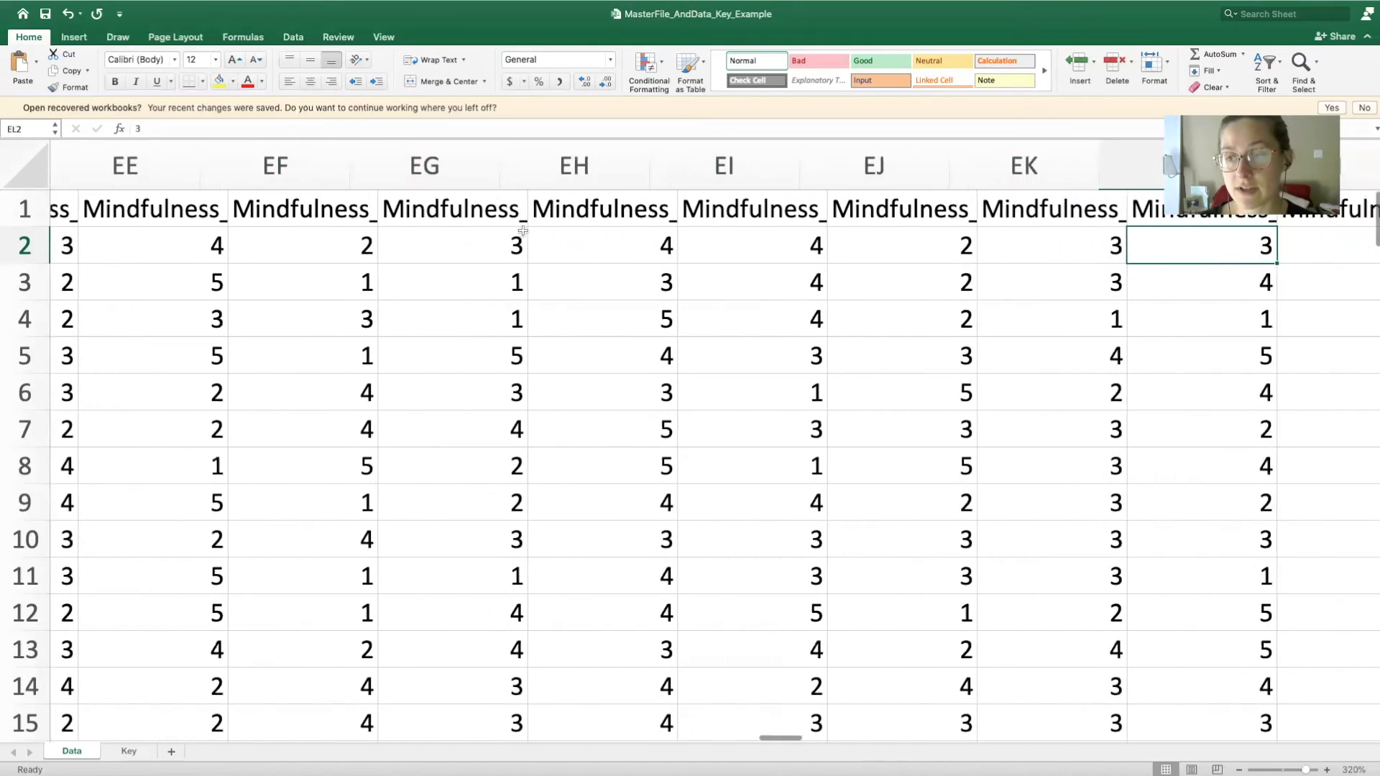
pyautogui.hscroll(3)
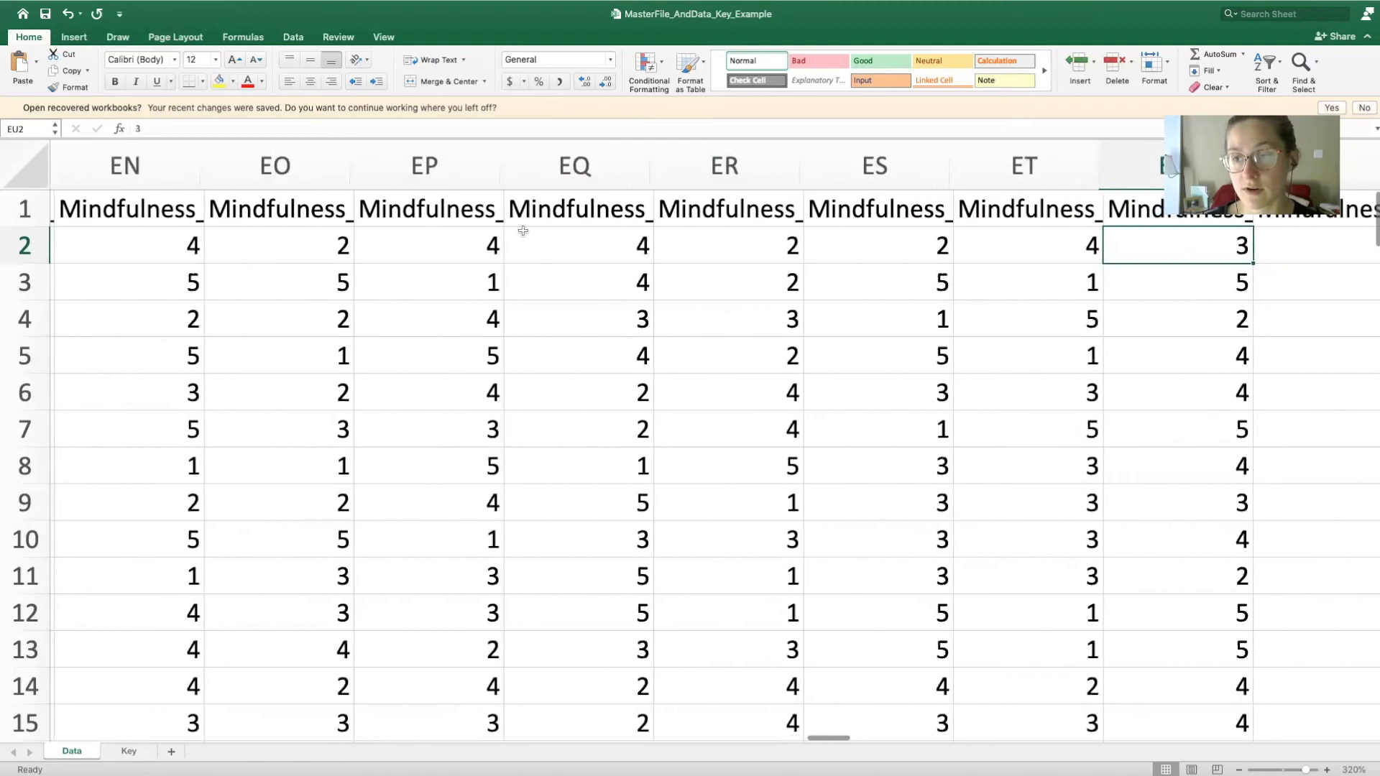
pyautogui.hscroll(3)
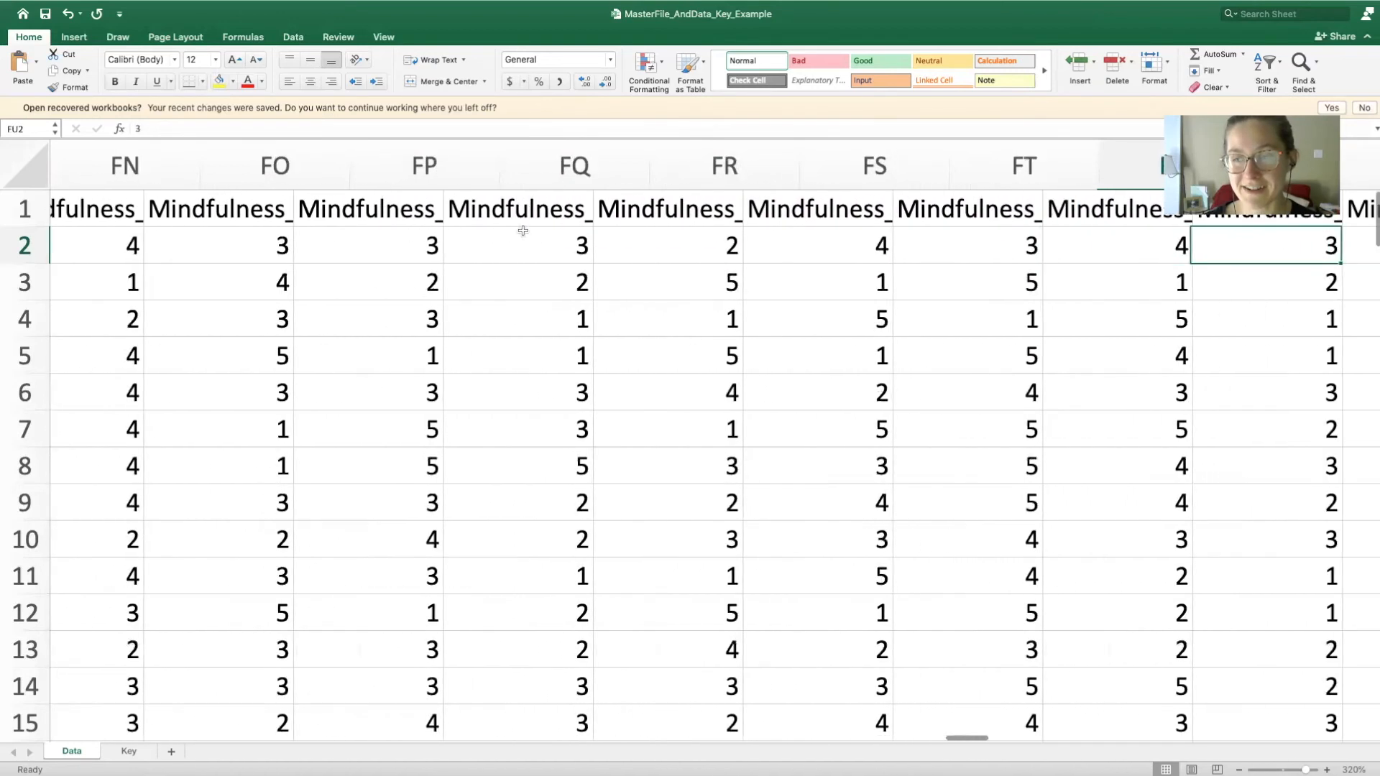
pyautogui.hscroll(3)
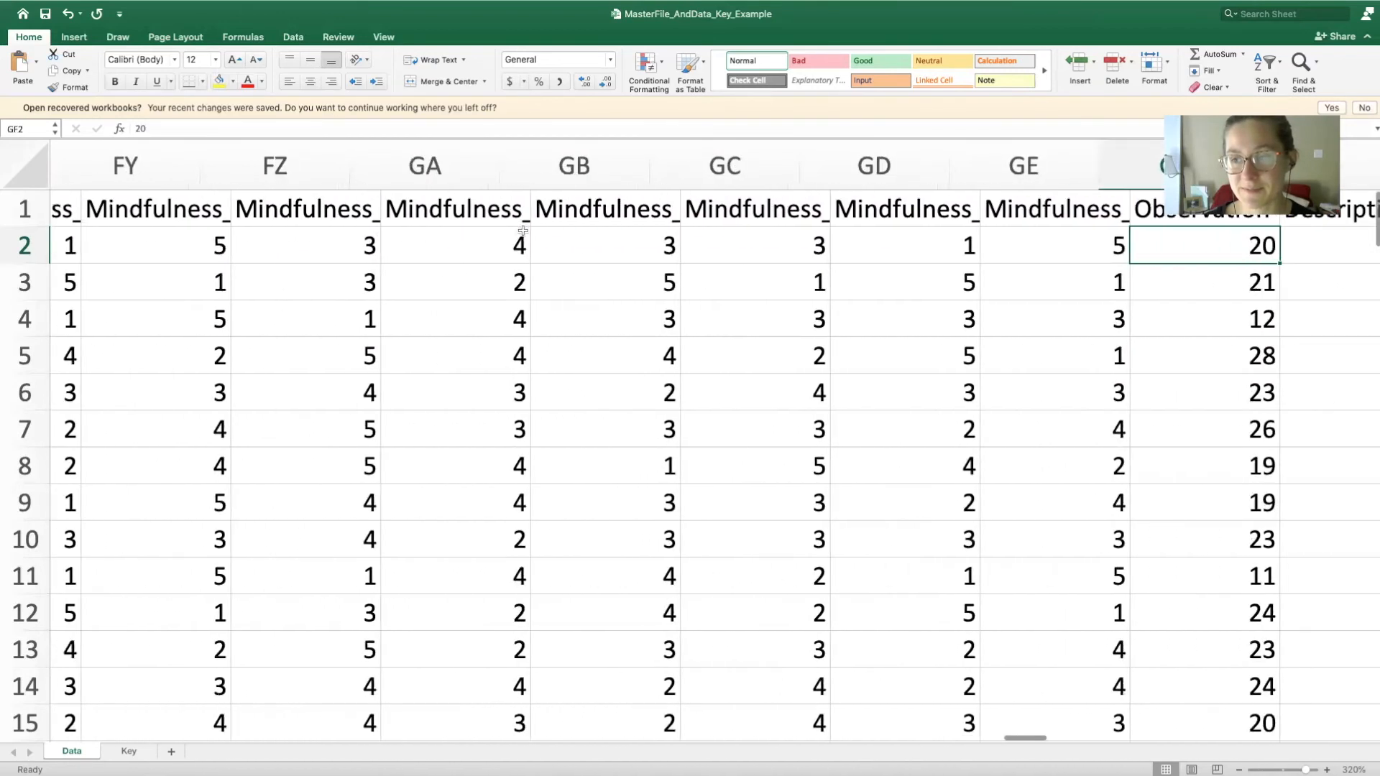
pyautogui.hscroll(3)
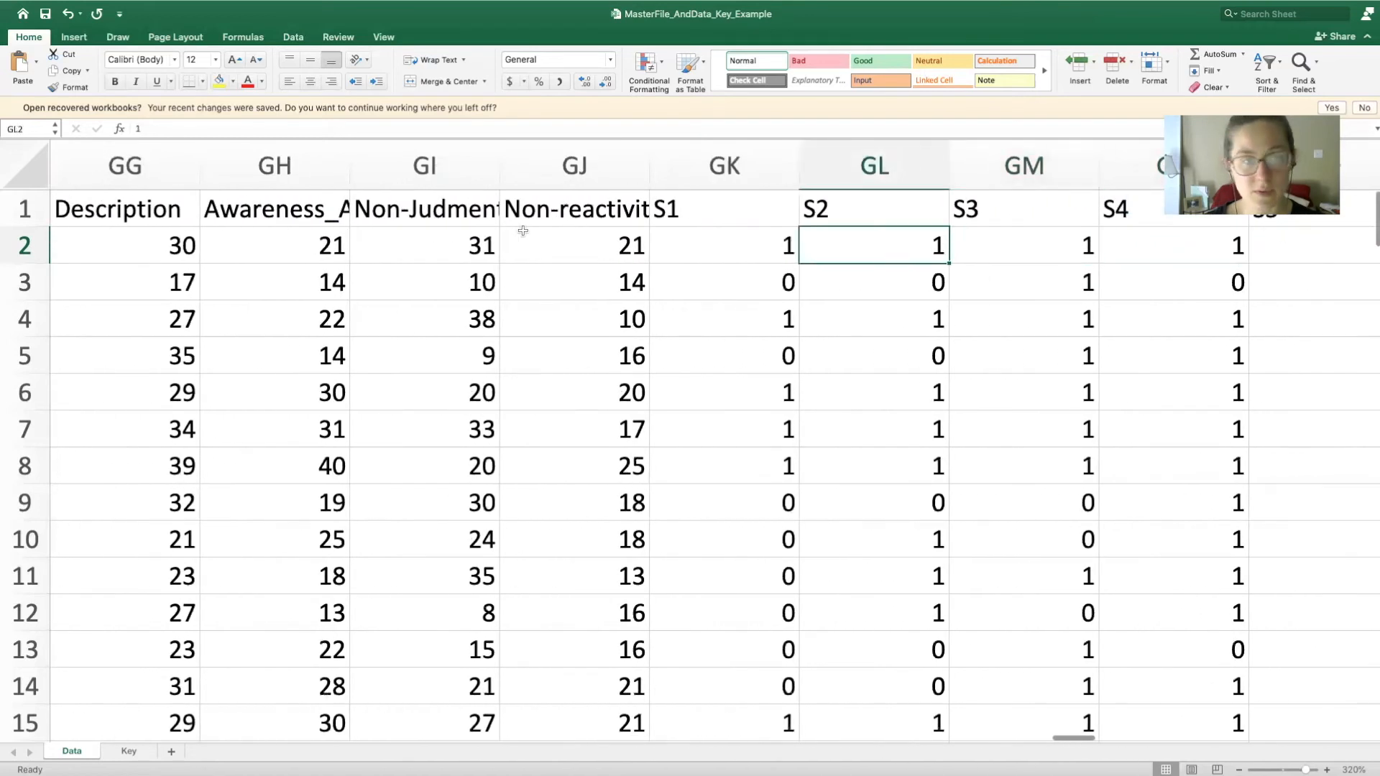
pyautogui.click(724, 165)
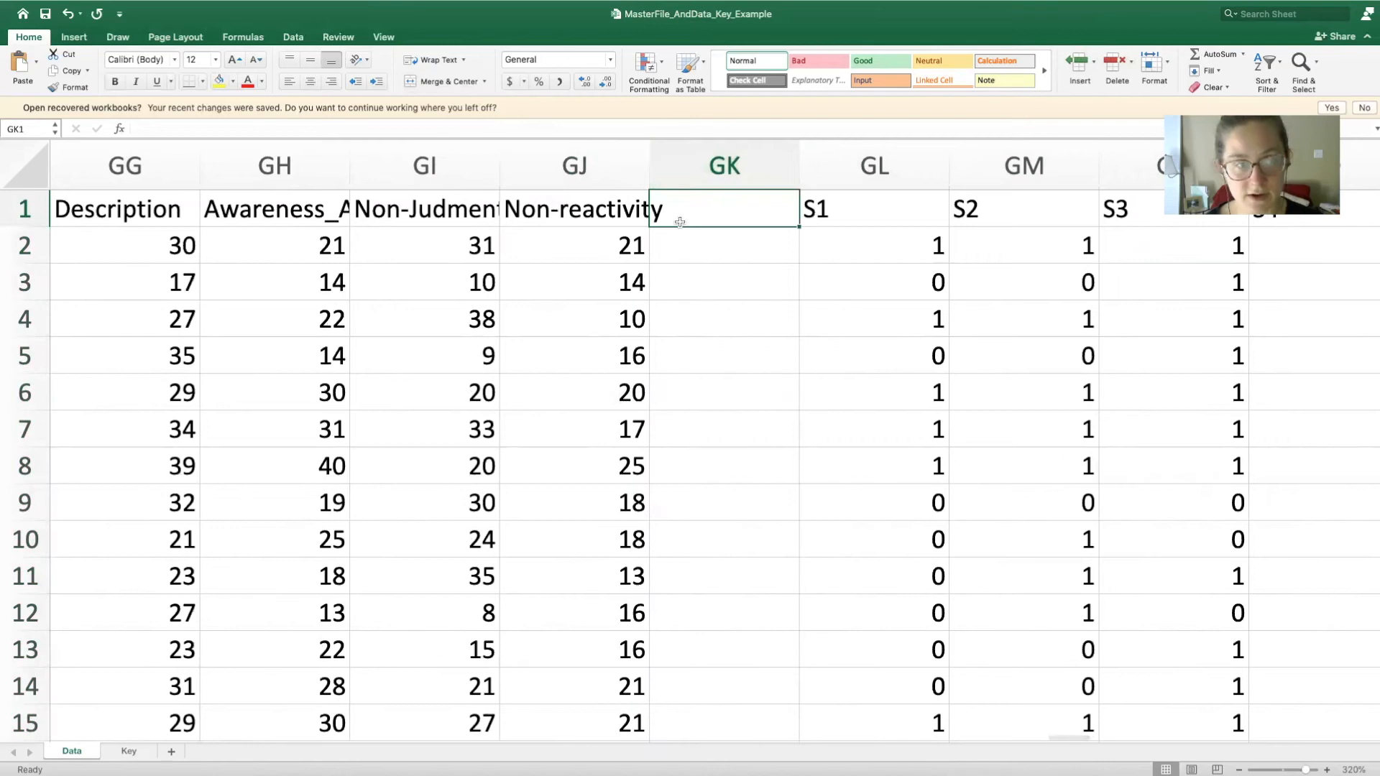
# Head column GK Mind_Sum and fill =SUM(GF2:GJ2) down the participant rows.
pyautogui.write('Mind')
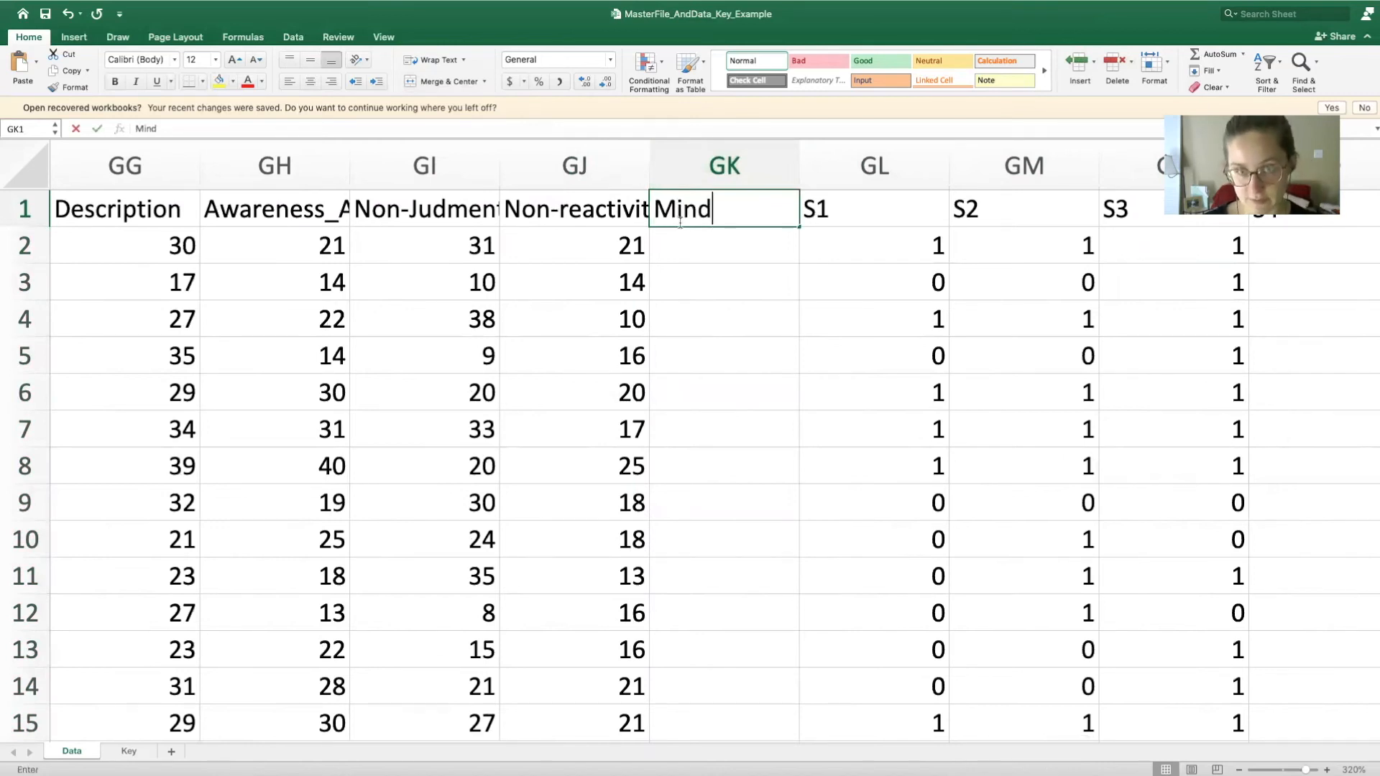
pyautogui.write('_Tota')
pyautogui.click(724, 246)
pyautogui.write('=SUM(GF2:GJ2)')
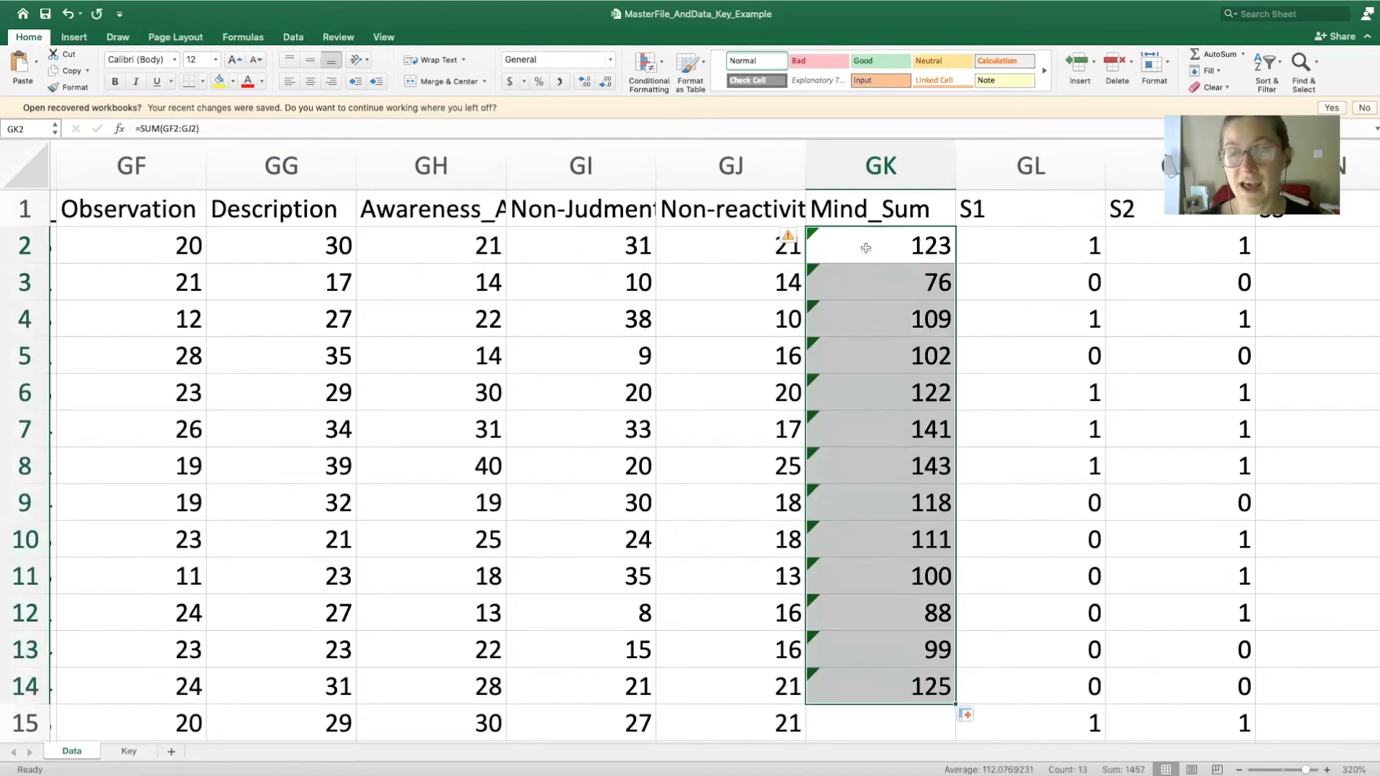
pyautogui.click(880, 164)
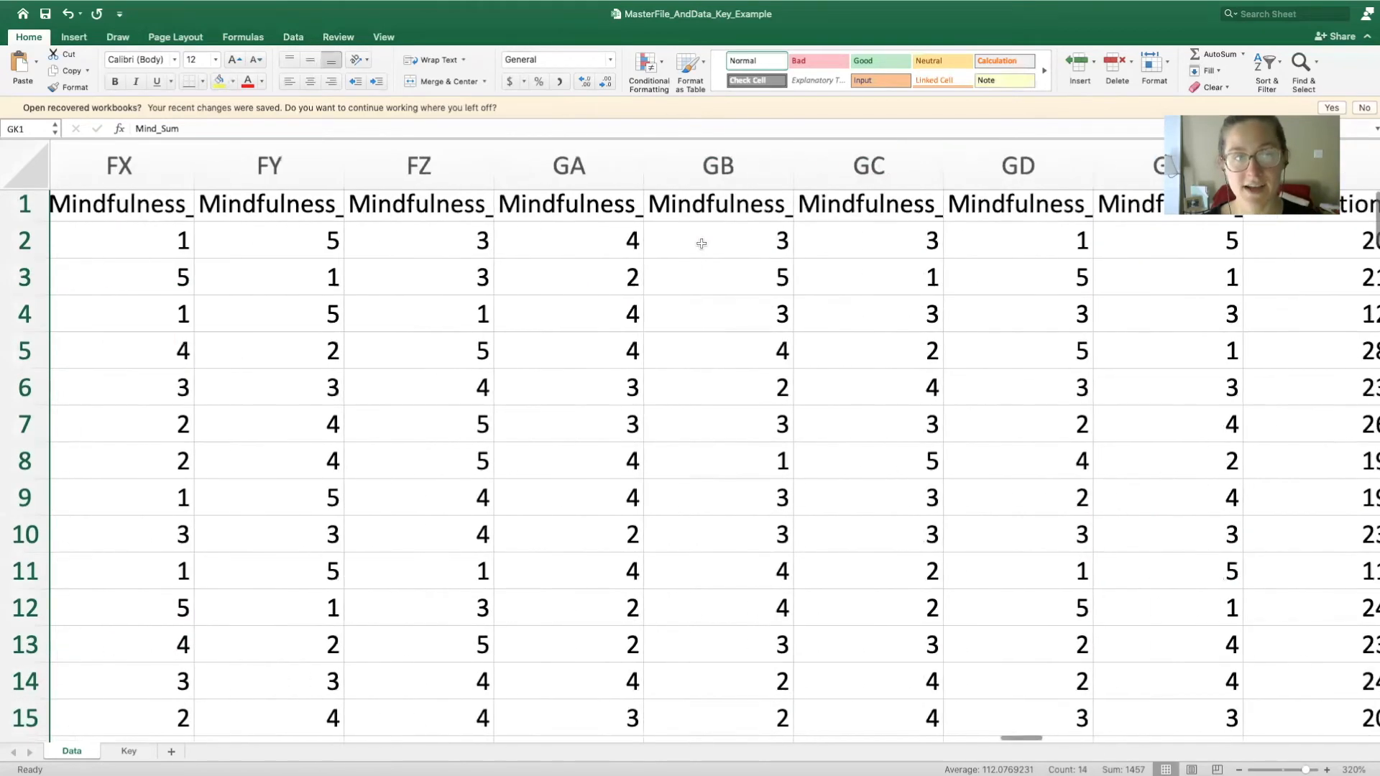
# Return to column A and read the 27.953125 average age for column C.
pyautogui.hscroll(3)
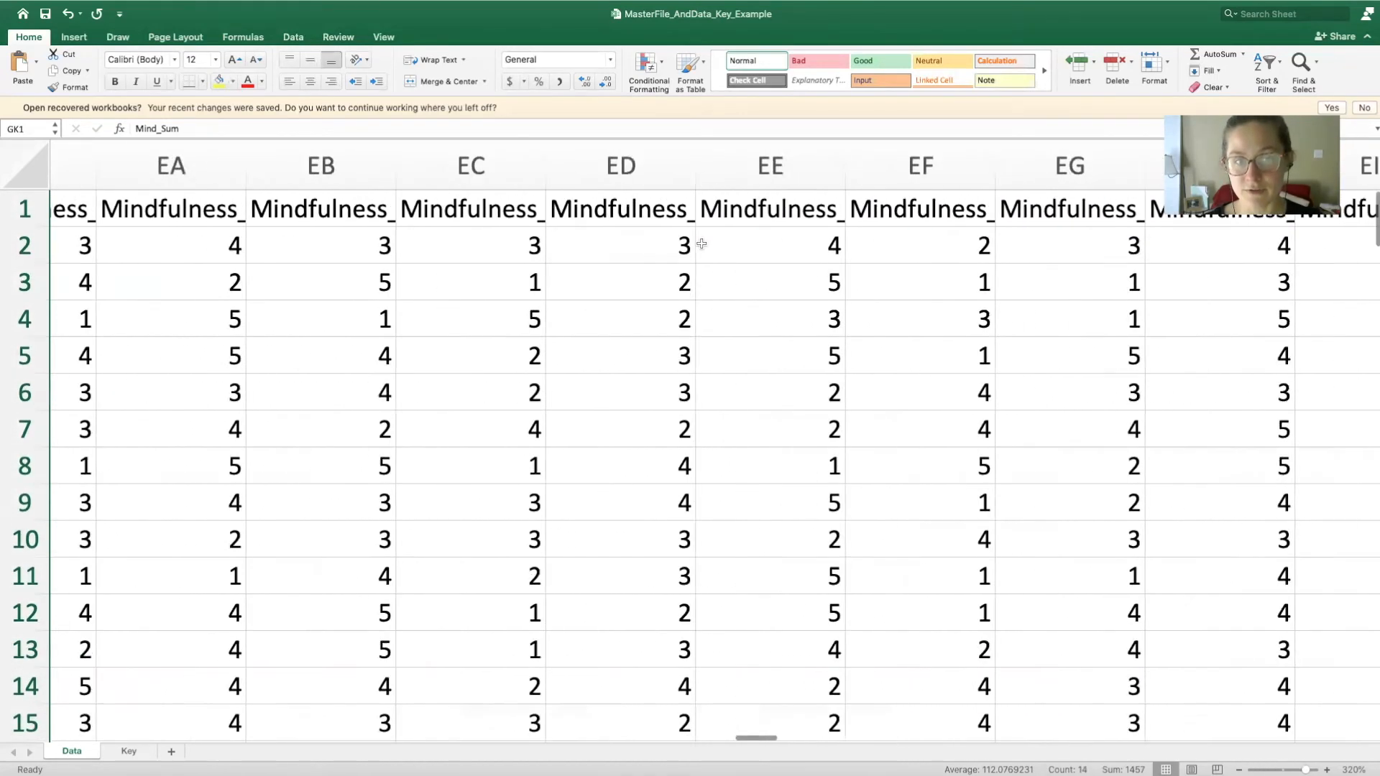
pyautogui.hscroll(-3)
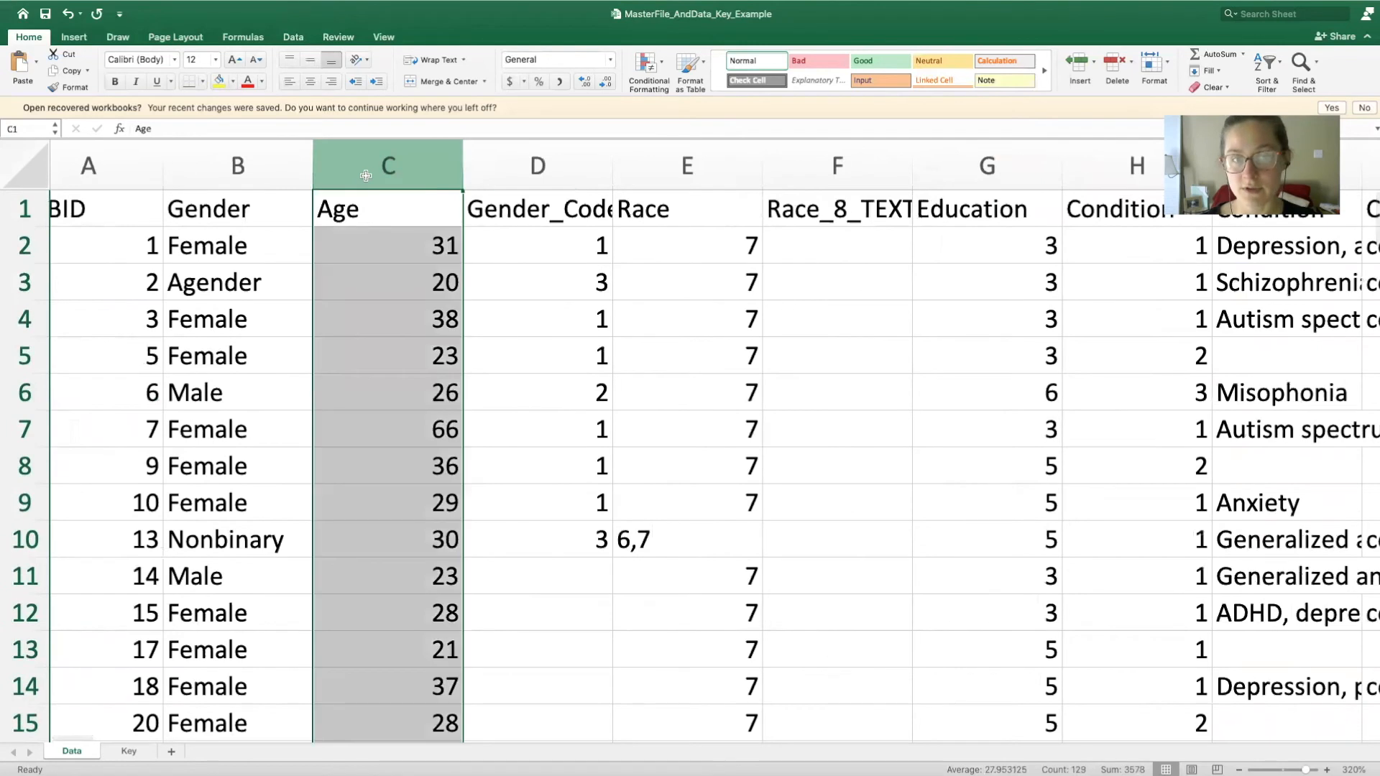
pyautogui.moveTo(944, 216)
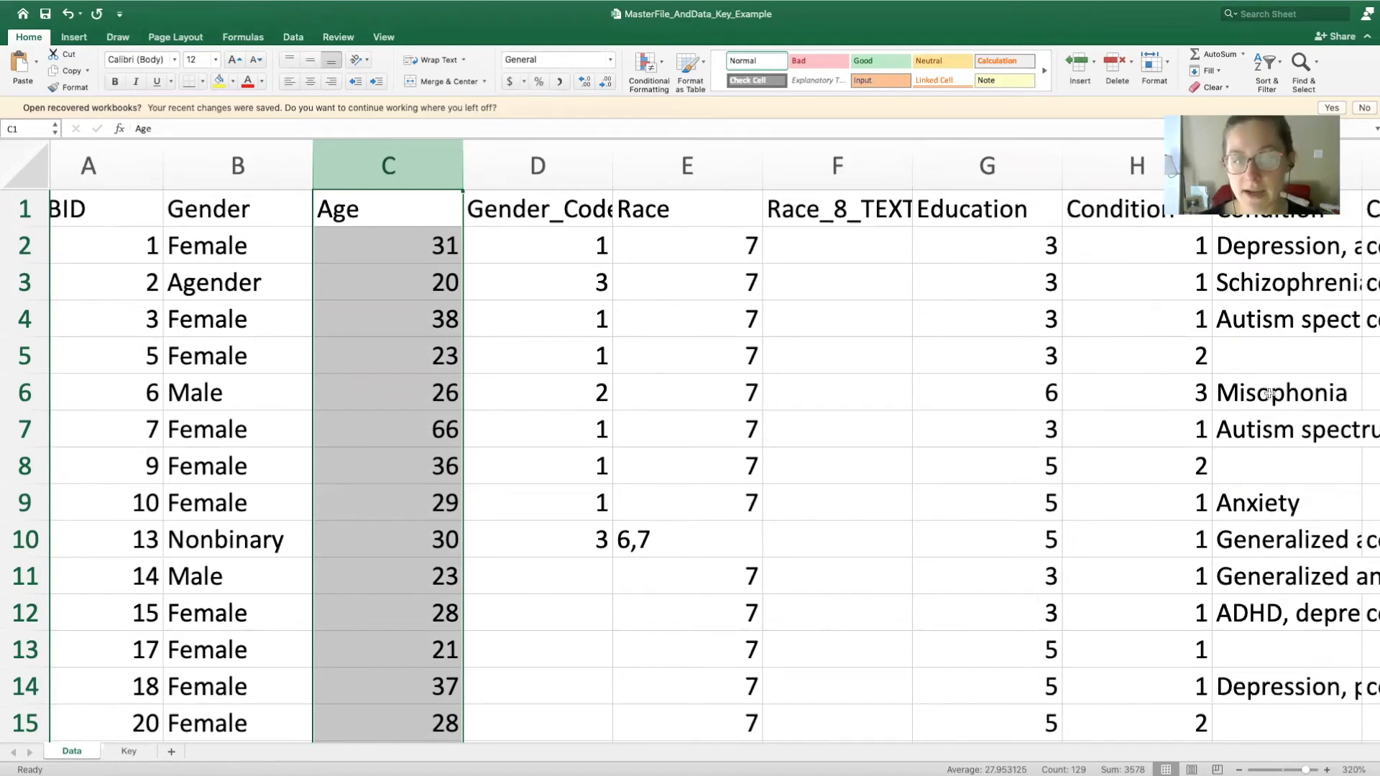
# Scroll past the Eating and Nasal ratings to the Triggers_Avg column X.
pyautogui.hscroll(3)
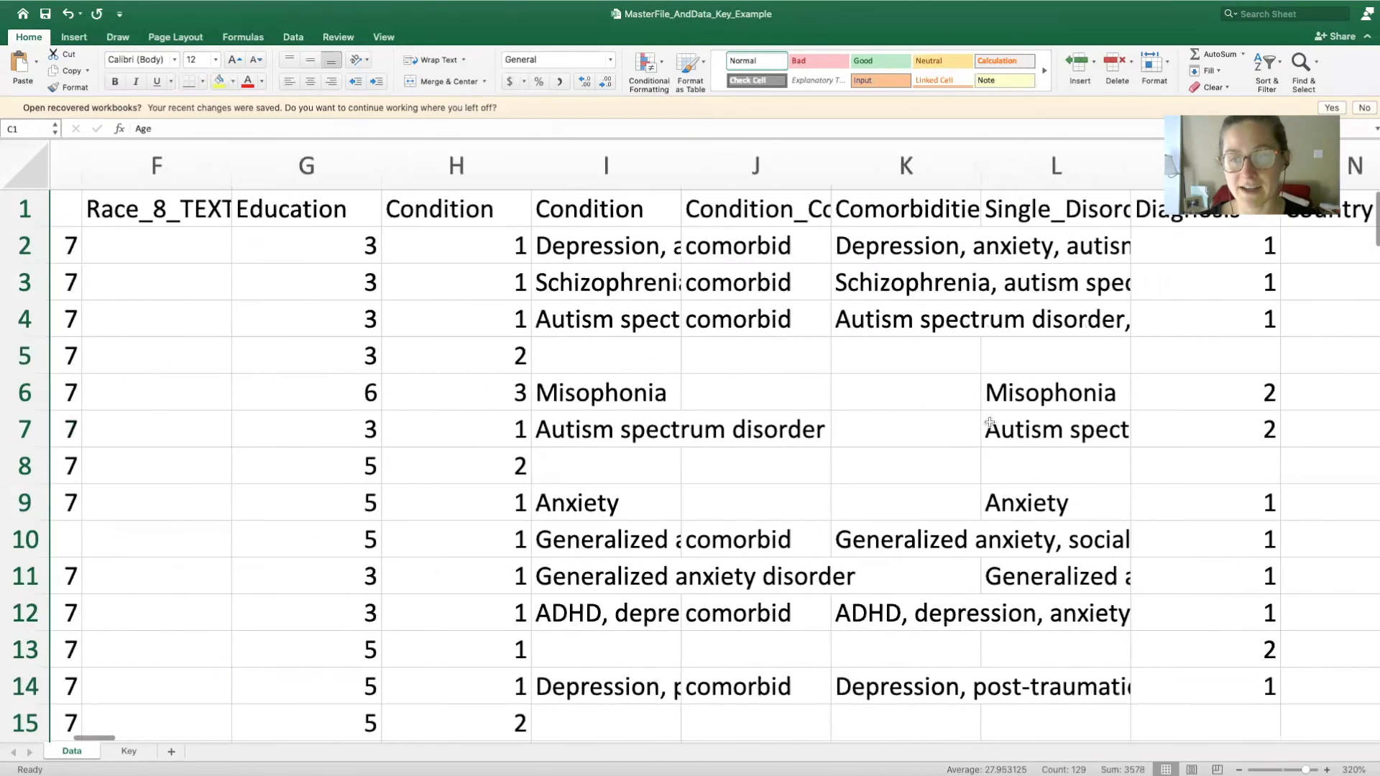
pyautogui.hscroll(3)
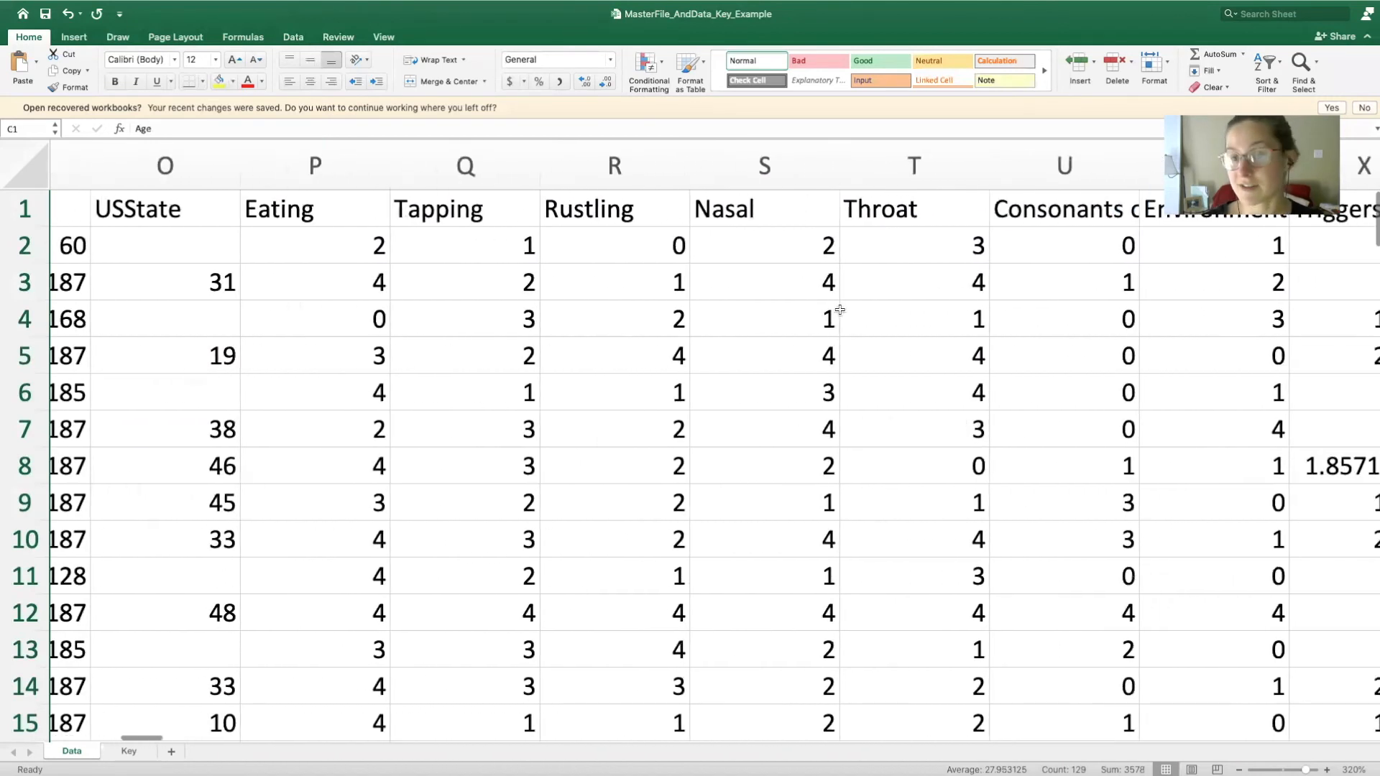
pyautogui.click(314, 245)
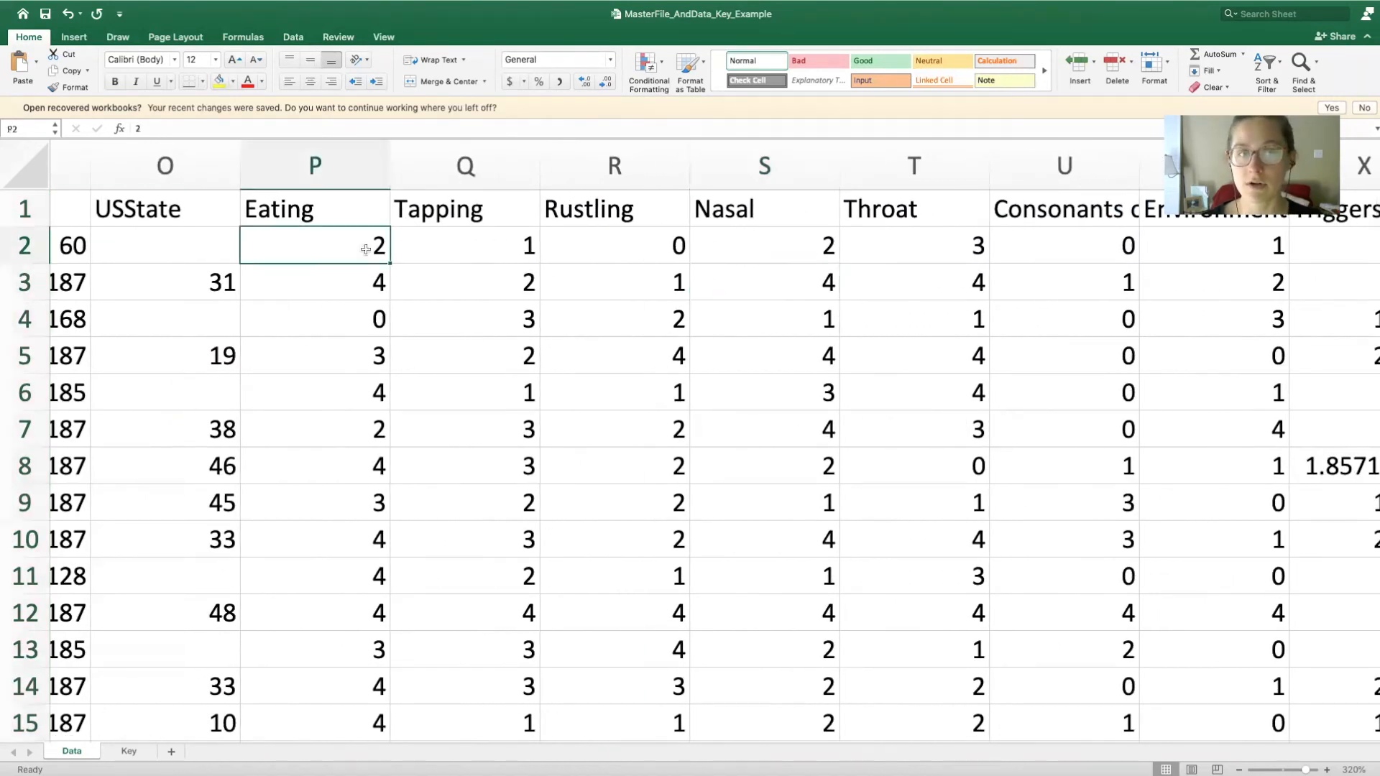
pyautogui.click(763, 246)
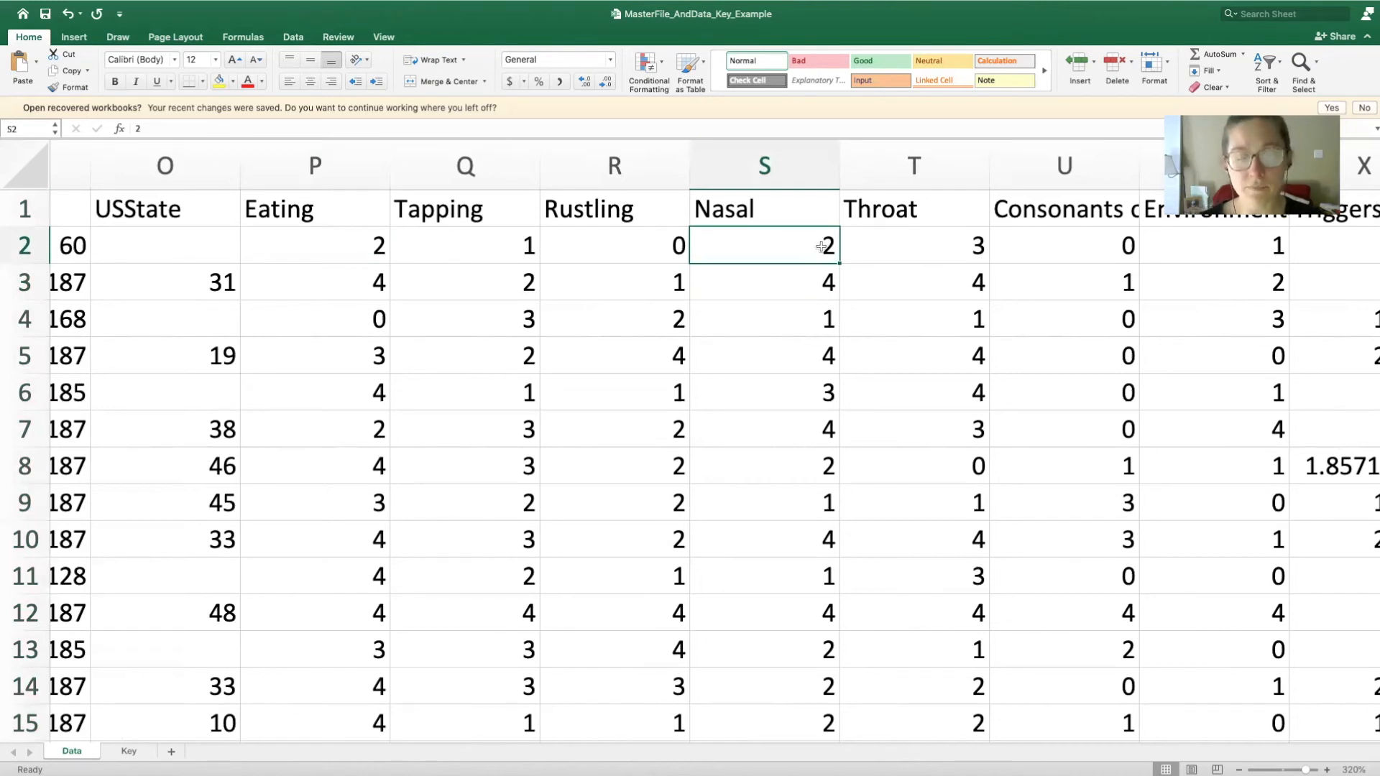
pyautogui.hscroll(-3)
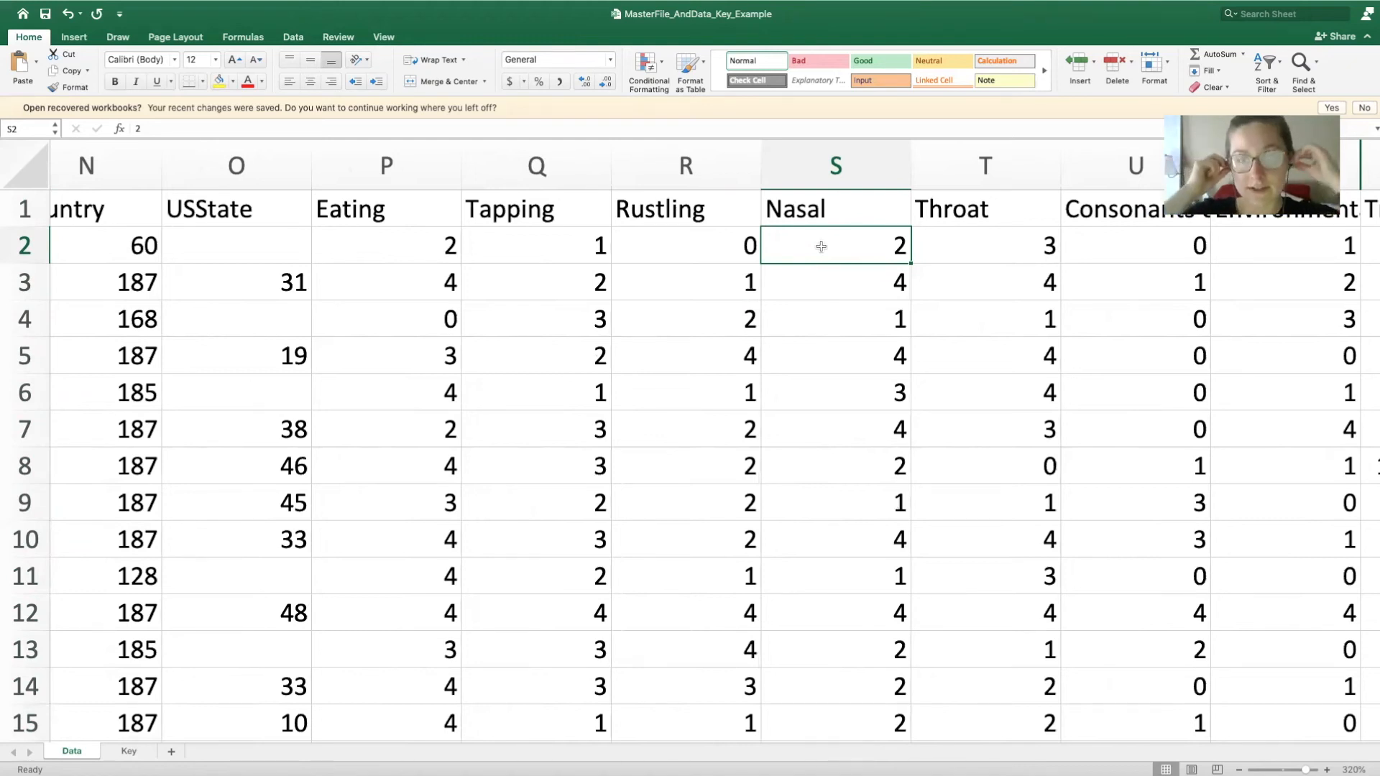
pyautogui.hscroll(3)
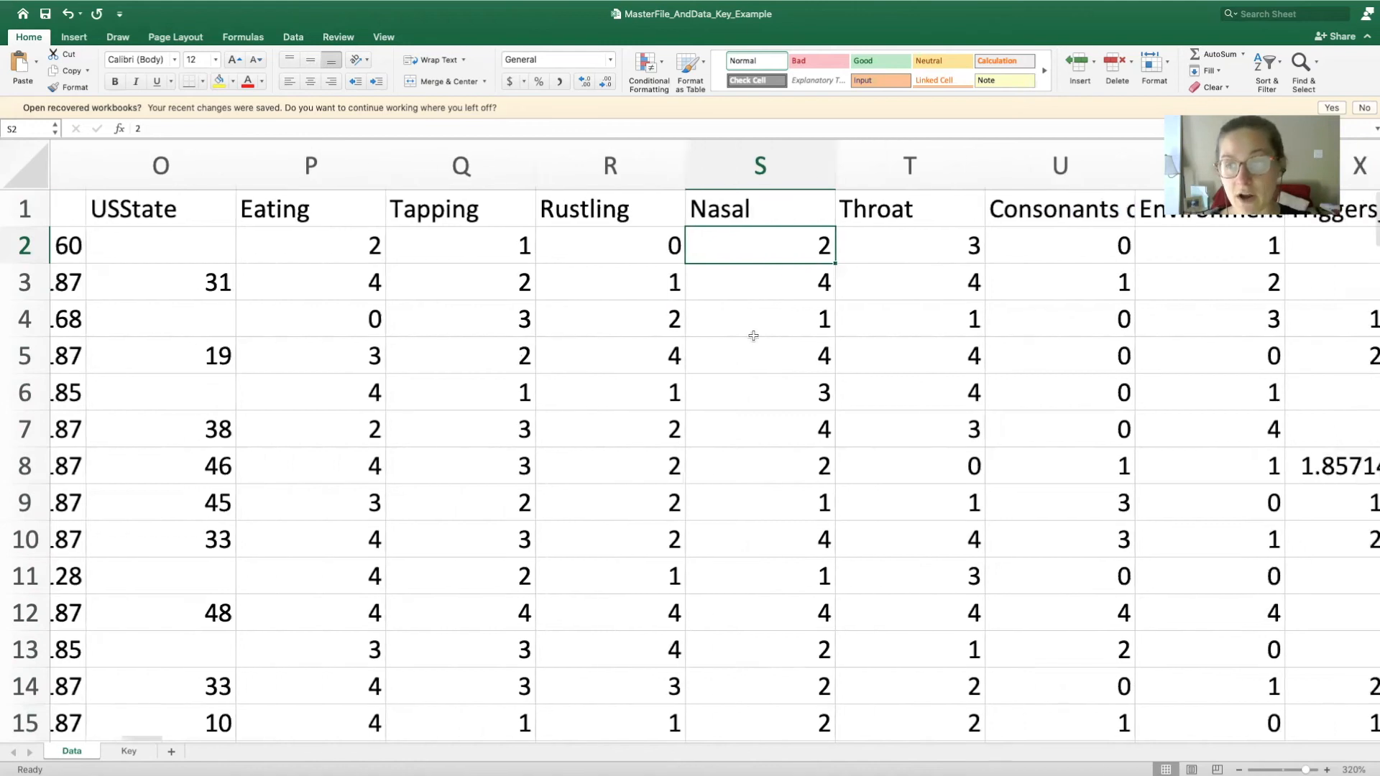
pyautogui.hscroll(3)
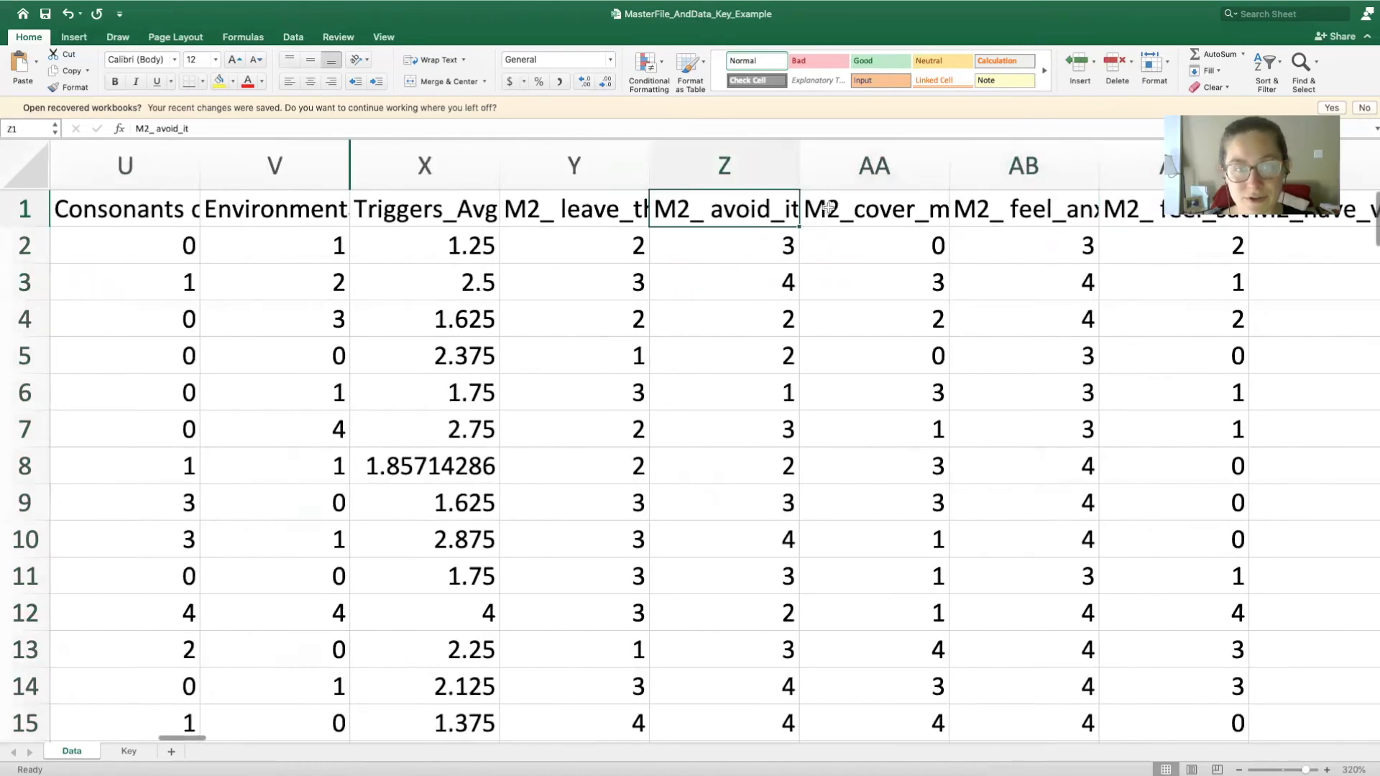
pyautogui.click(573, 208)
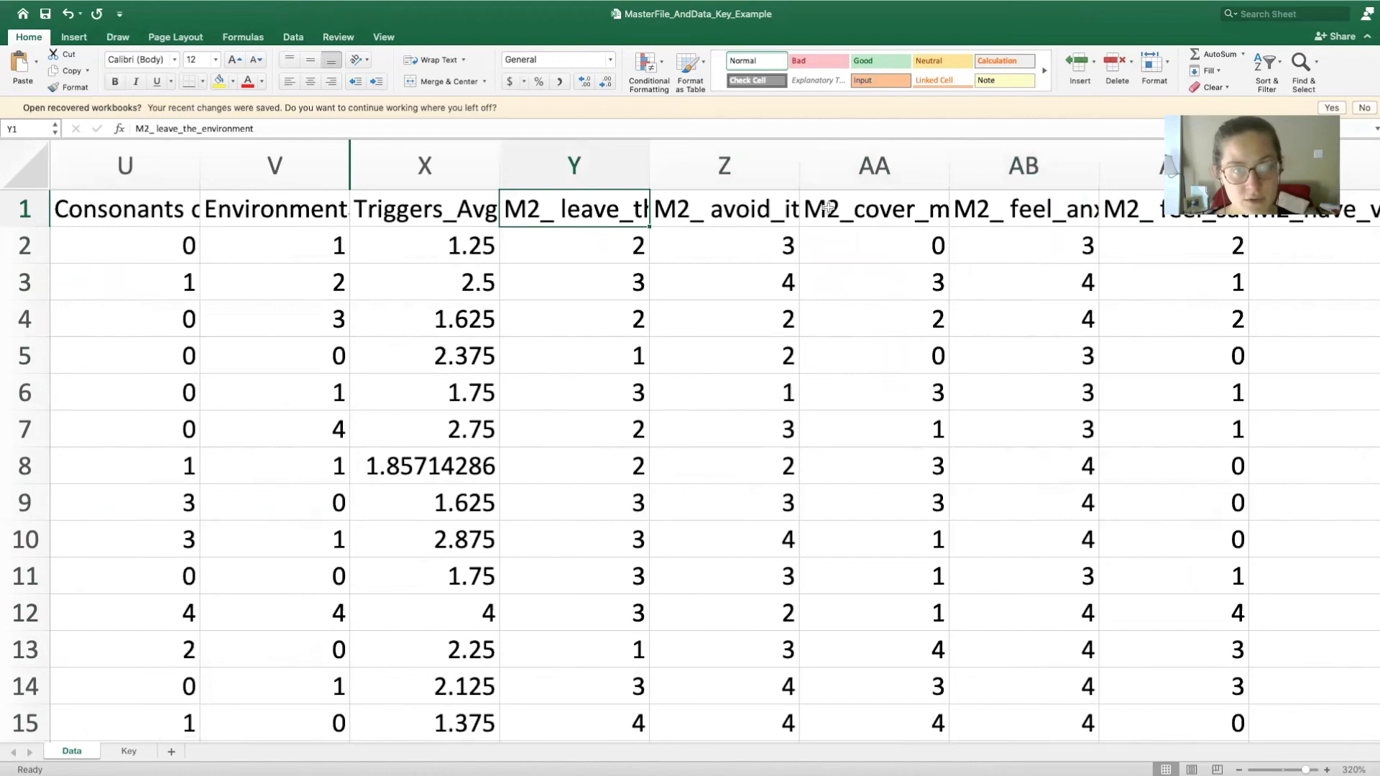
pyautogui.click(724, 209)
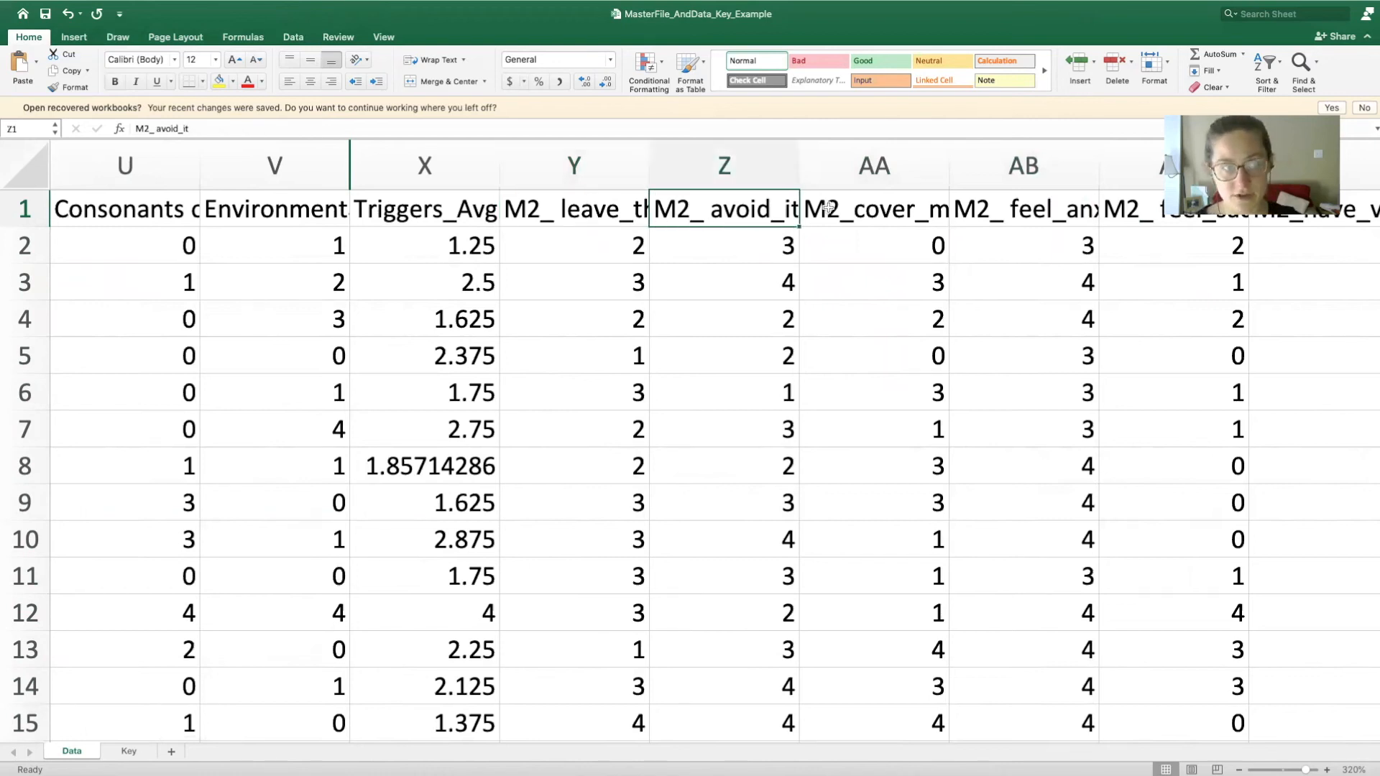
pyautogui.click(872, 208)
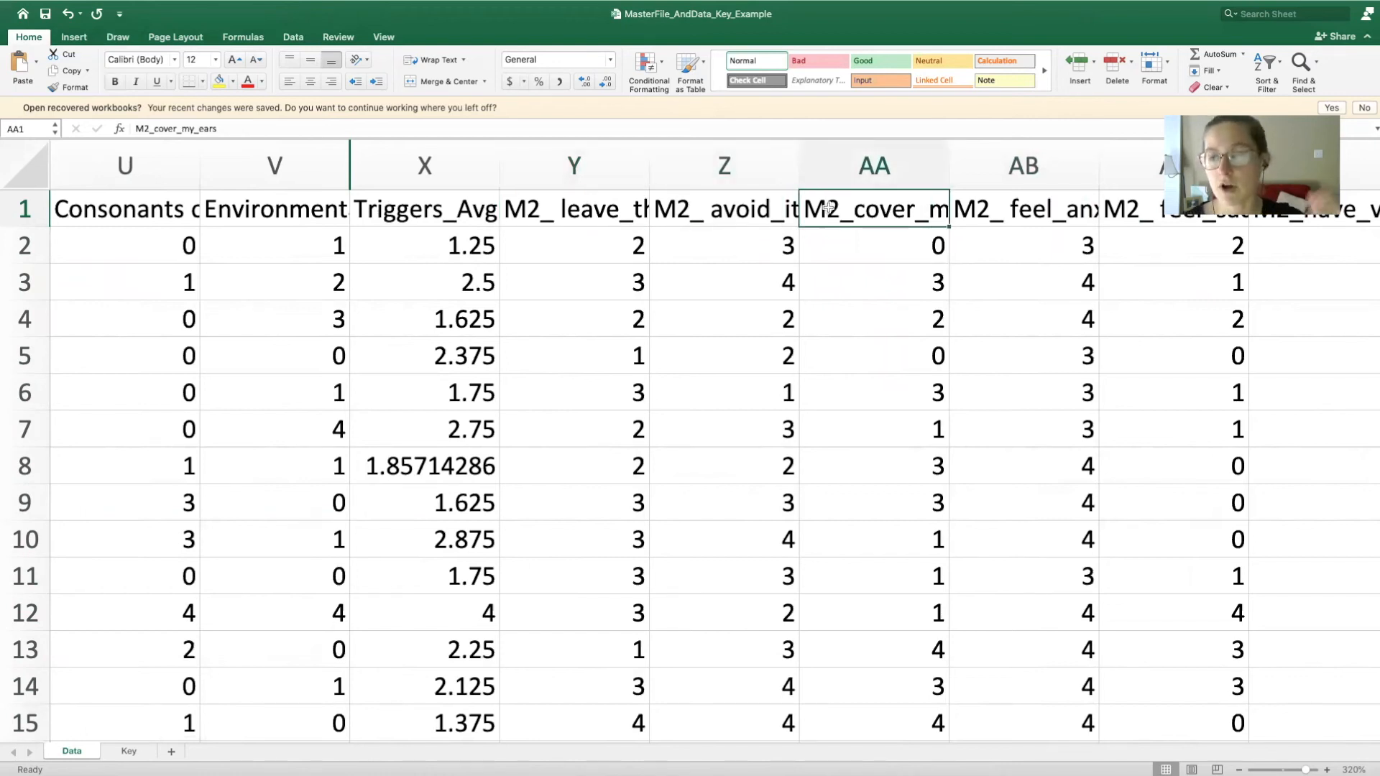
pyautogui.click(873, 246)
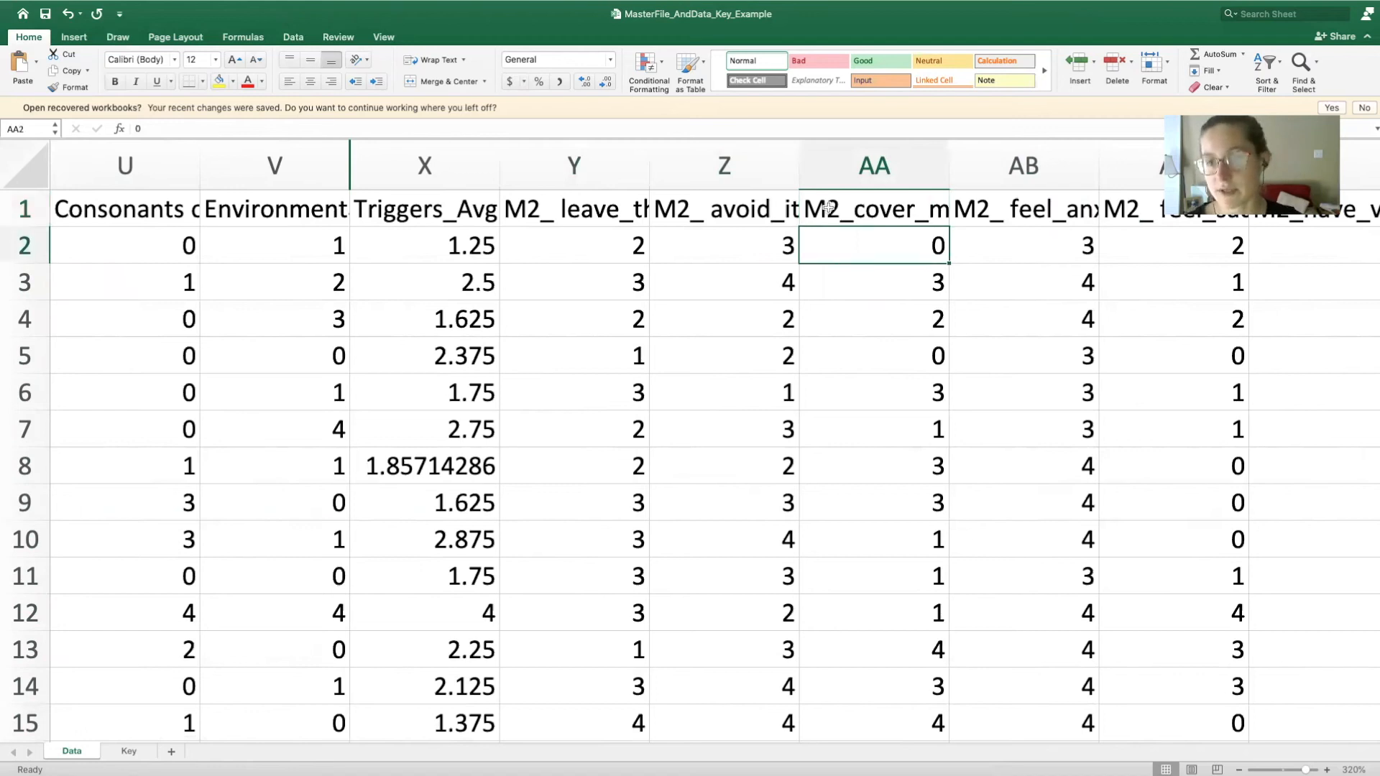
pyautogui.click(724, 282)
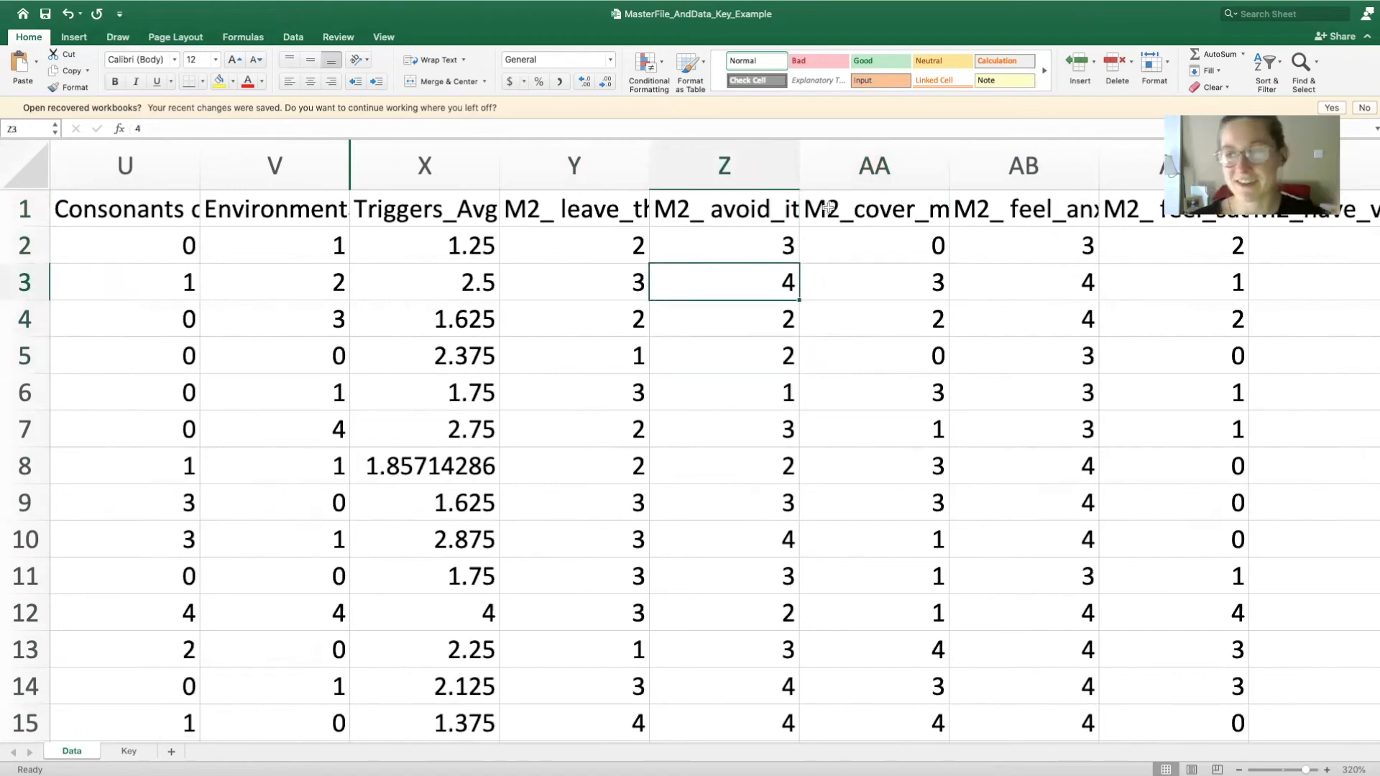
pyautogui.click(722, 246)
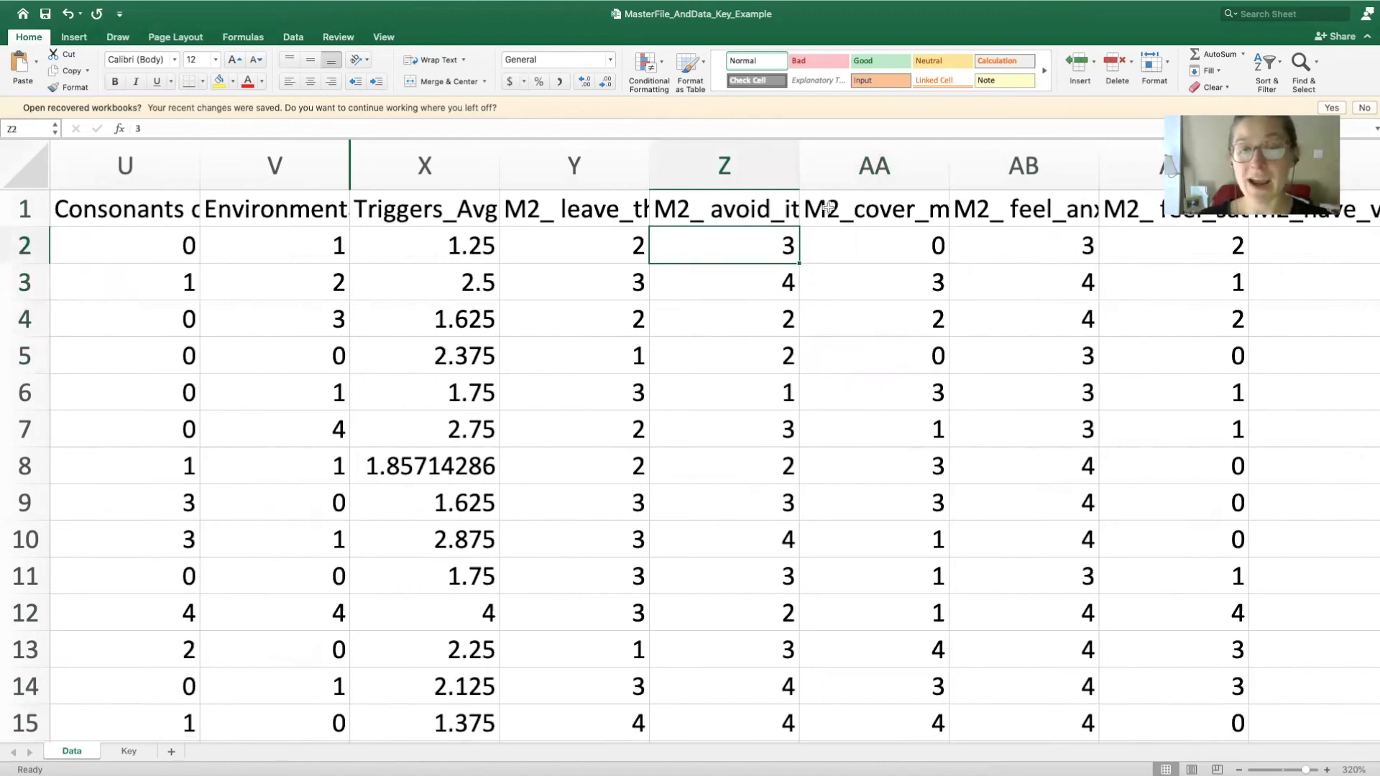
pyautogui.click(573, 208)
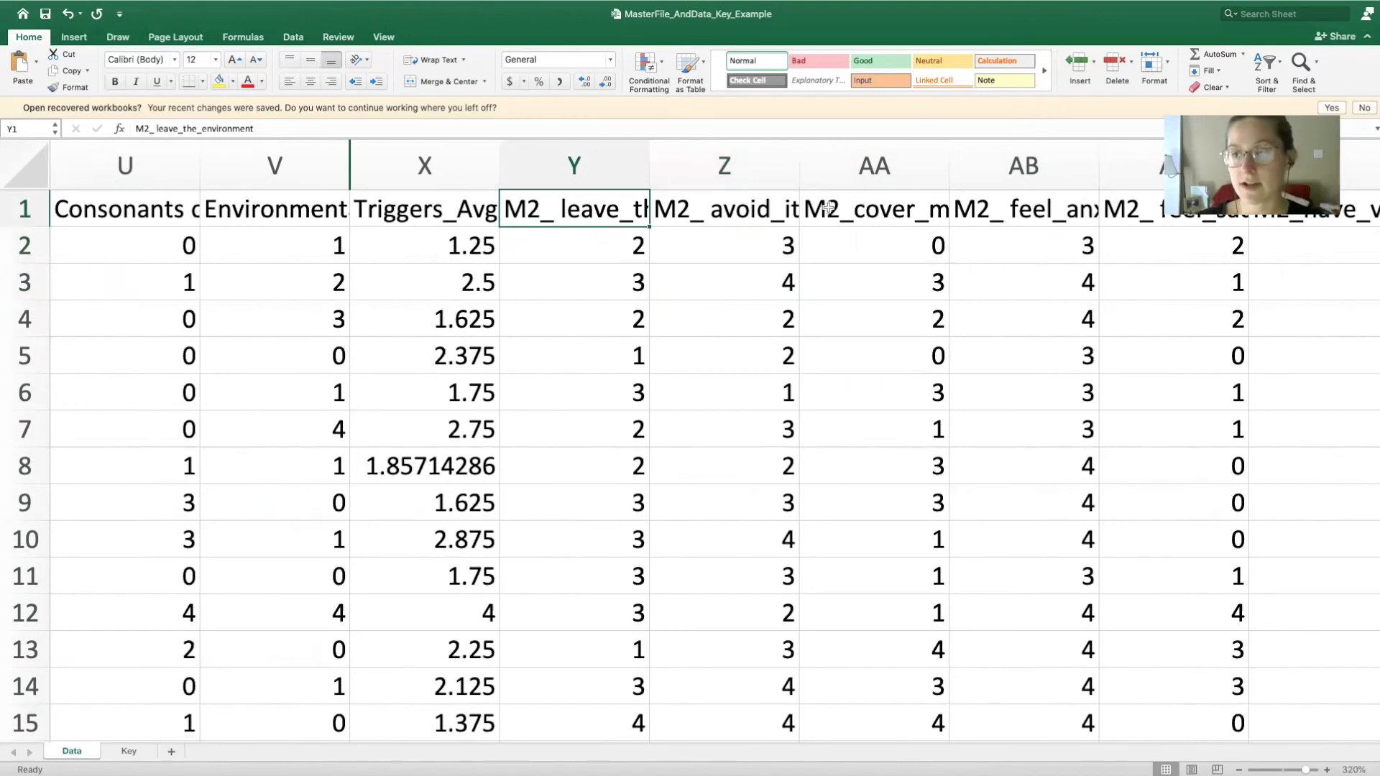
pyautogui.click(274, 209)
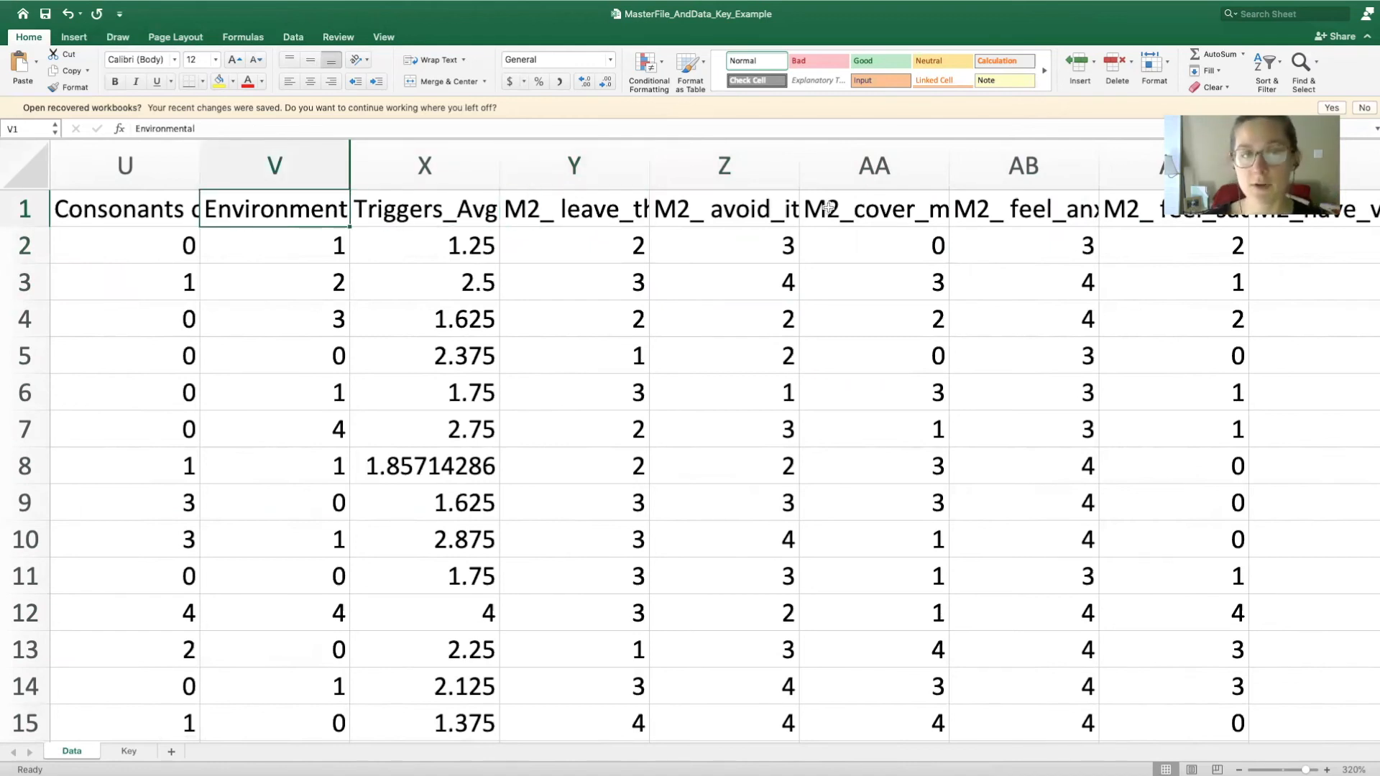
pyautogui.click(424, 209)
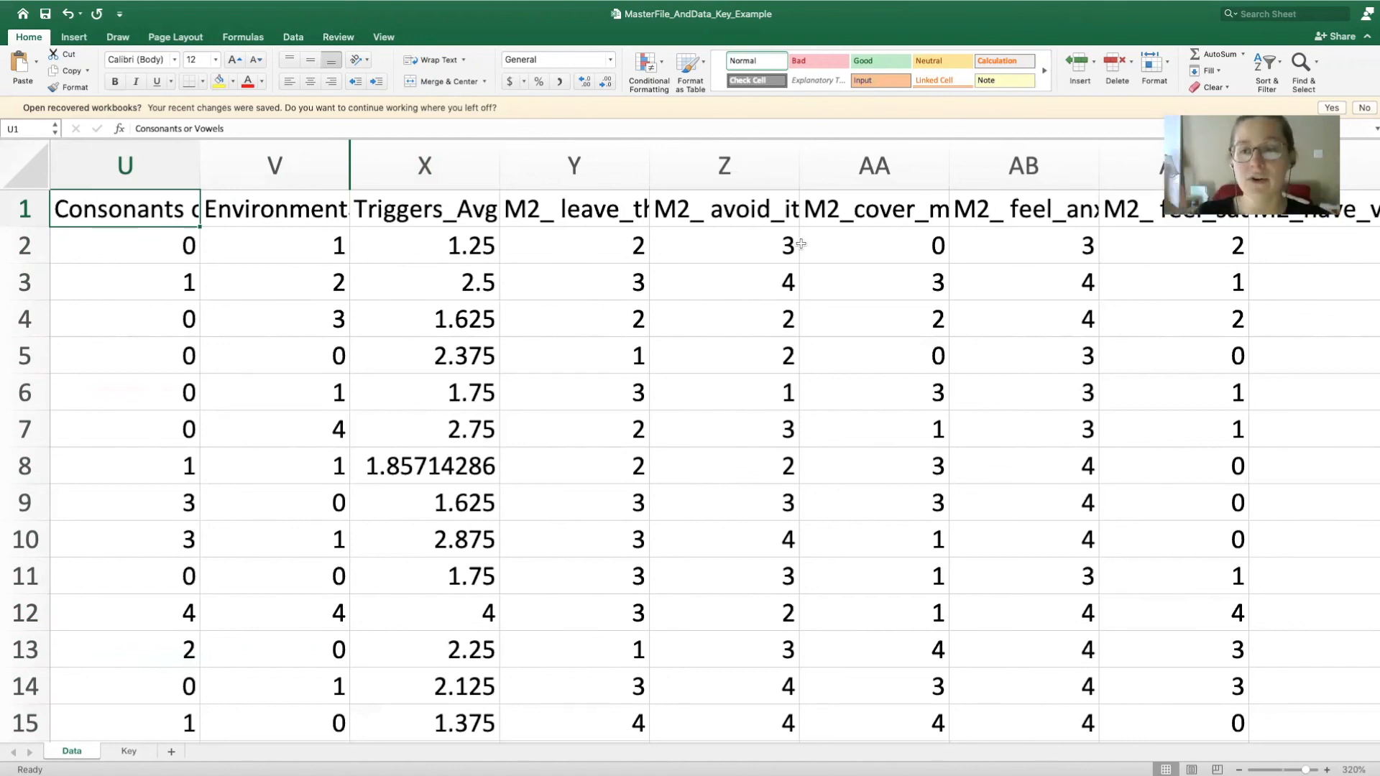
pyautogui.click(573, 208)
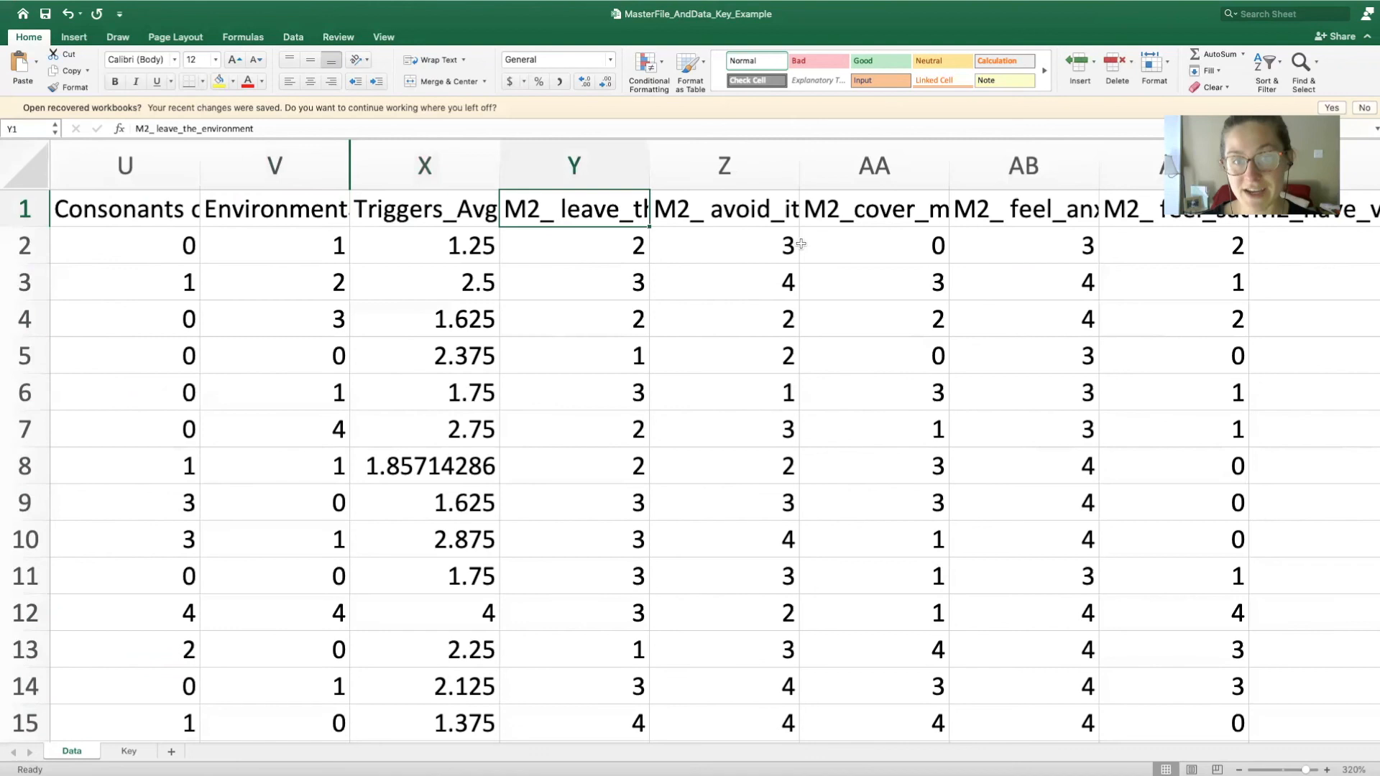
# Scroll to columns GG–GK and show GK2's =SUM(GF2:GJ2) formula.
pyautogui.hscroll(3)
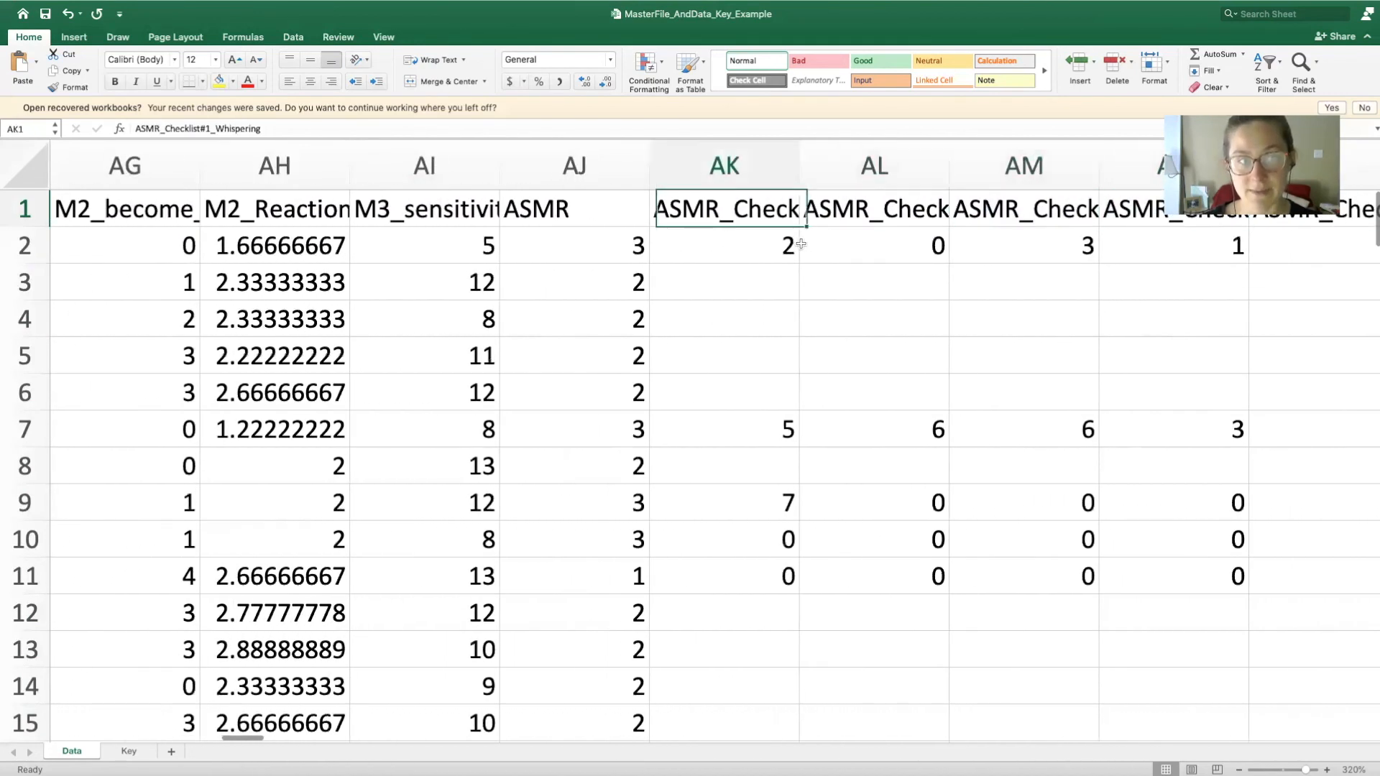
pyautogui.hscroll(3)
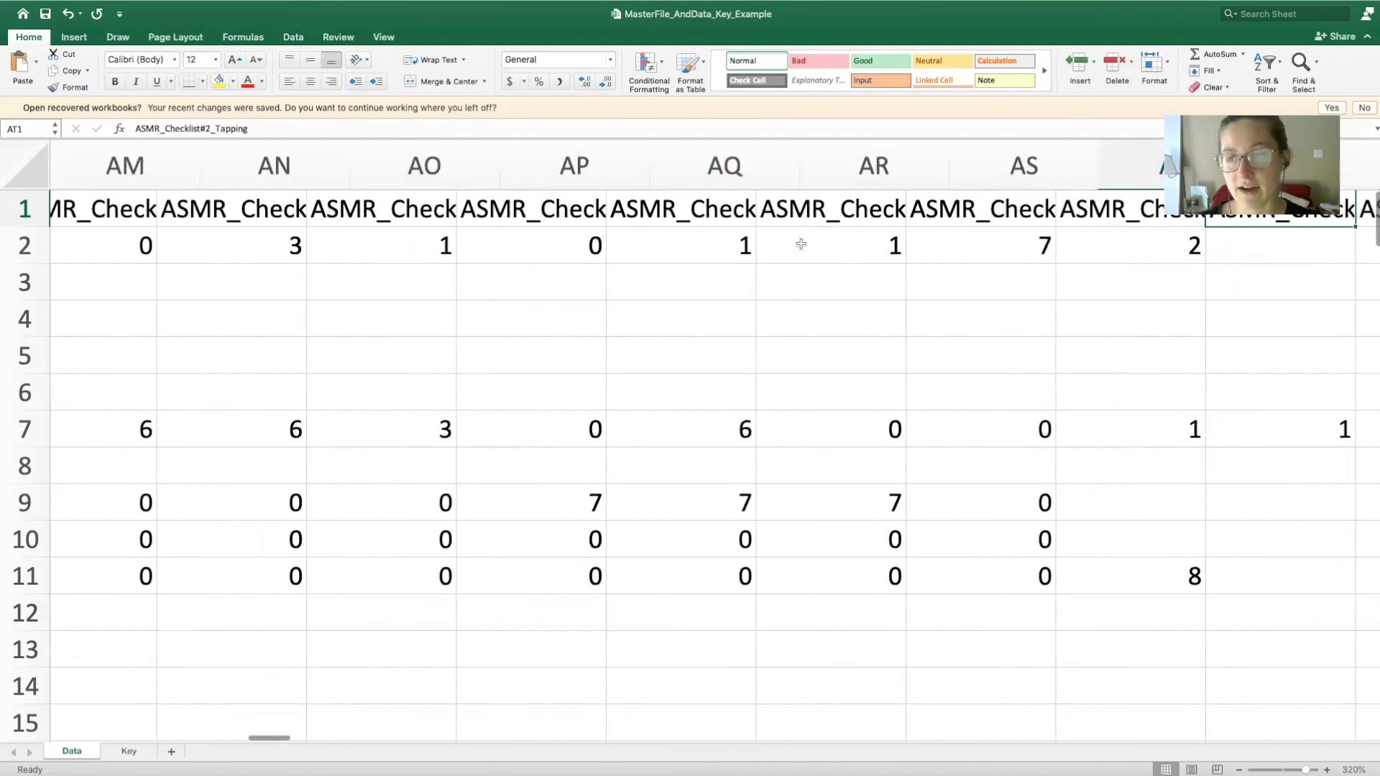
pyautogui.hscroll(3)
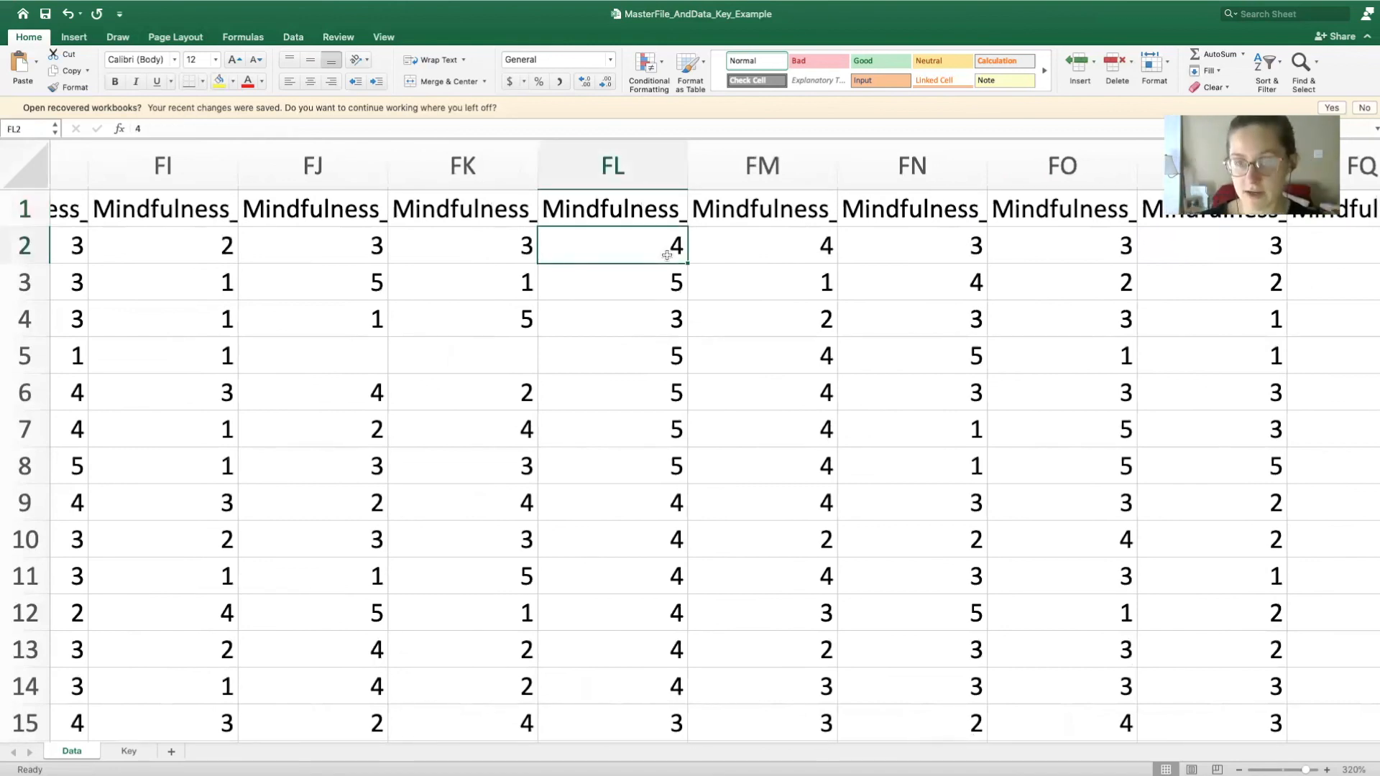
pyautogui.hscroll(3)
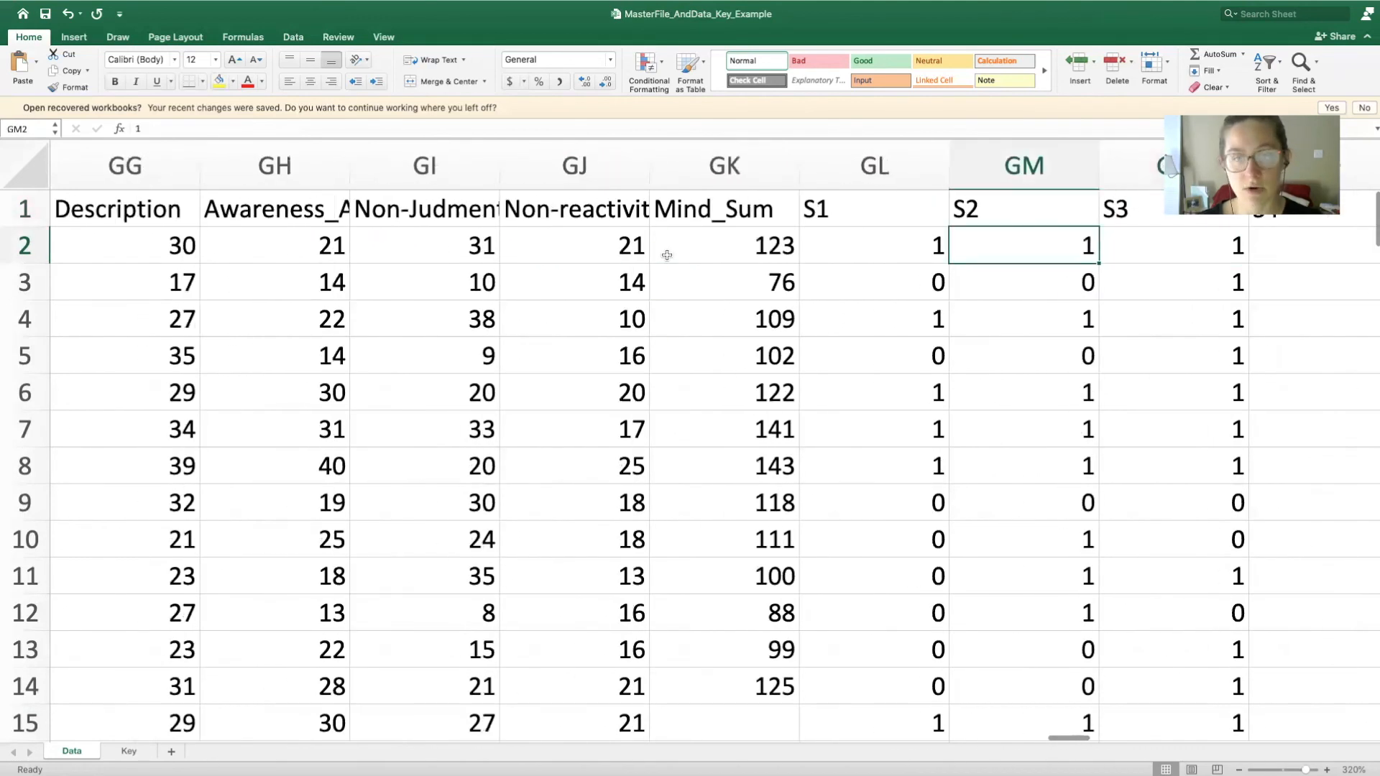
pyautogui.click(724, 246)
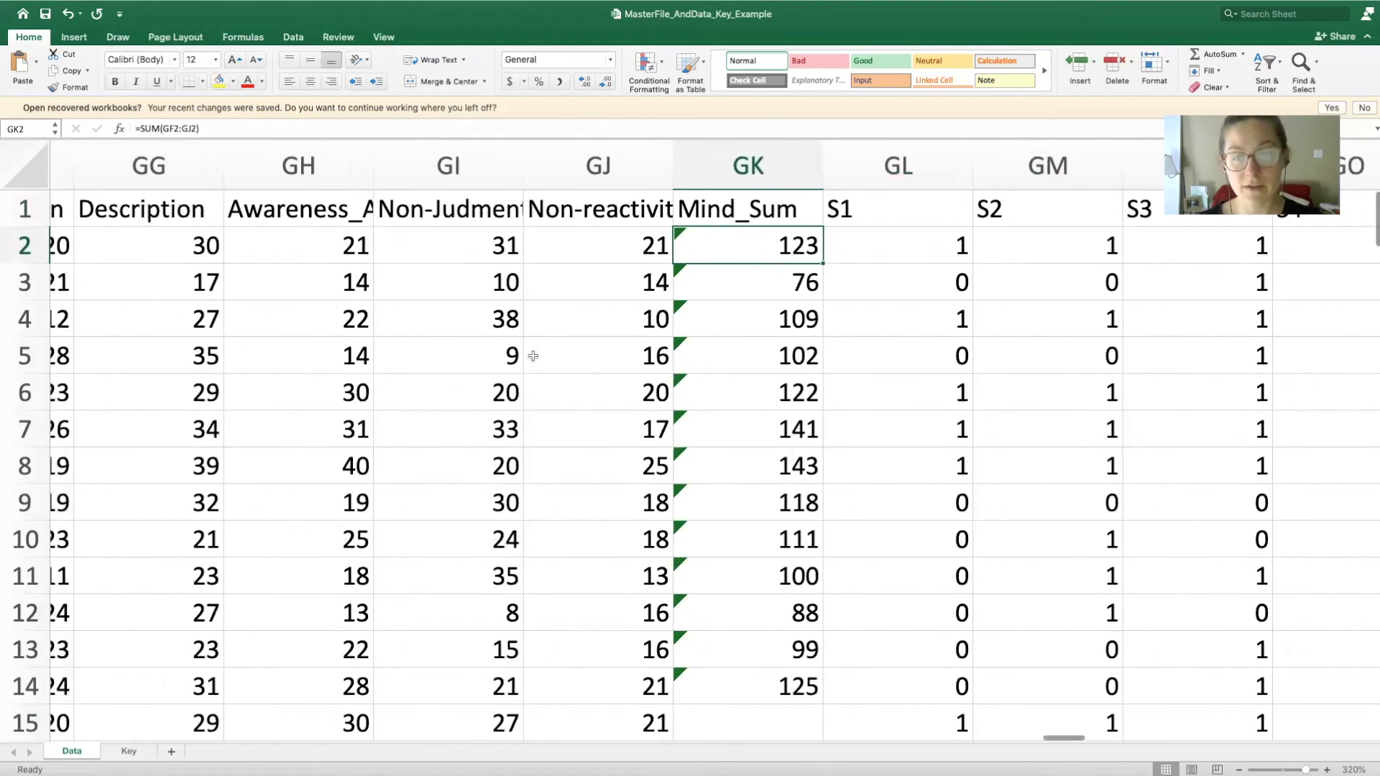
# Scroll back to trigger columns N–U and select the Rustling rating in R2.
pyautogui.hscroll(3)
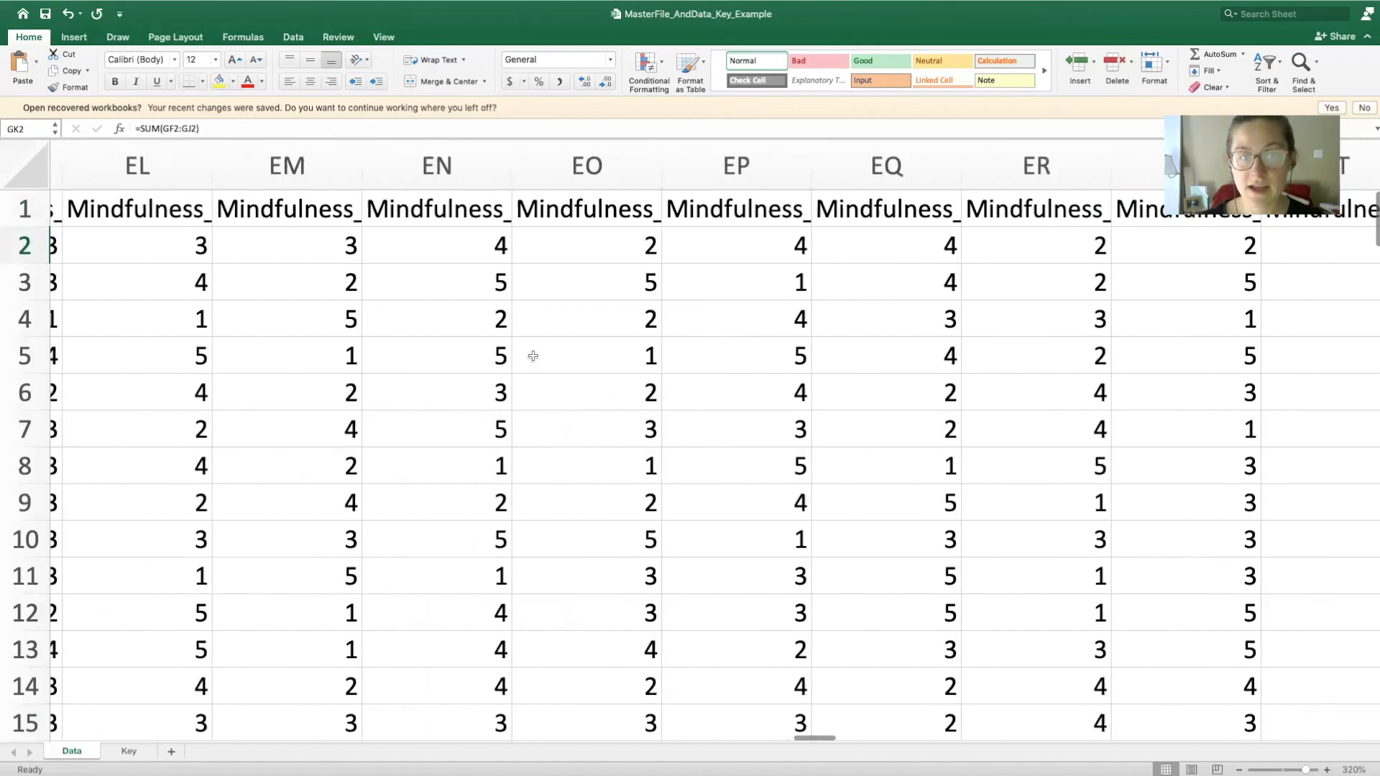
pyautogui.hscroll(-3)
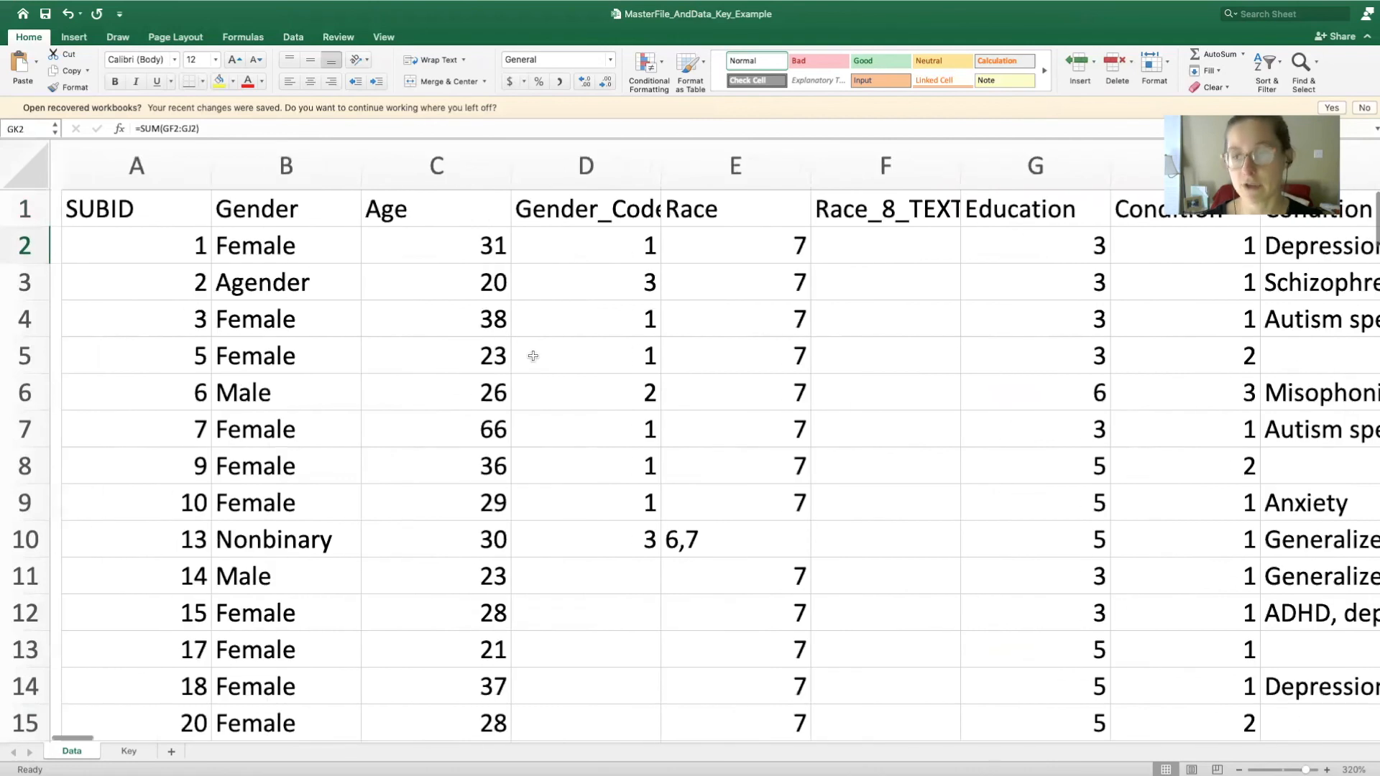
pyautogui.hscroll(3)
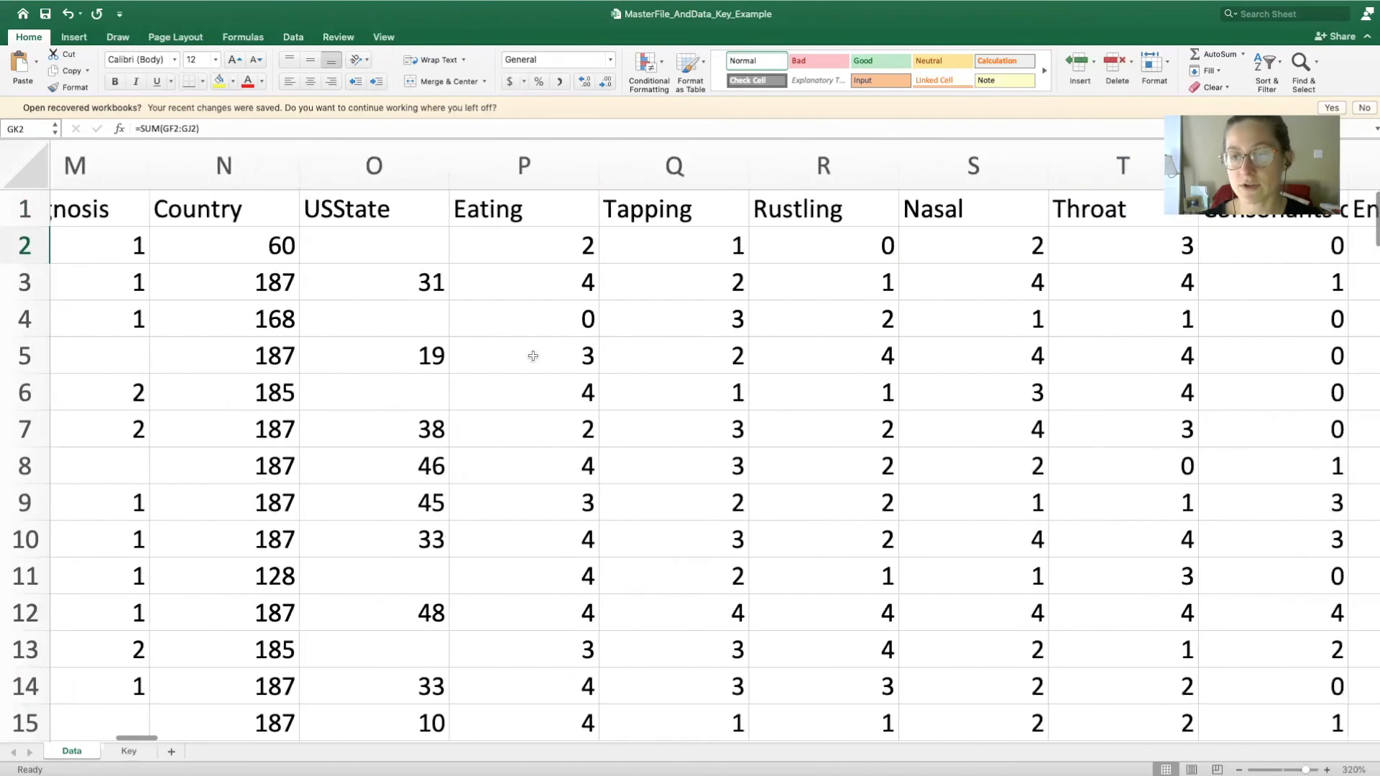
pyautogui.hscroll(3)
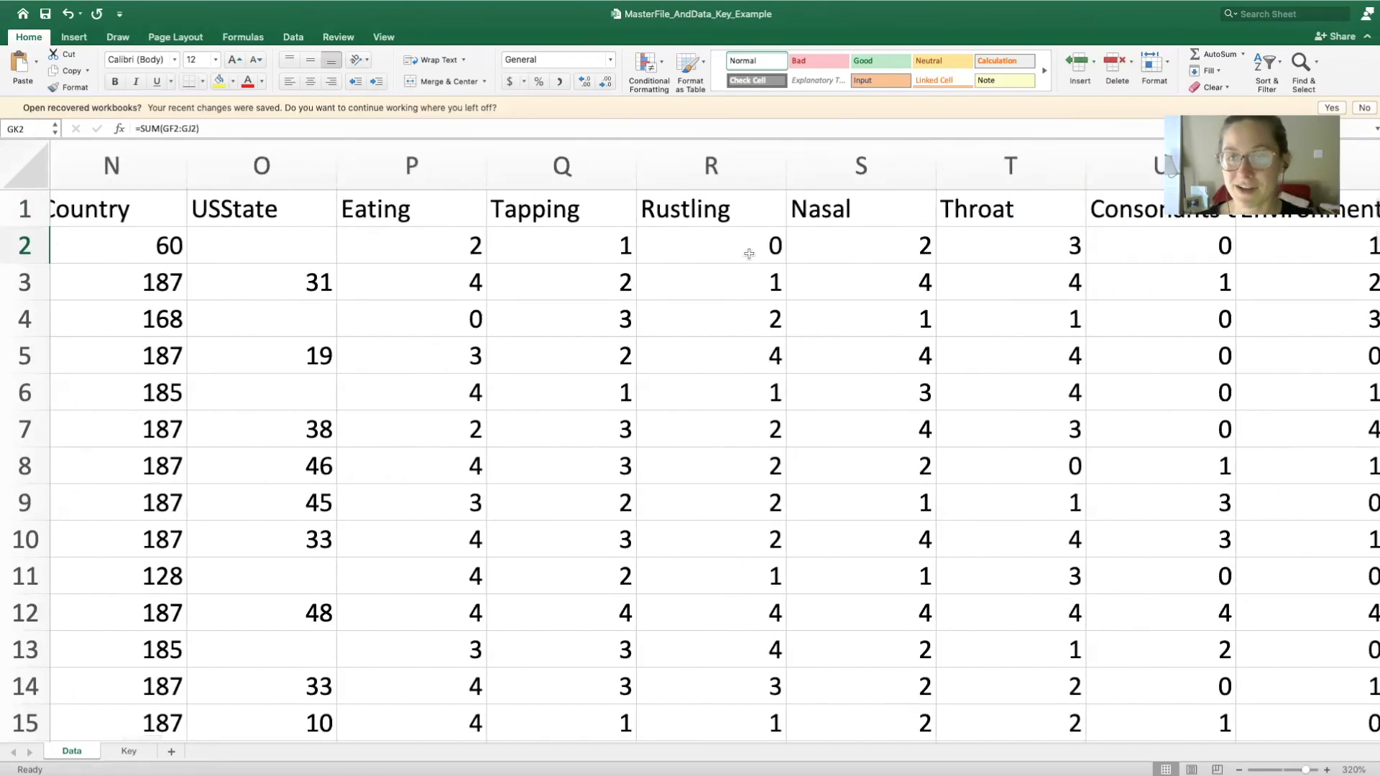
pyautogui.click(710, 246)
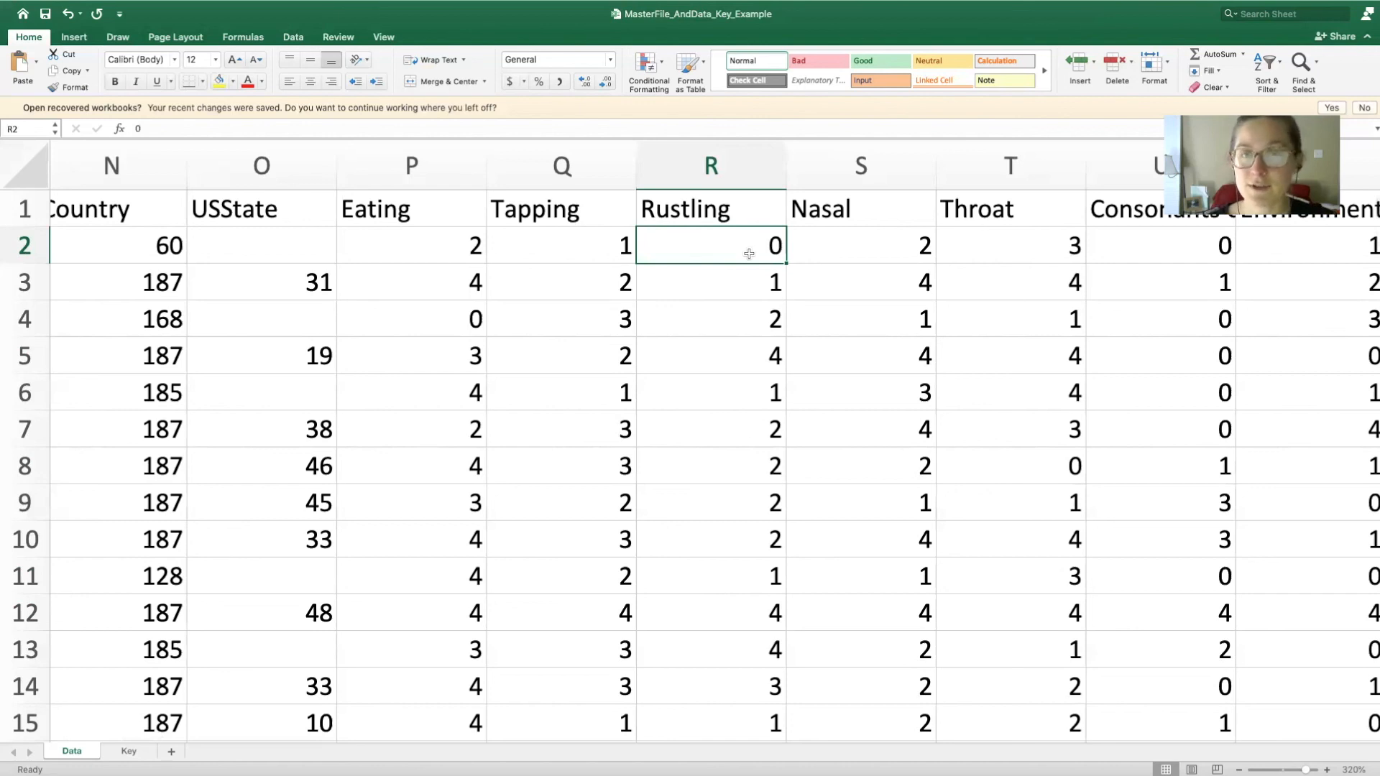
pyautogui.moveTo(782, 156)
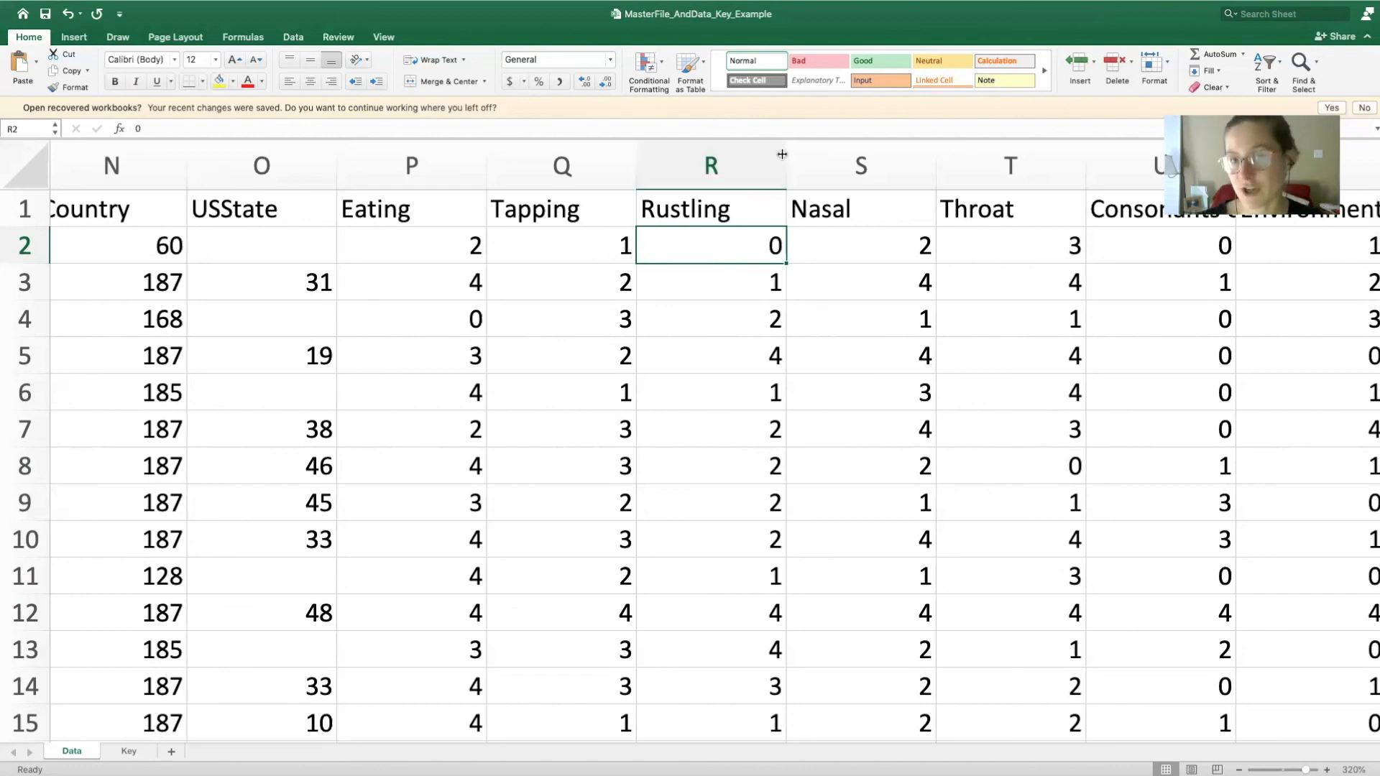